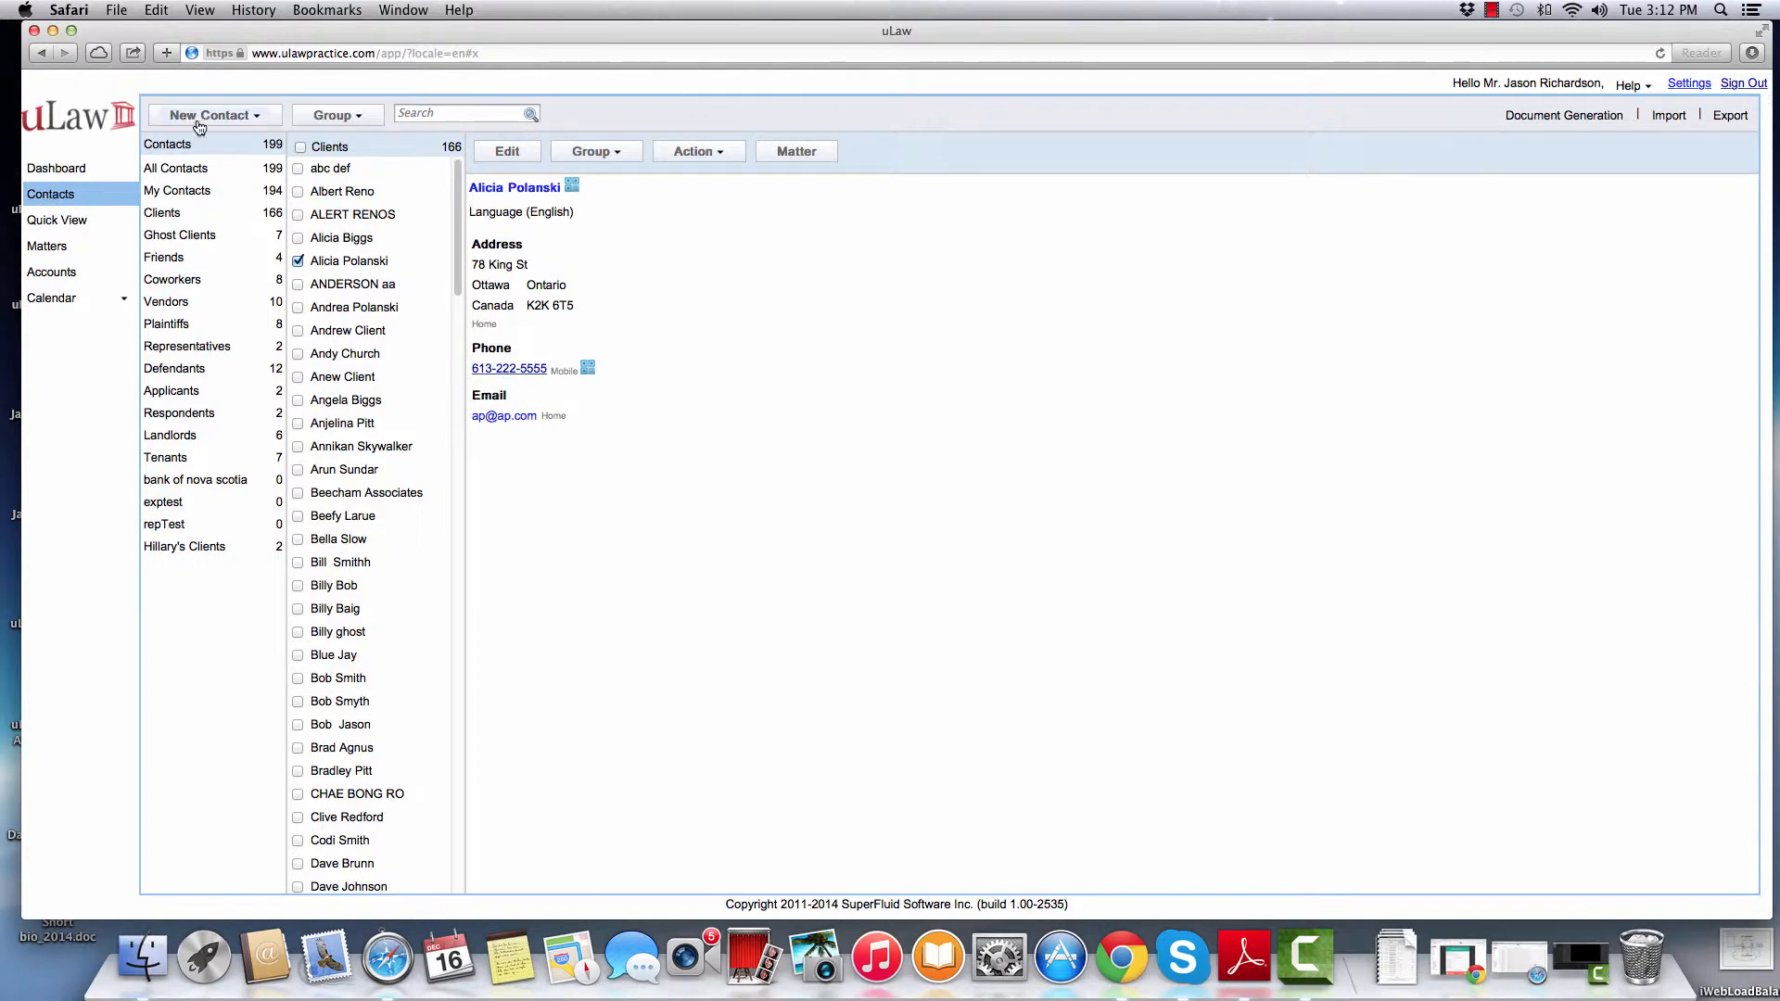
pyautogui.click(214, 115)
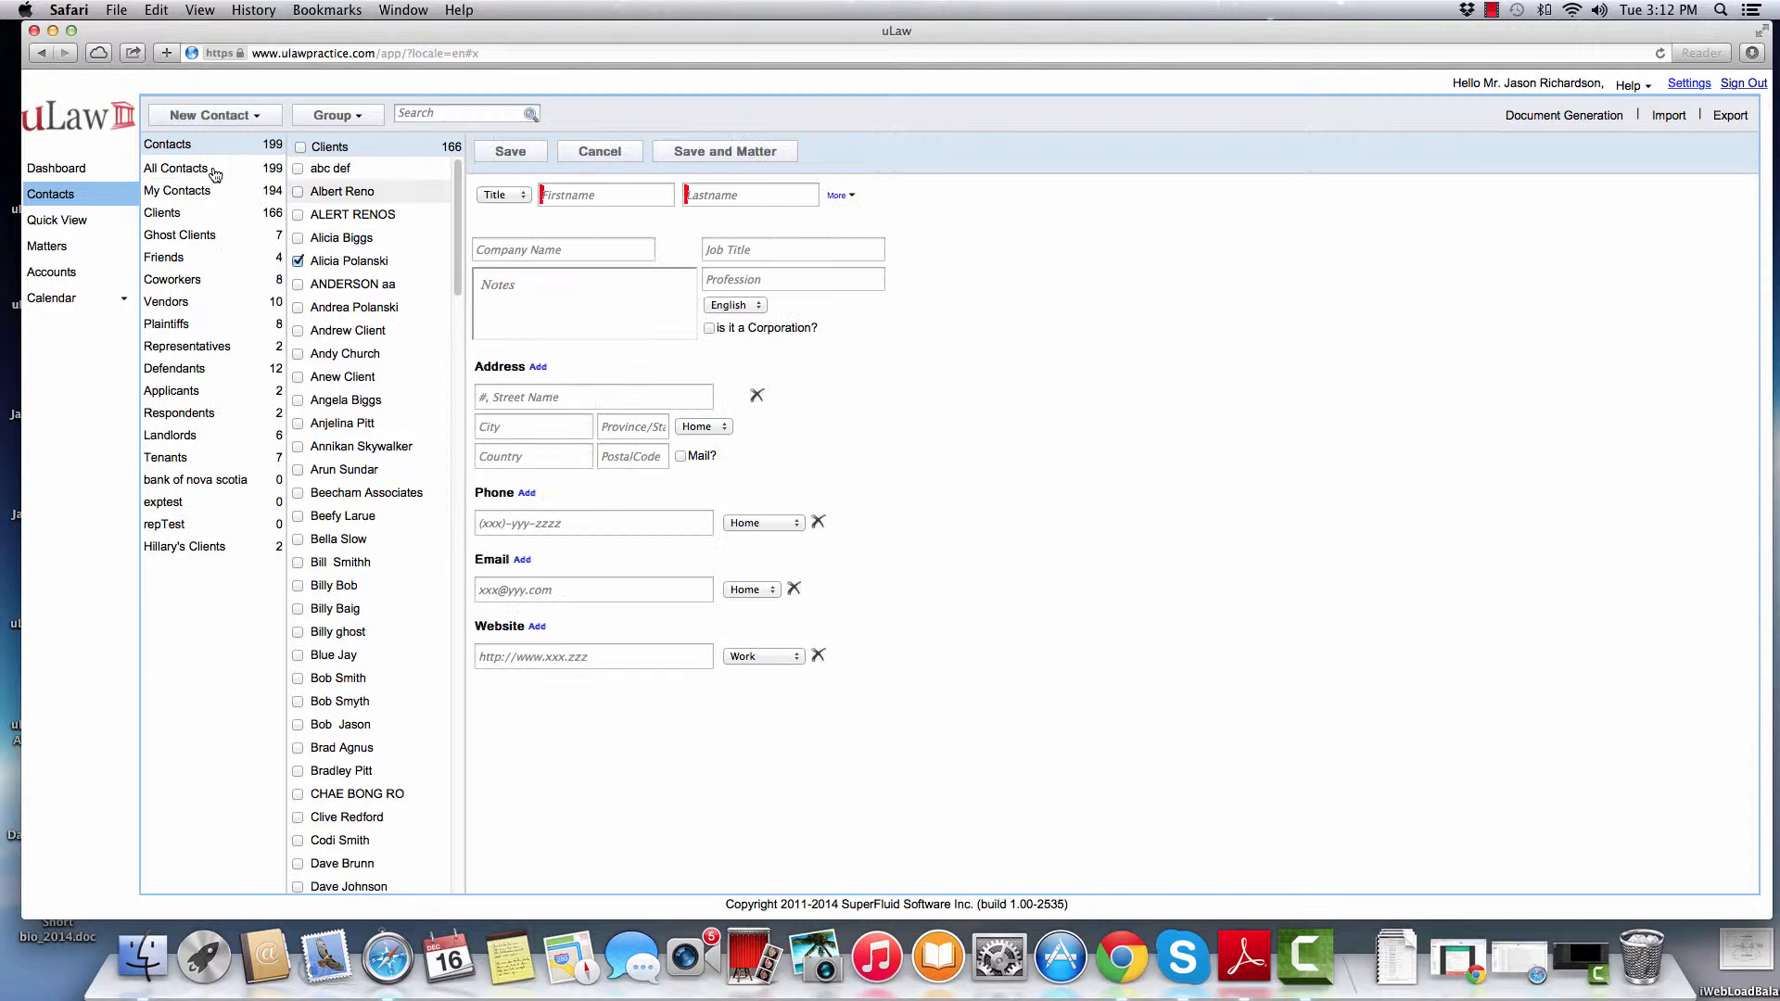
pyautogui.click(605, 194)
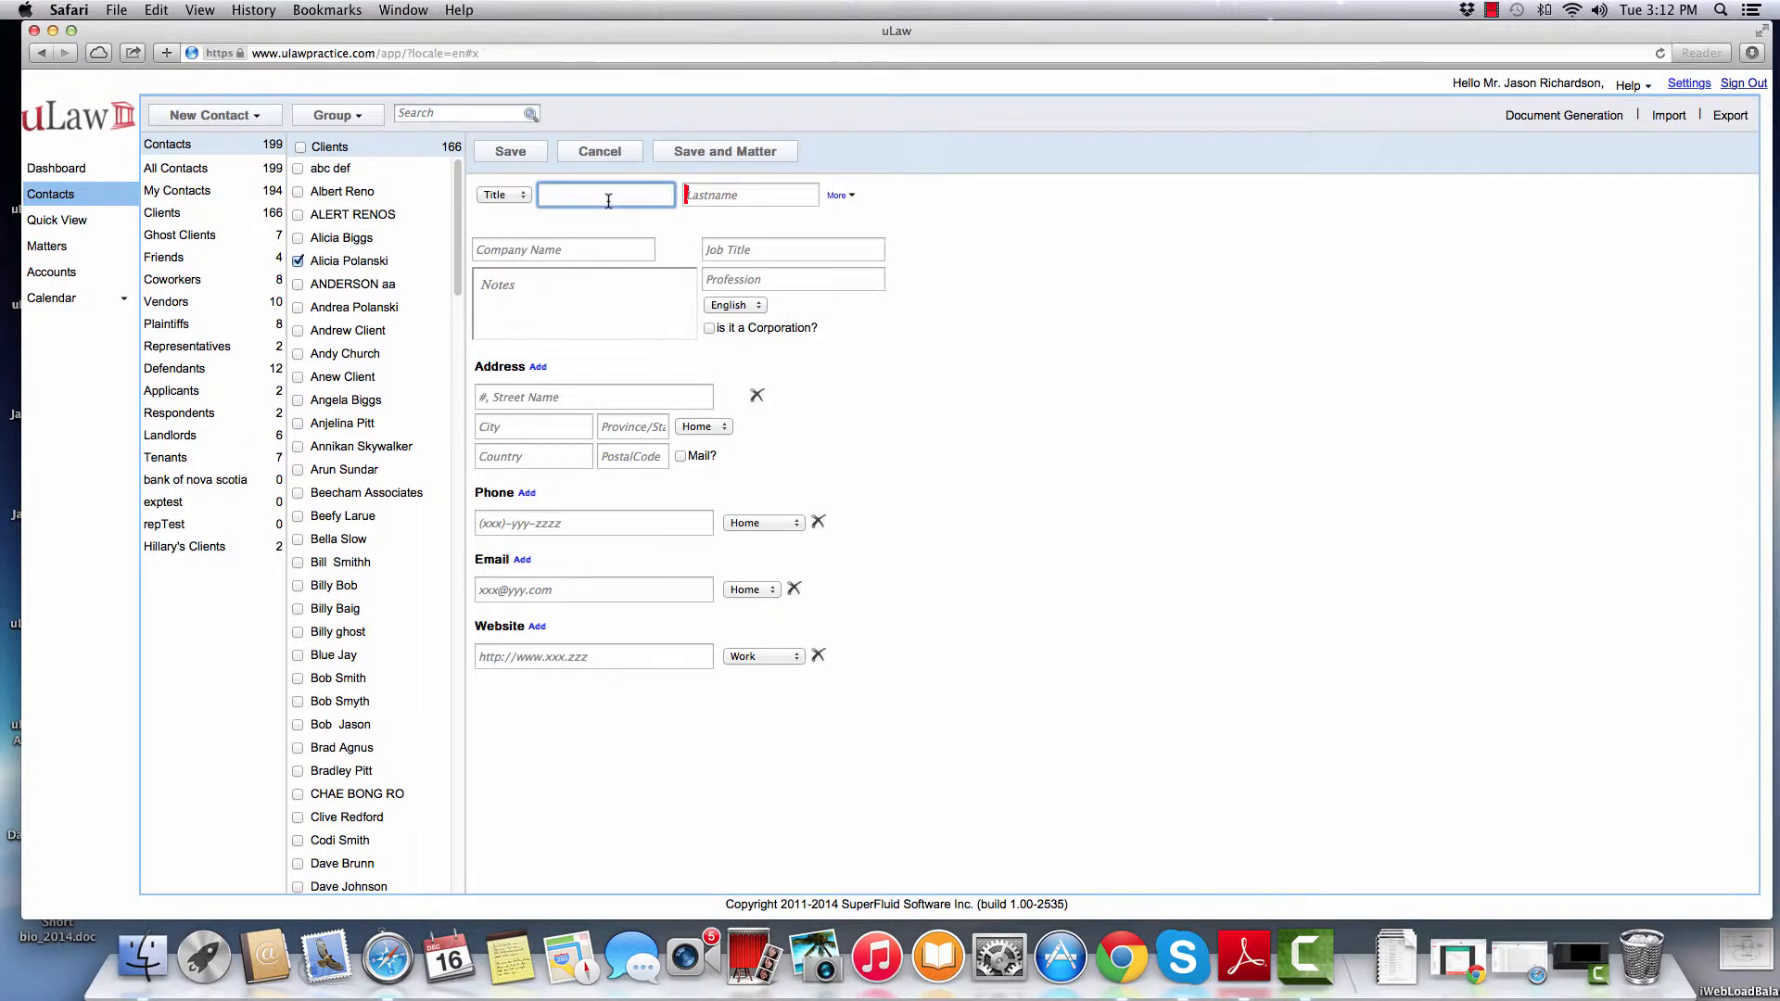
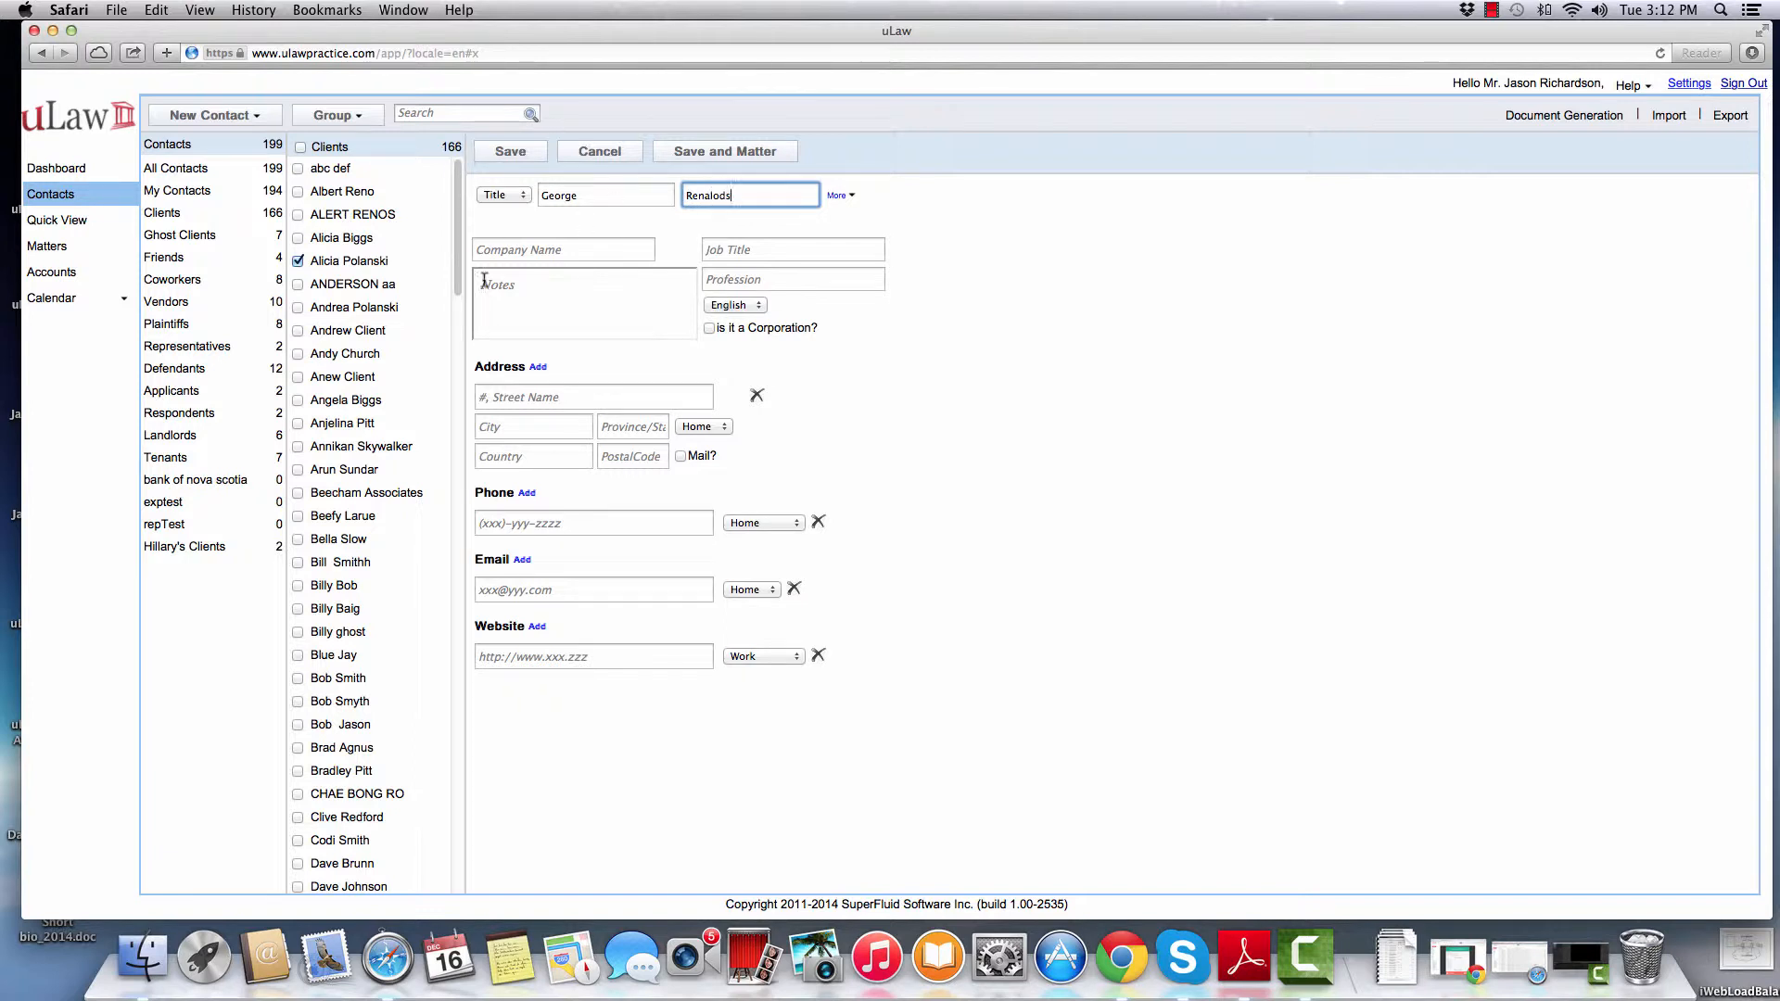
pyautogui.click(563, 249)
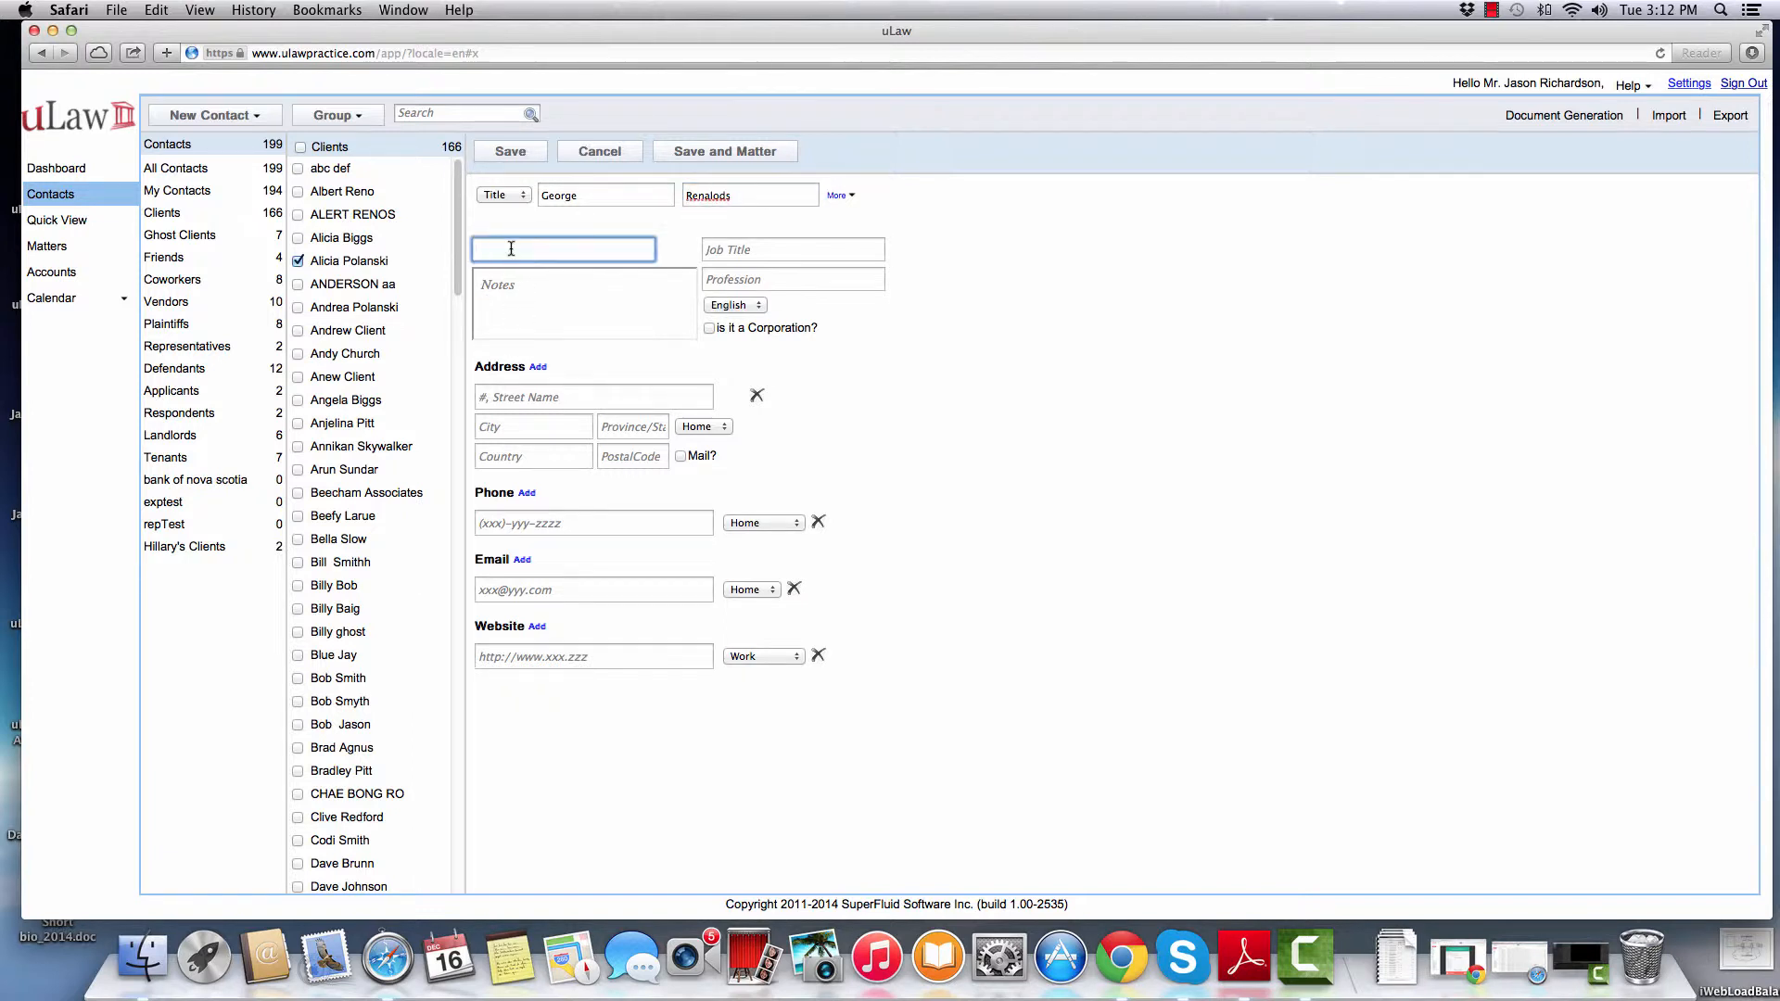
pyautogui.write('GR Company')
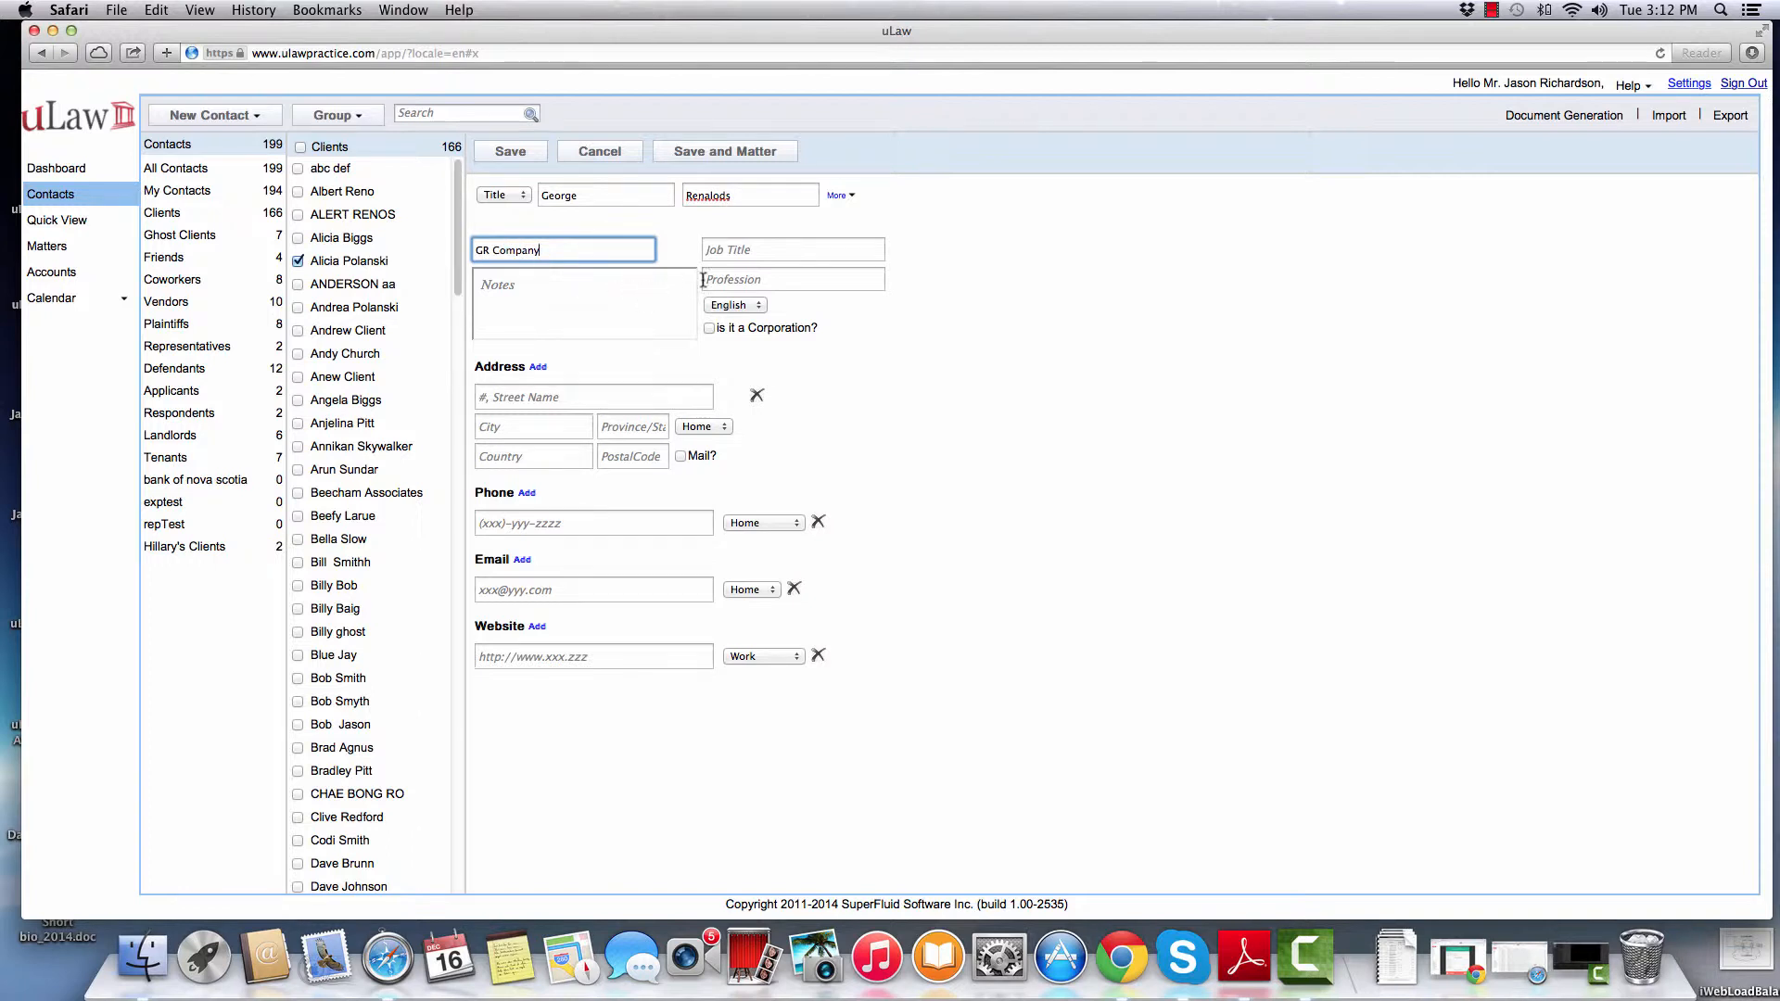
pyautogui.write('Software')
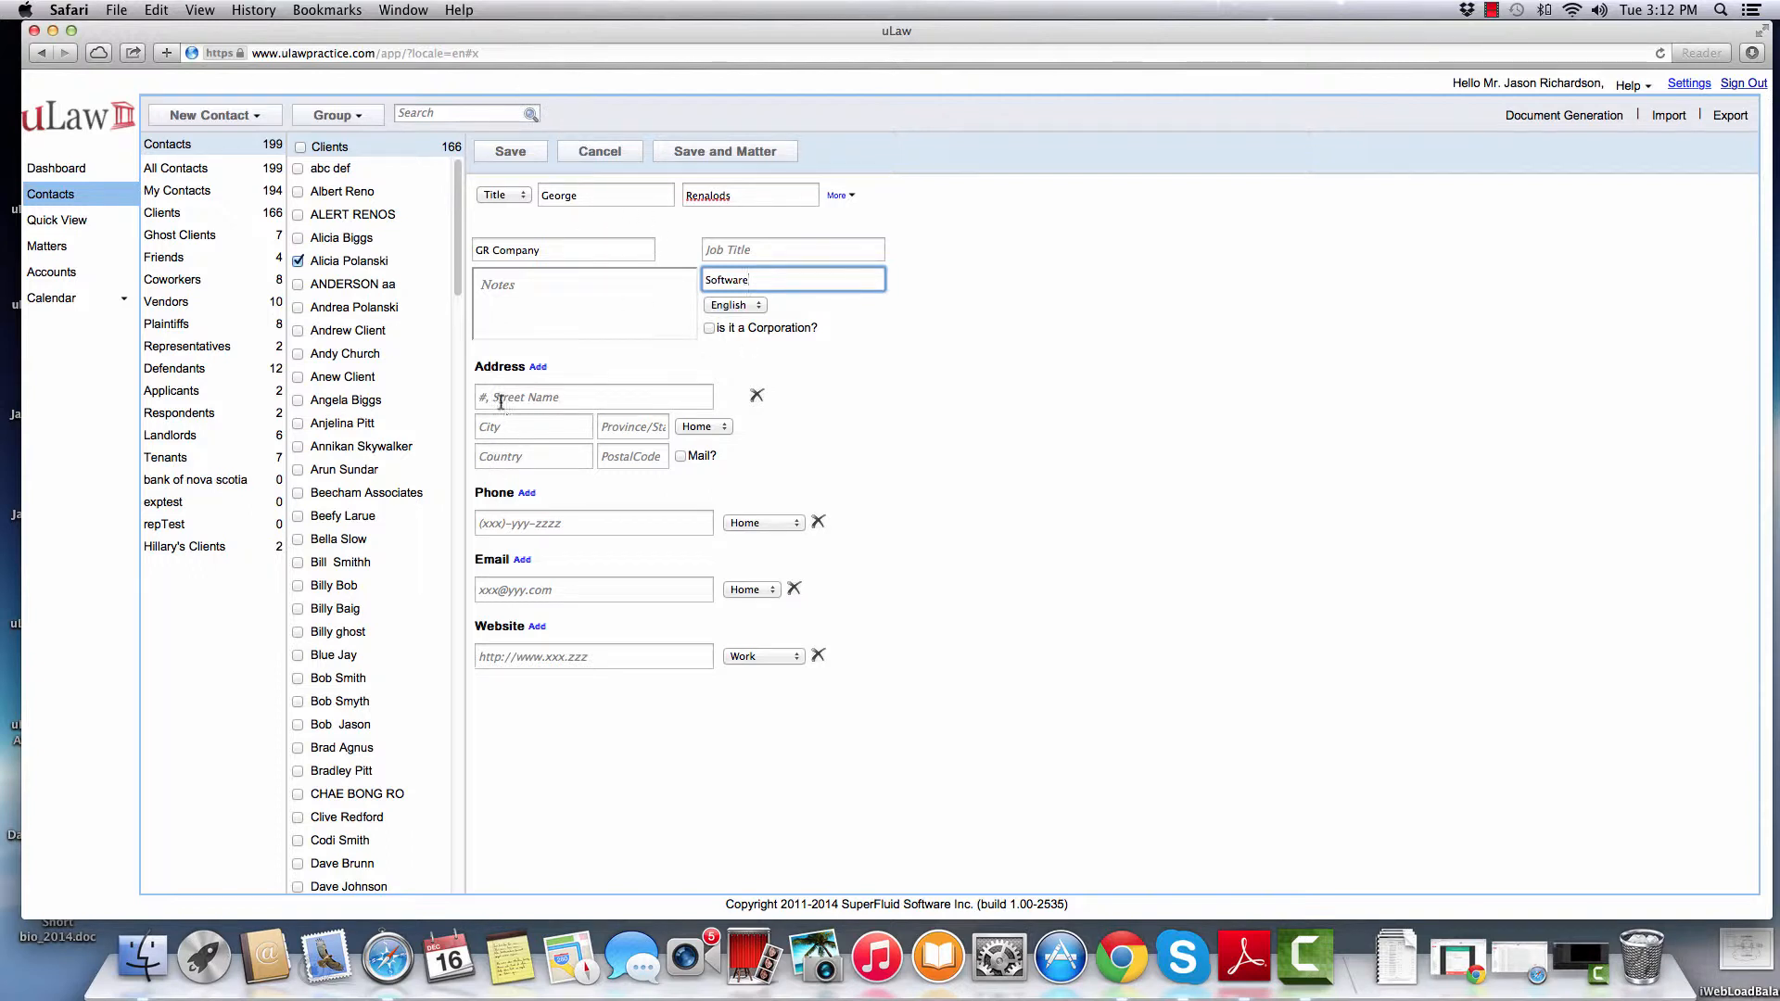
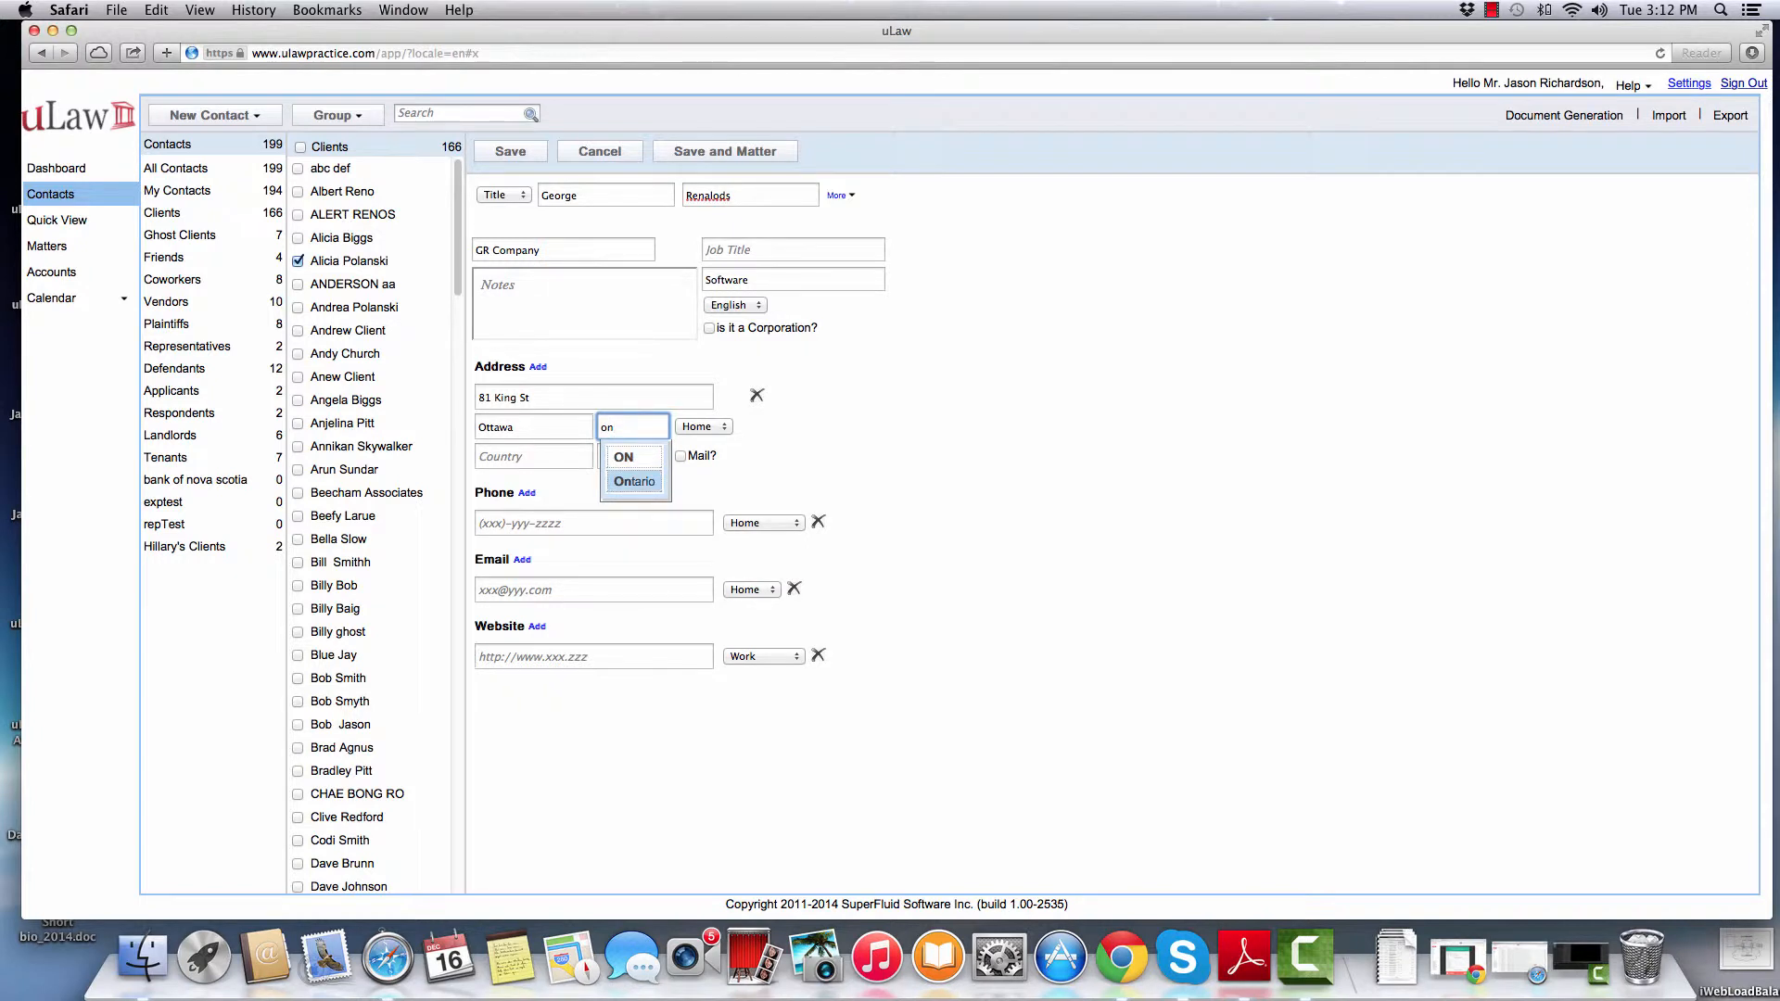
# Step: Enter a King St, Ottawa, Ontario home mailing address and a second Queen Street work address
pyautogui.click(633, 482)
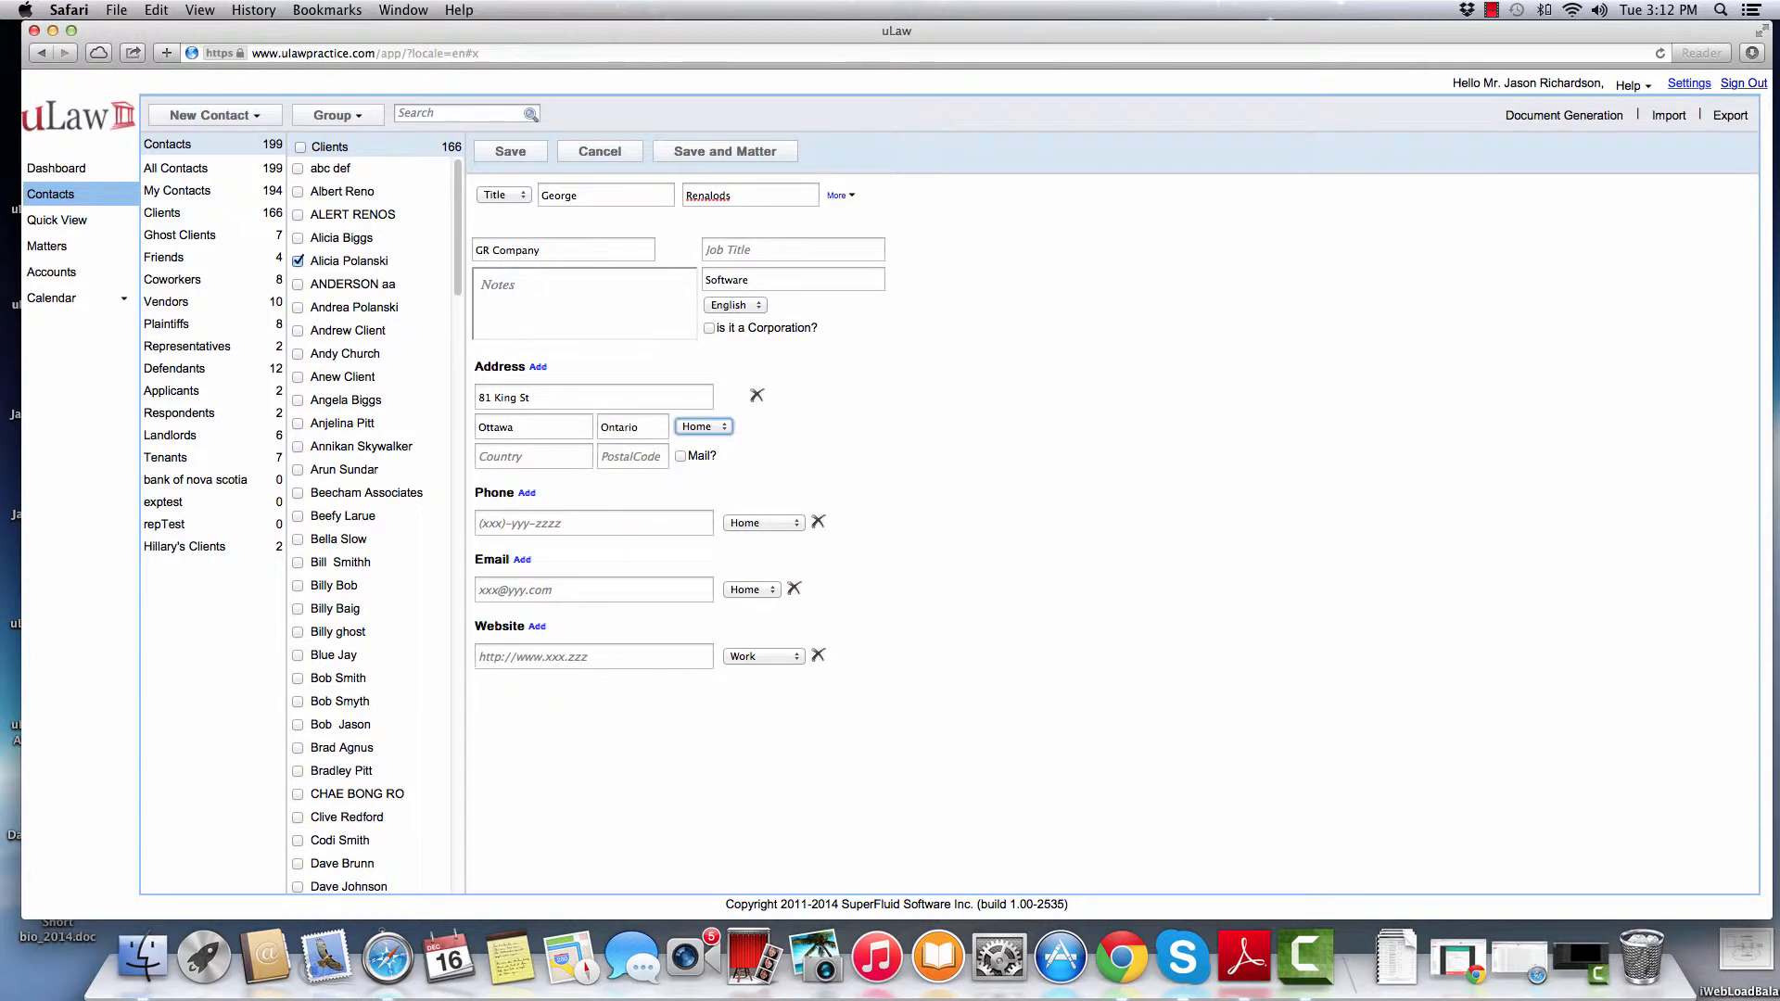
pyautogui.write('ca')
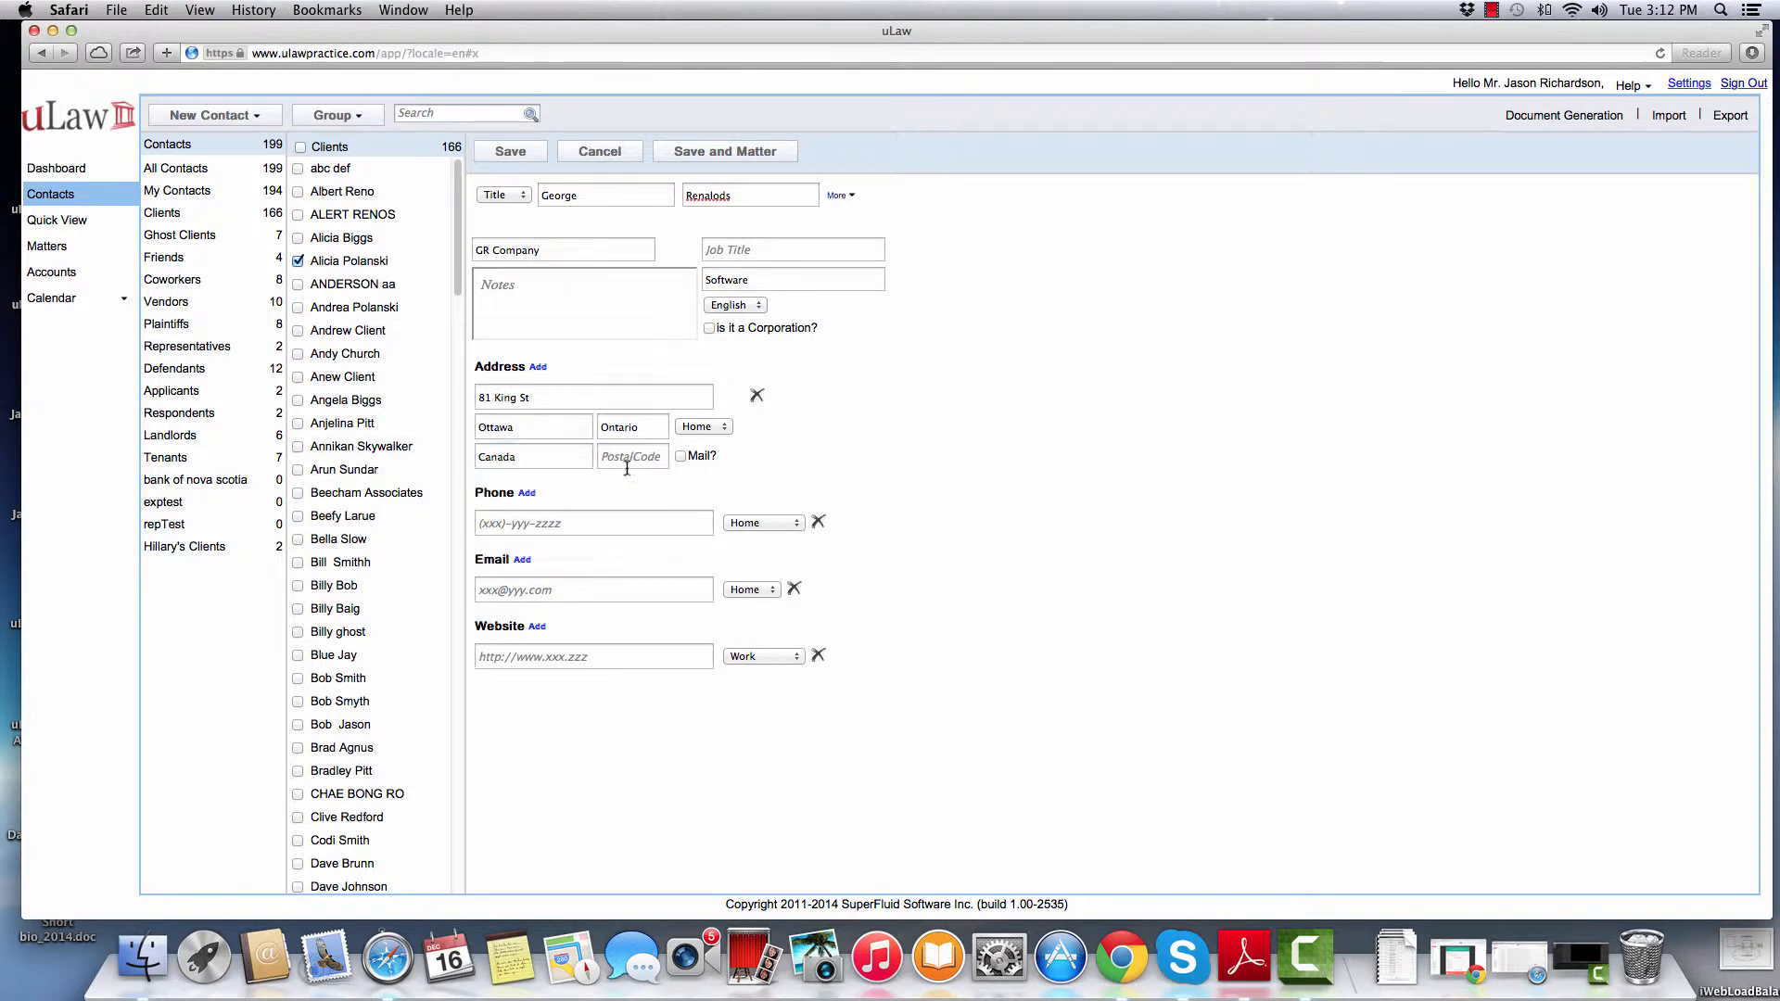
pyautogui.click(537, 365)
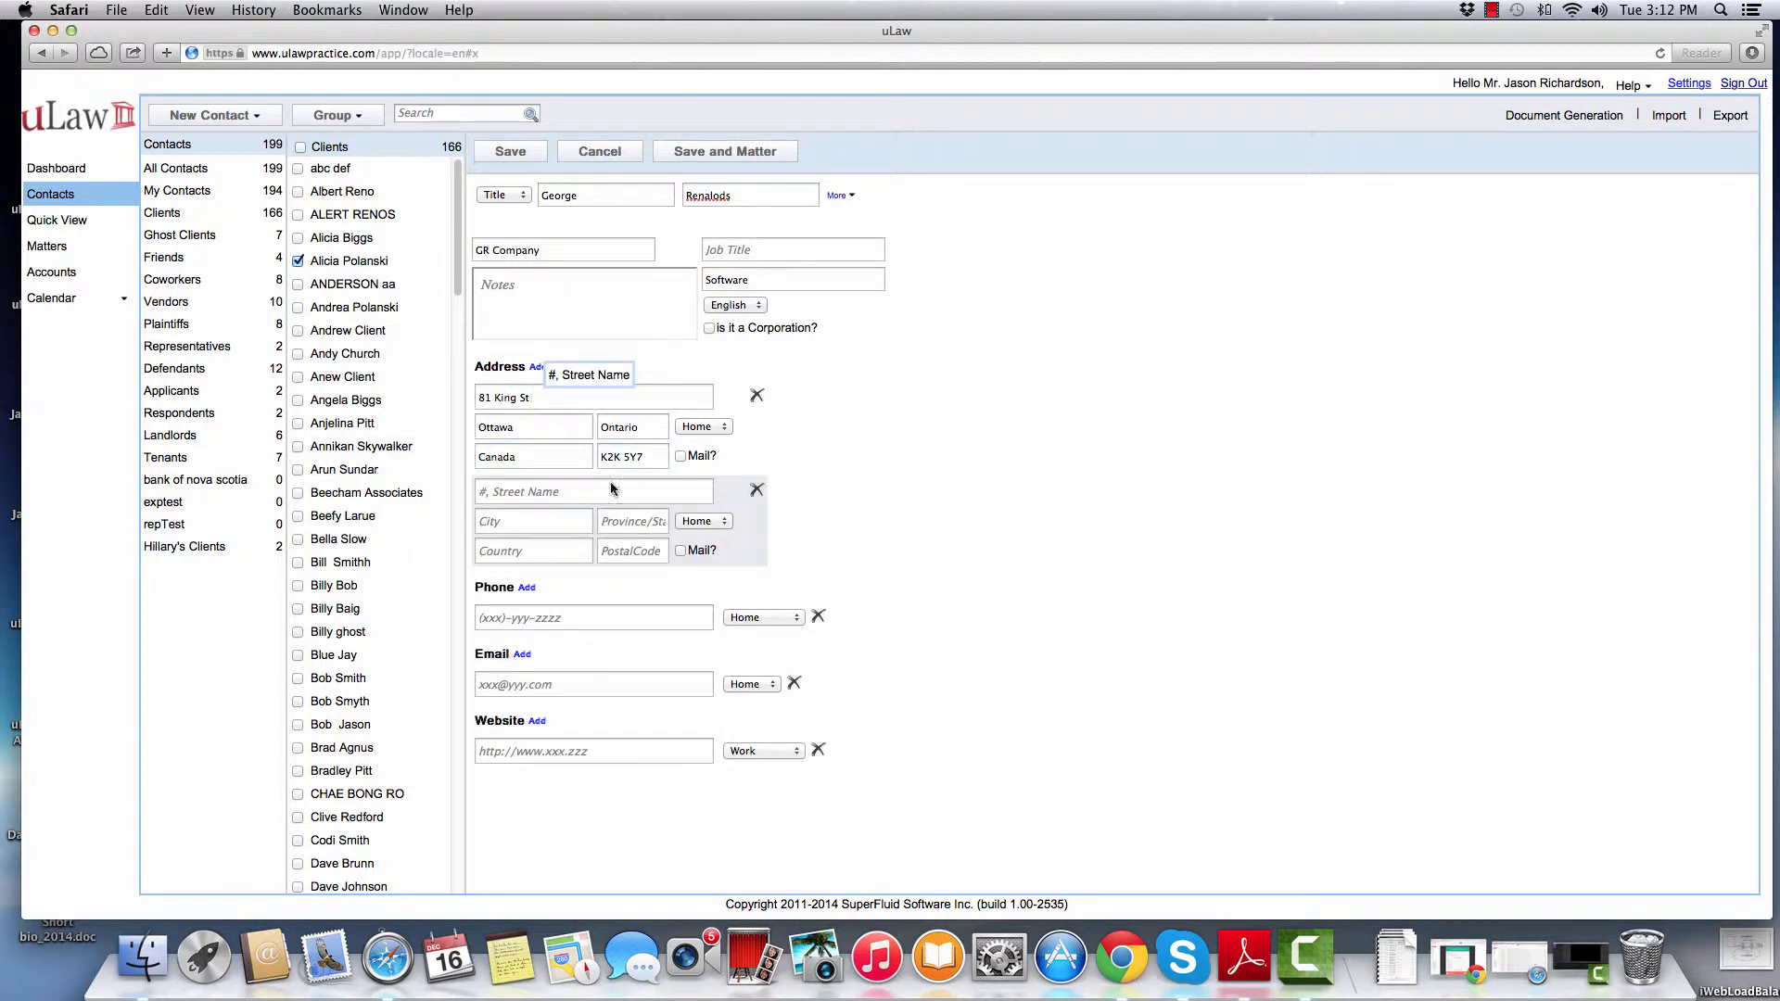
pyautogui.click(704, 521)
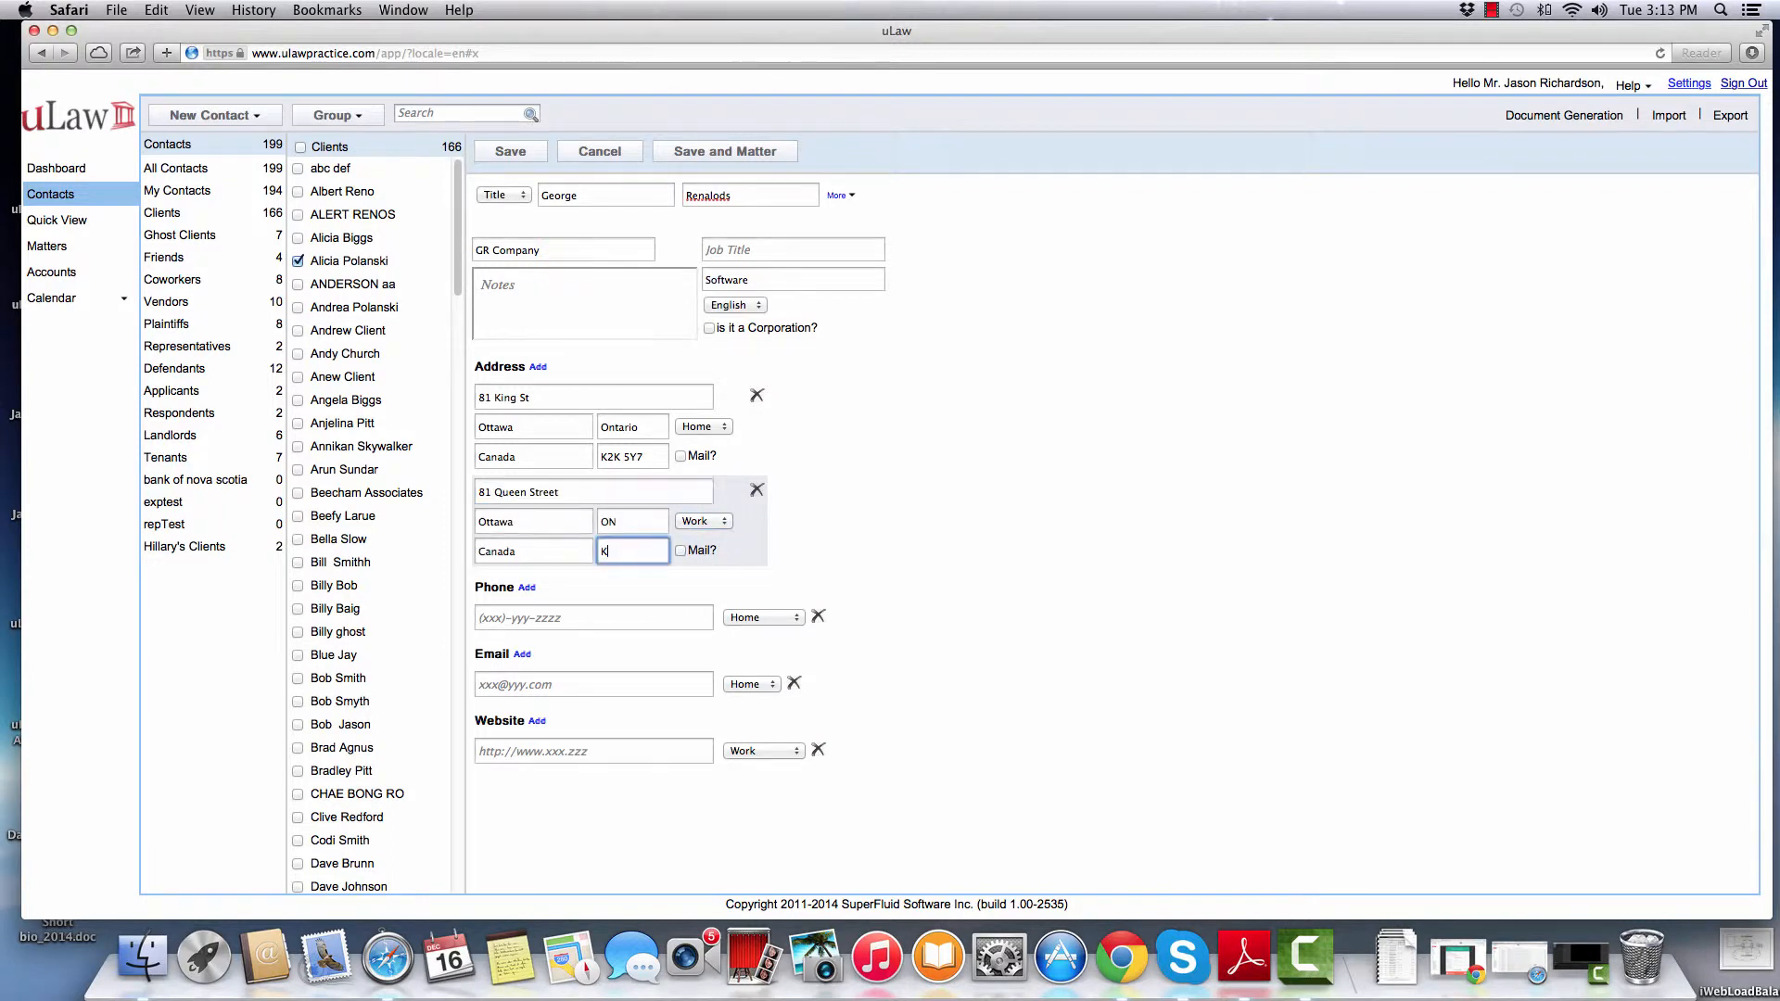
pyautogui.write('K3E 5')
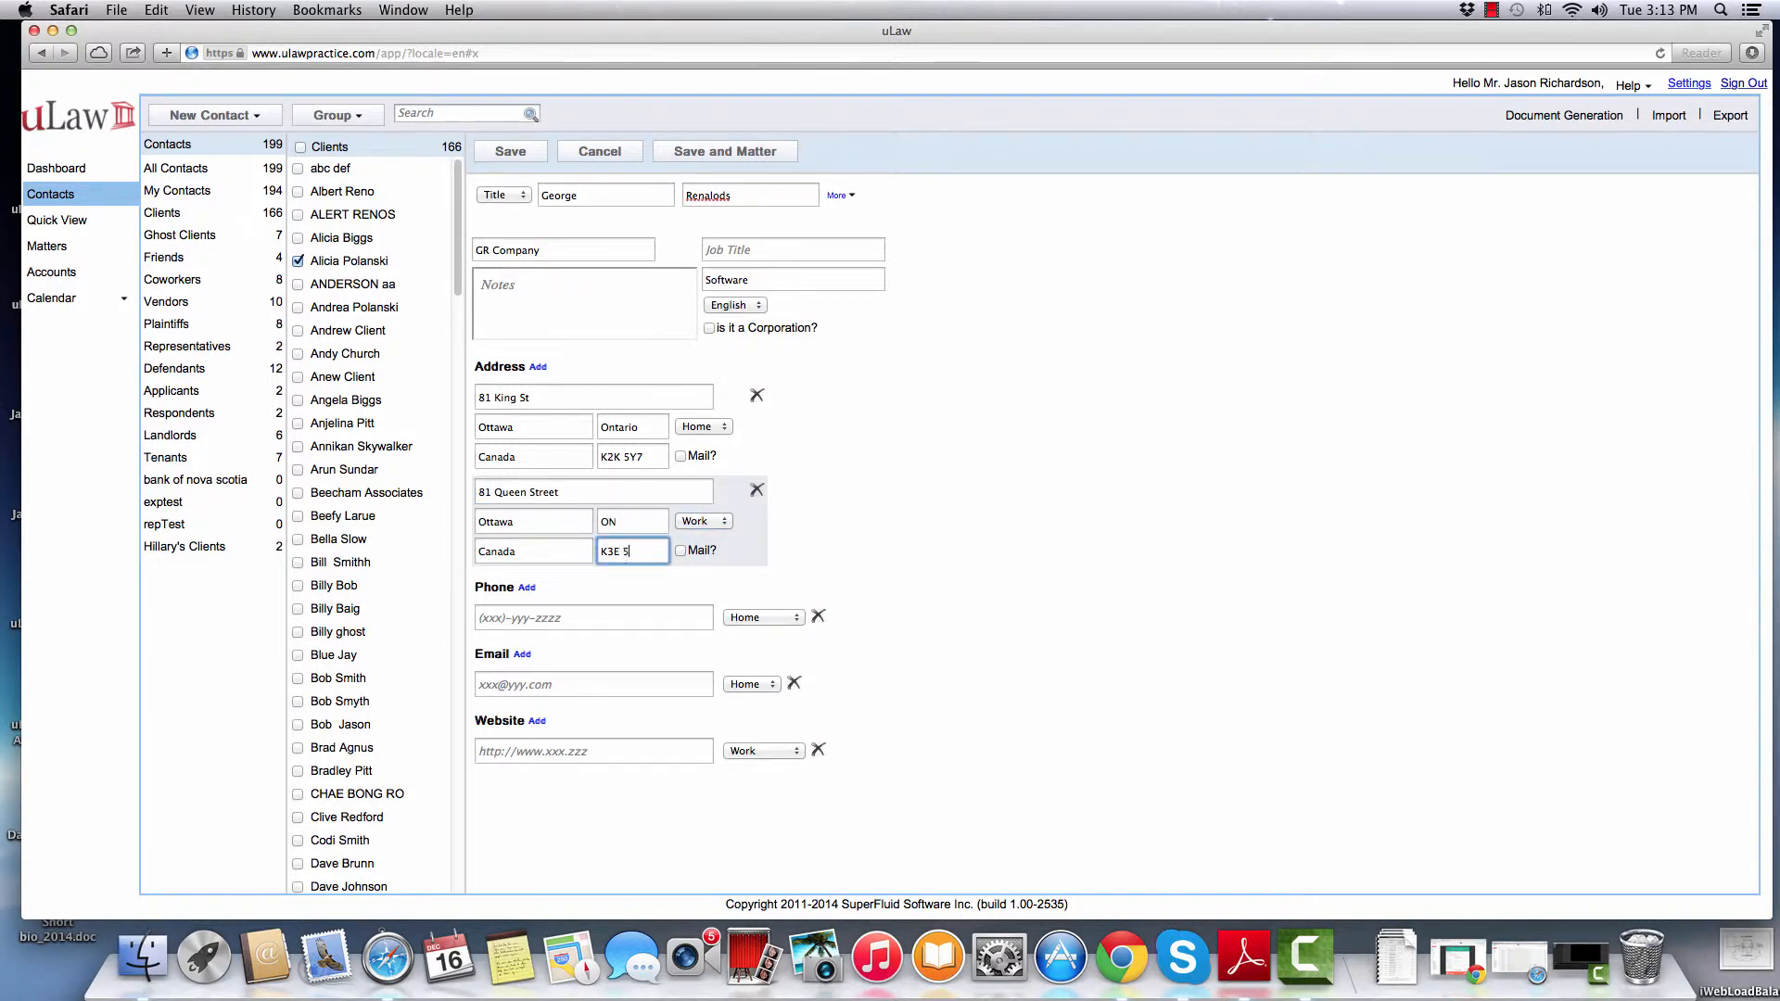
pyautogui.write('T6')
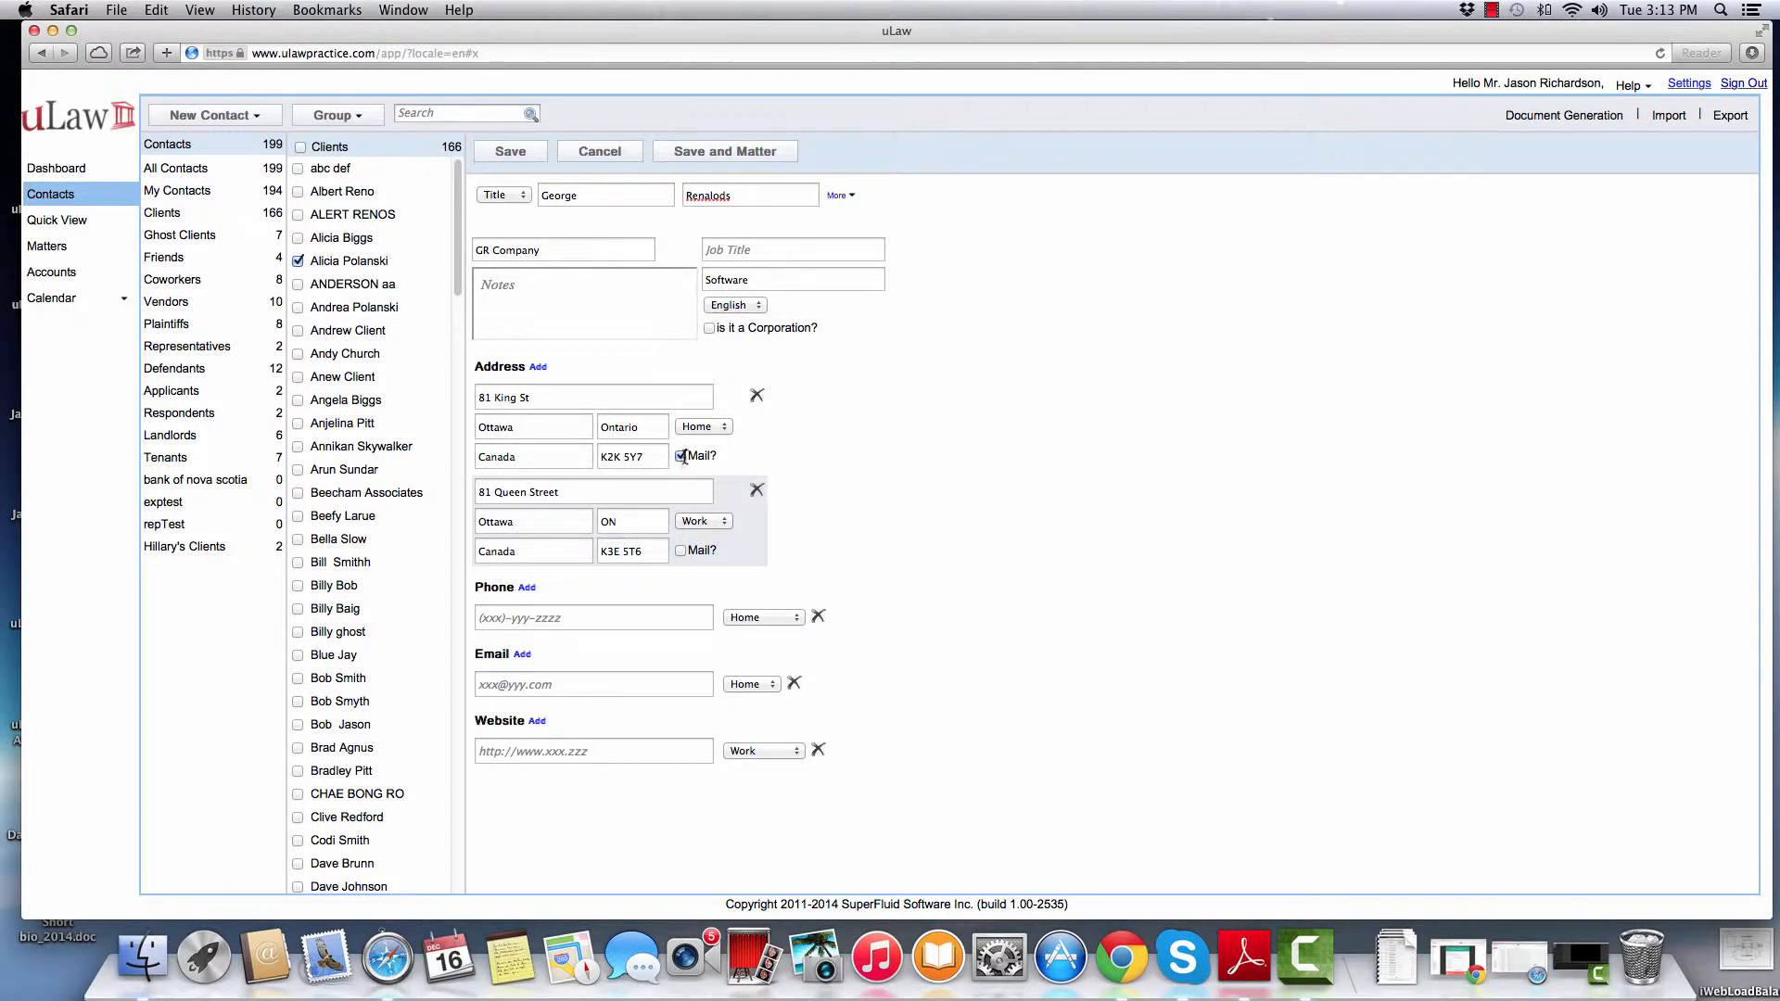
pyautogui.click(525, 587)
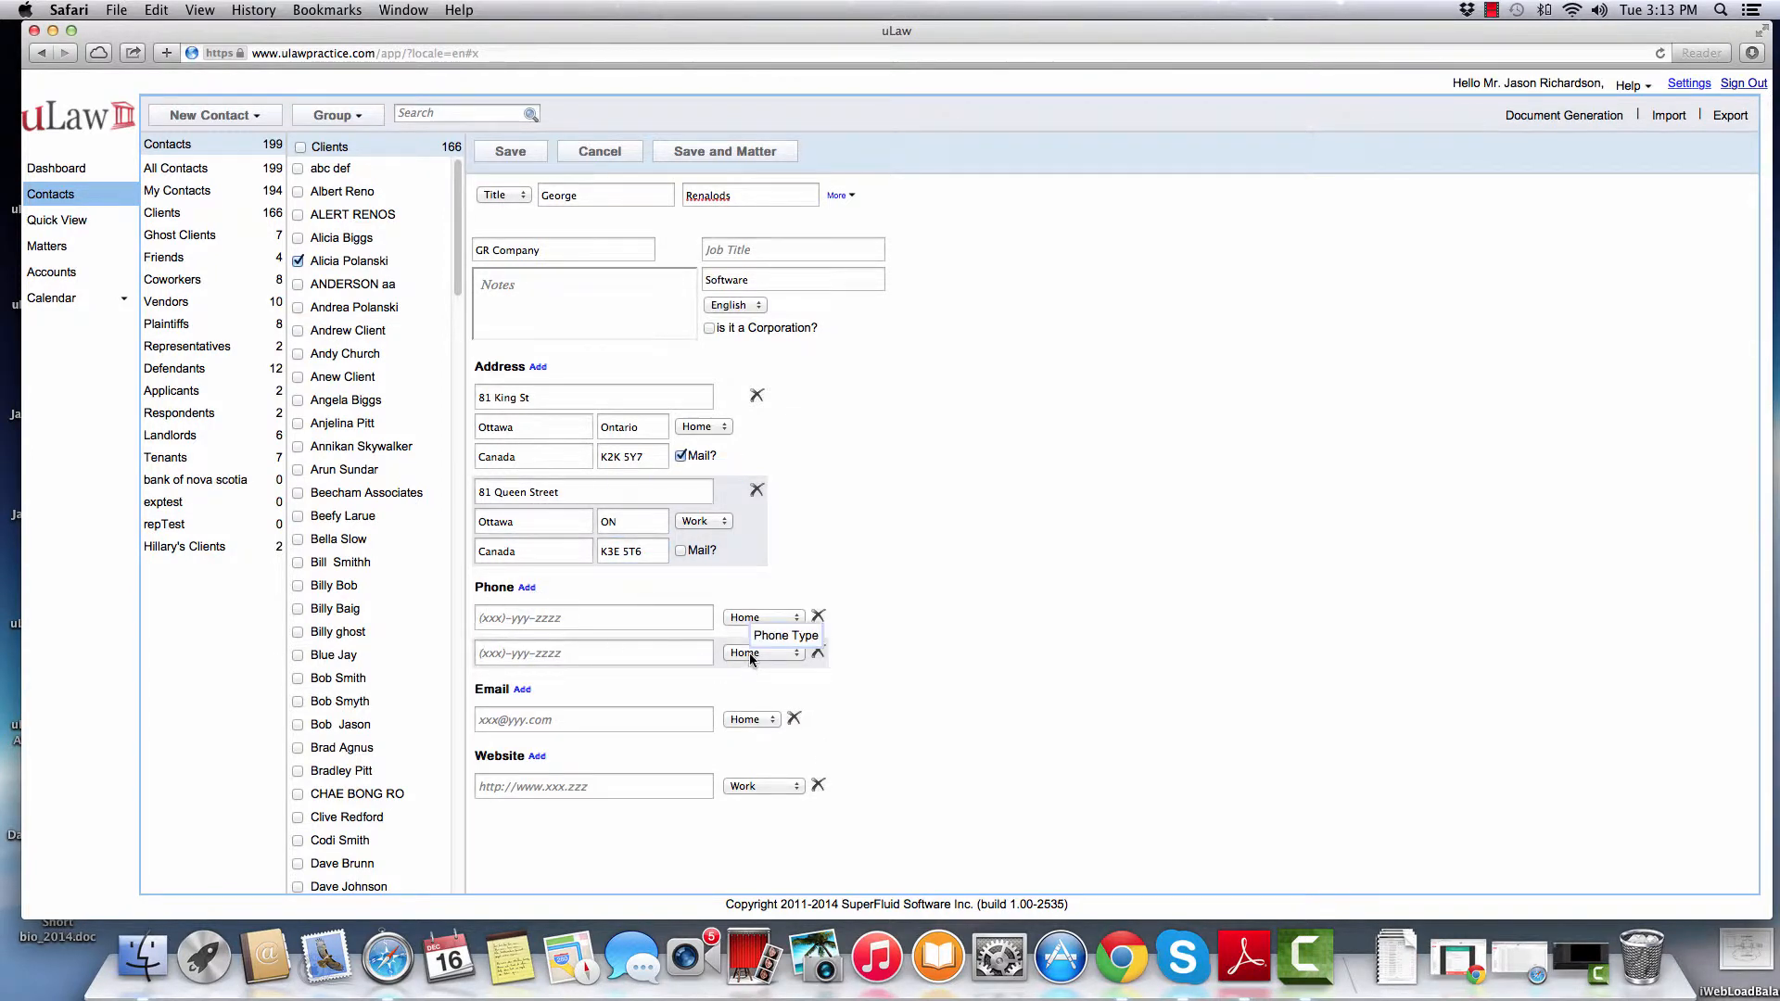
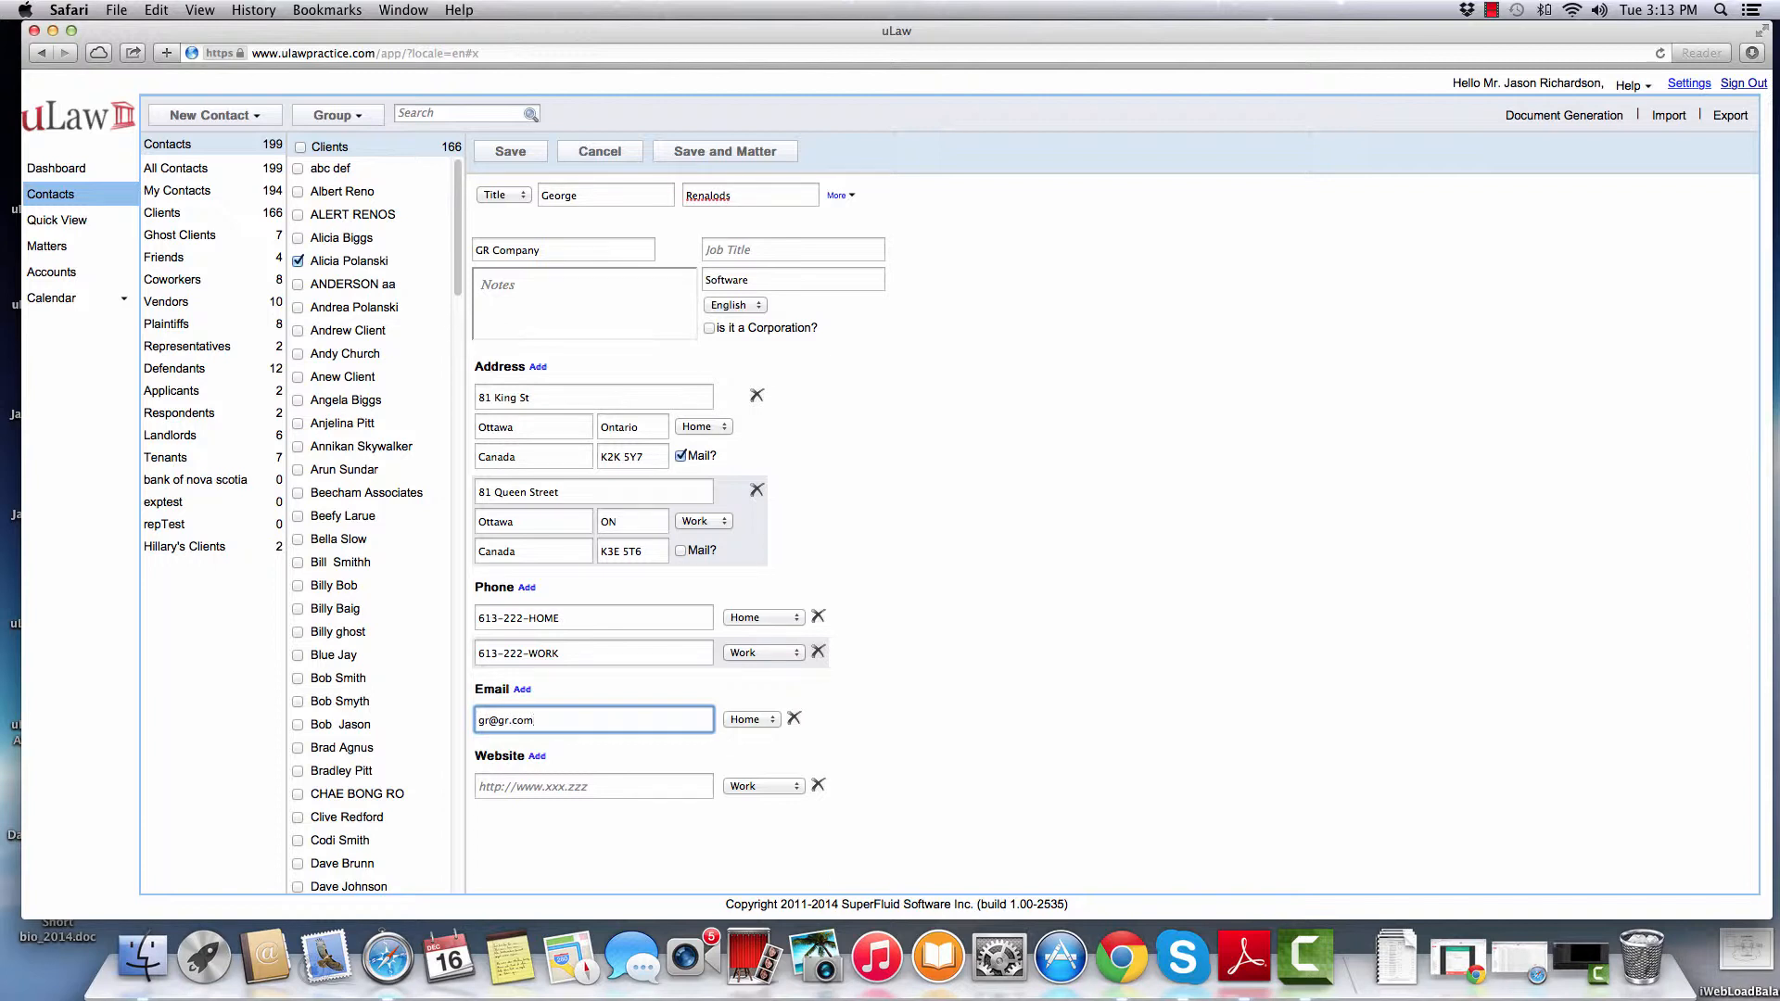
pyautogui.click(510, 150)
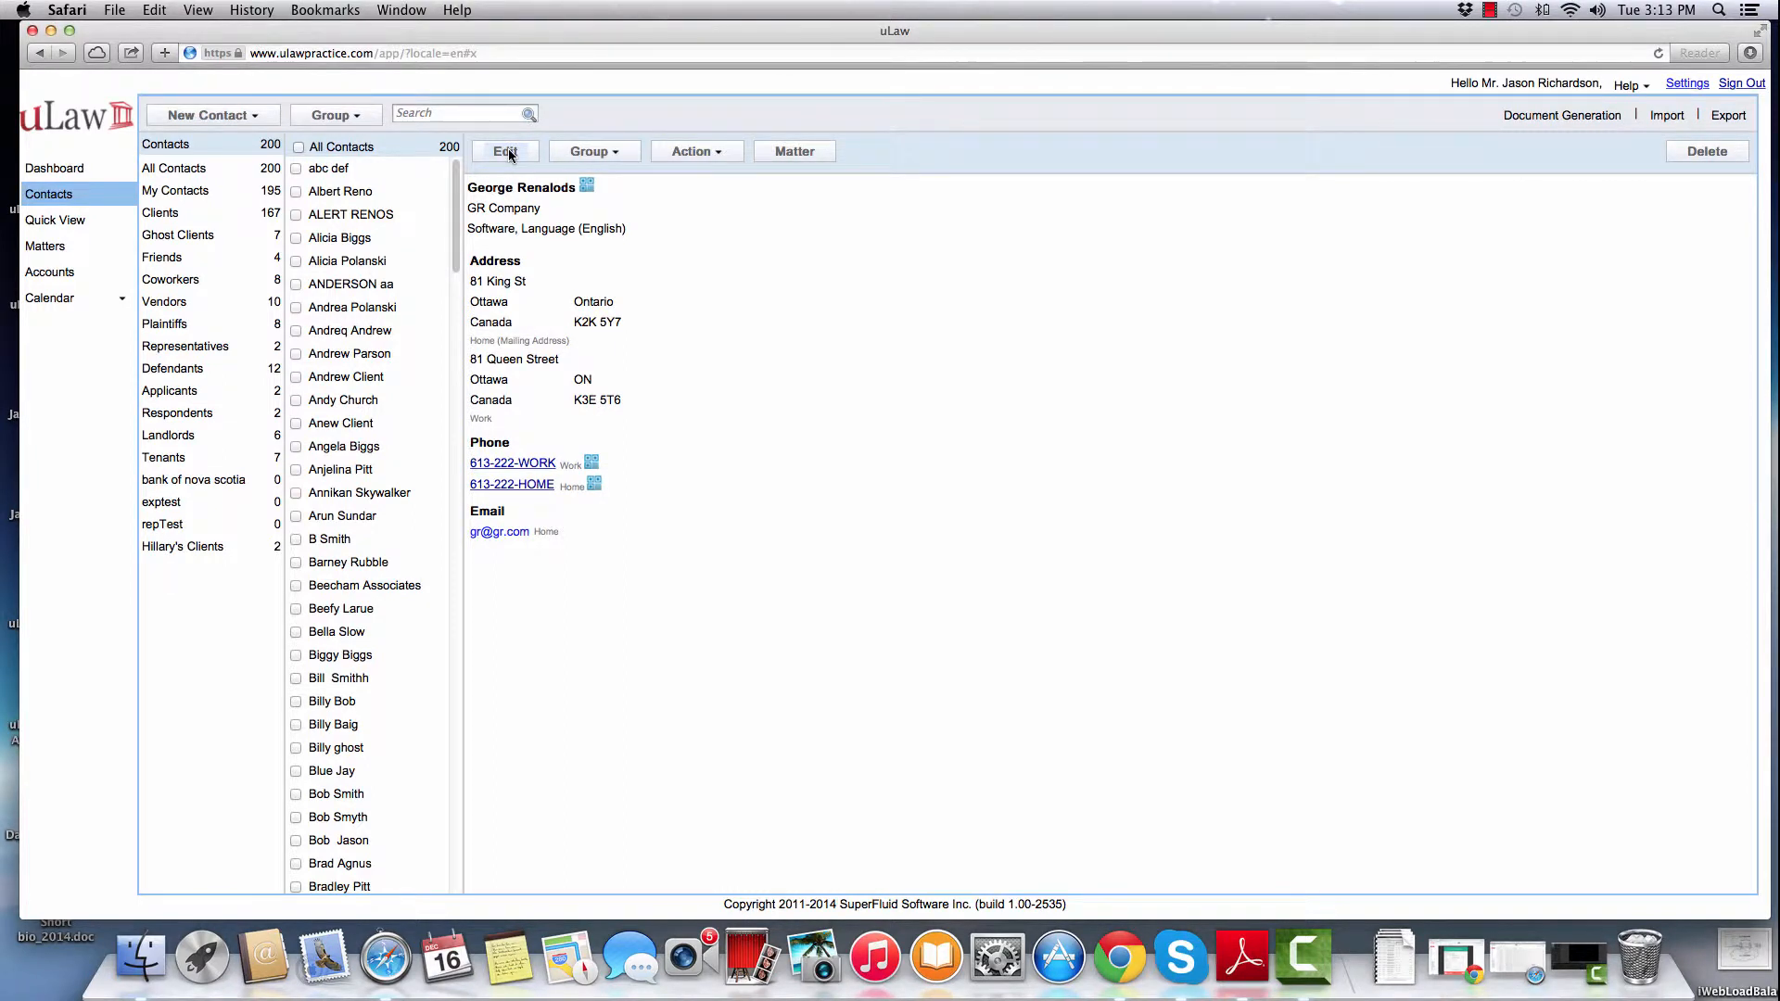
pyautogui.click(692, 151)
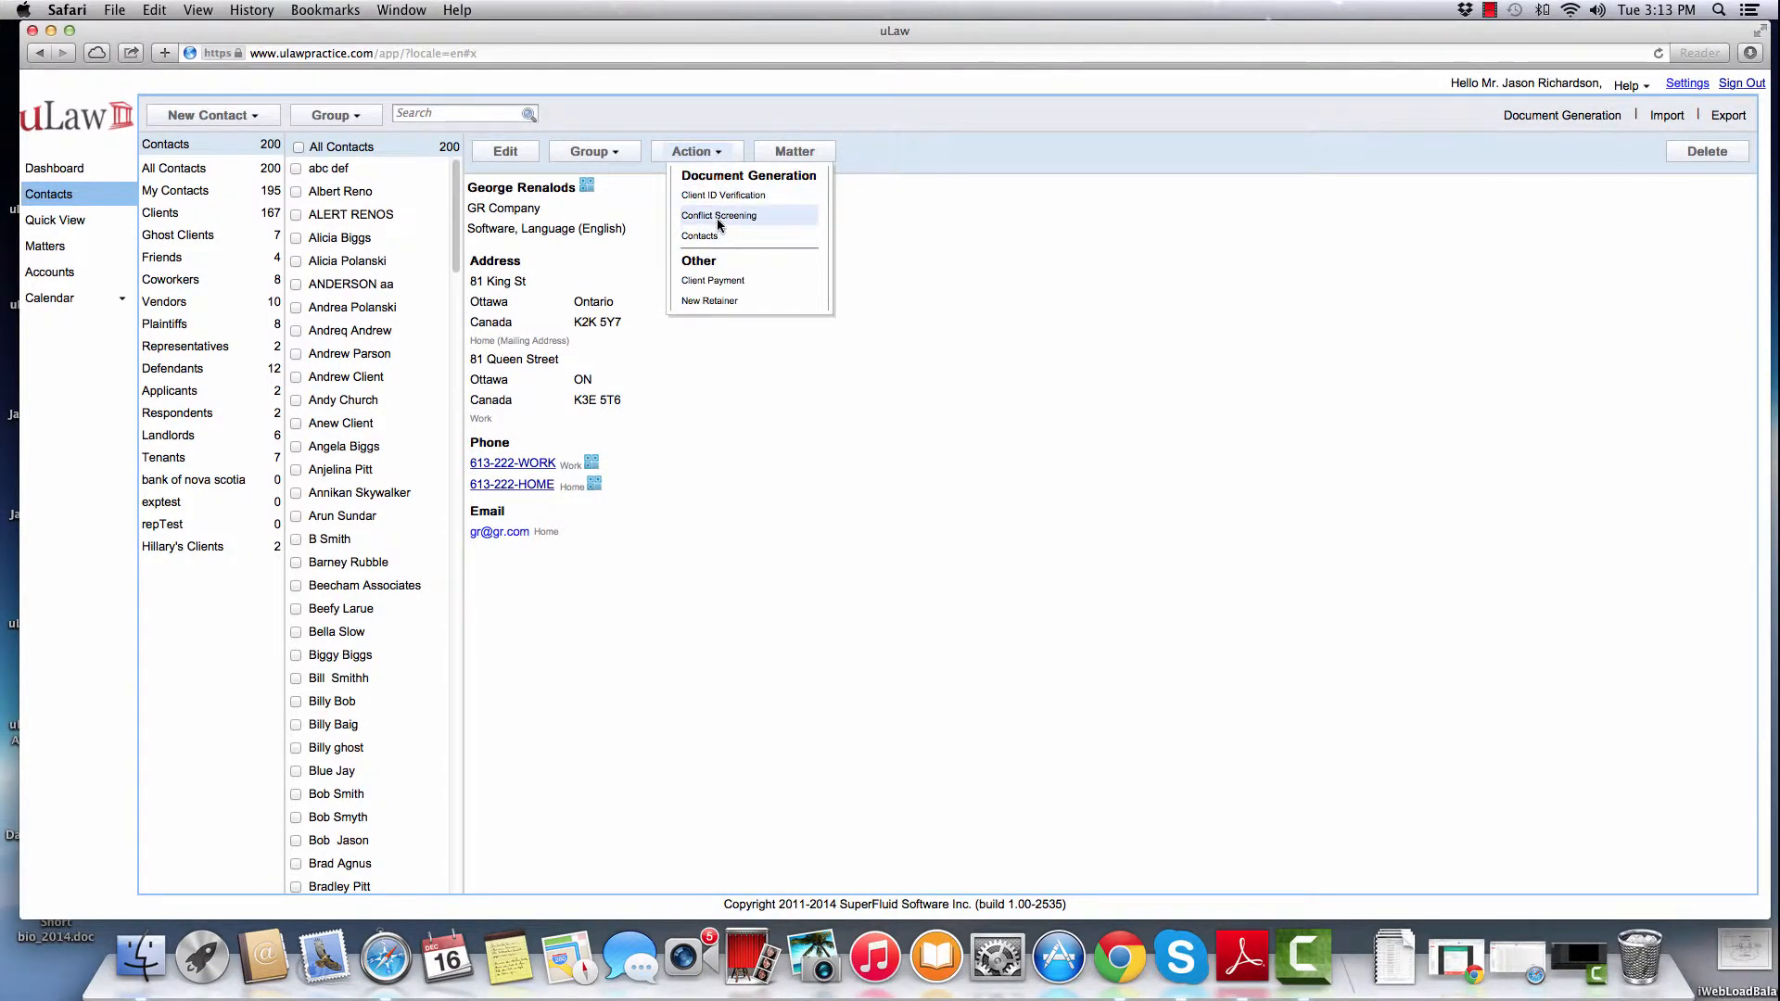
pyautogui.click(718, 216)
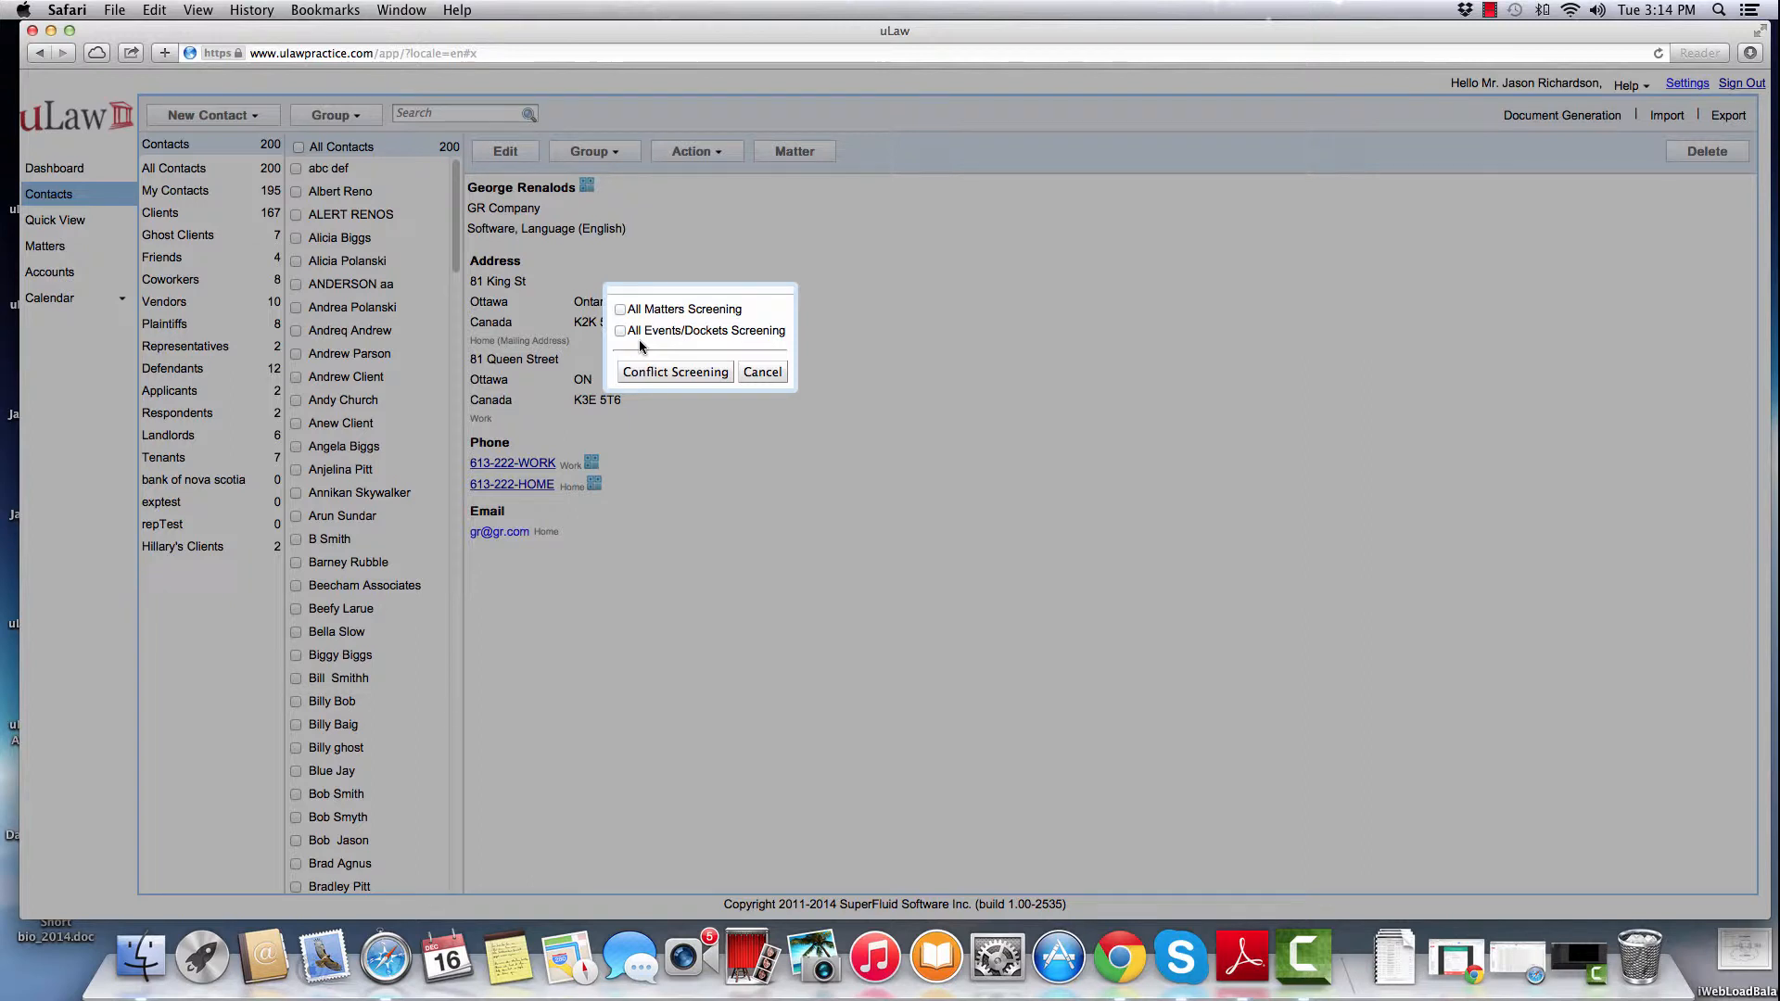
pyautogui.click(674, 371)
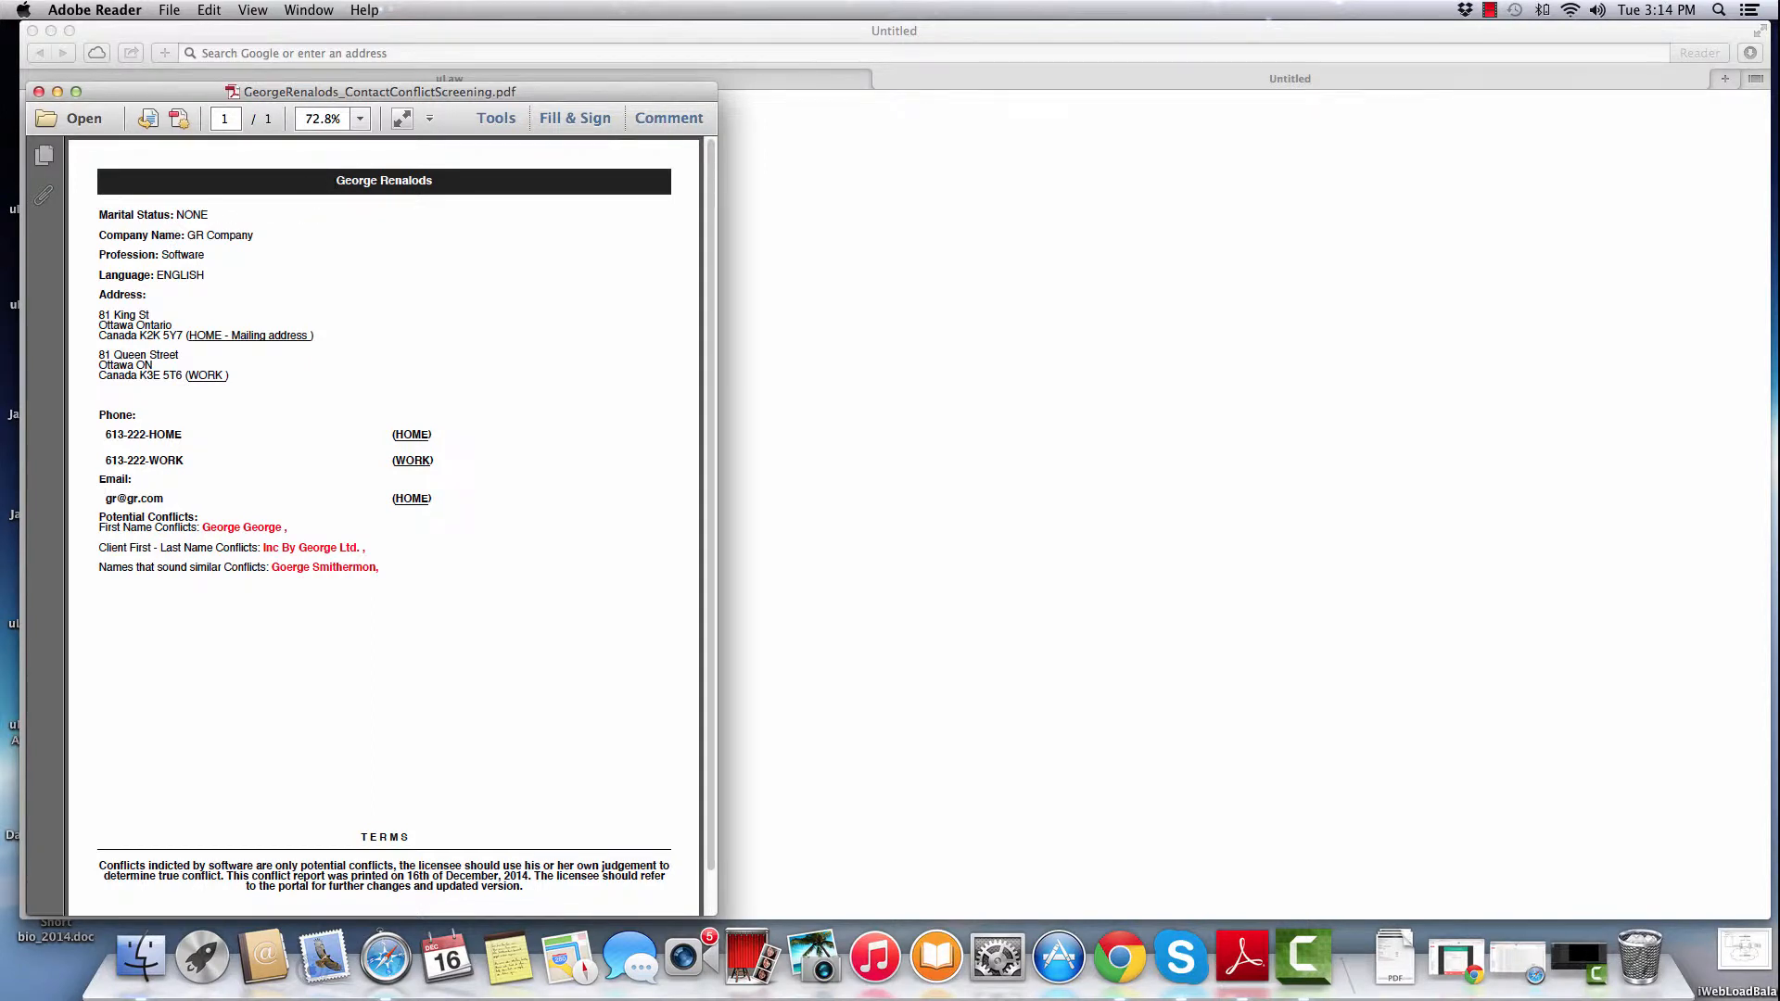
pyautogui.moveTo(217, 469)
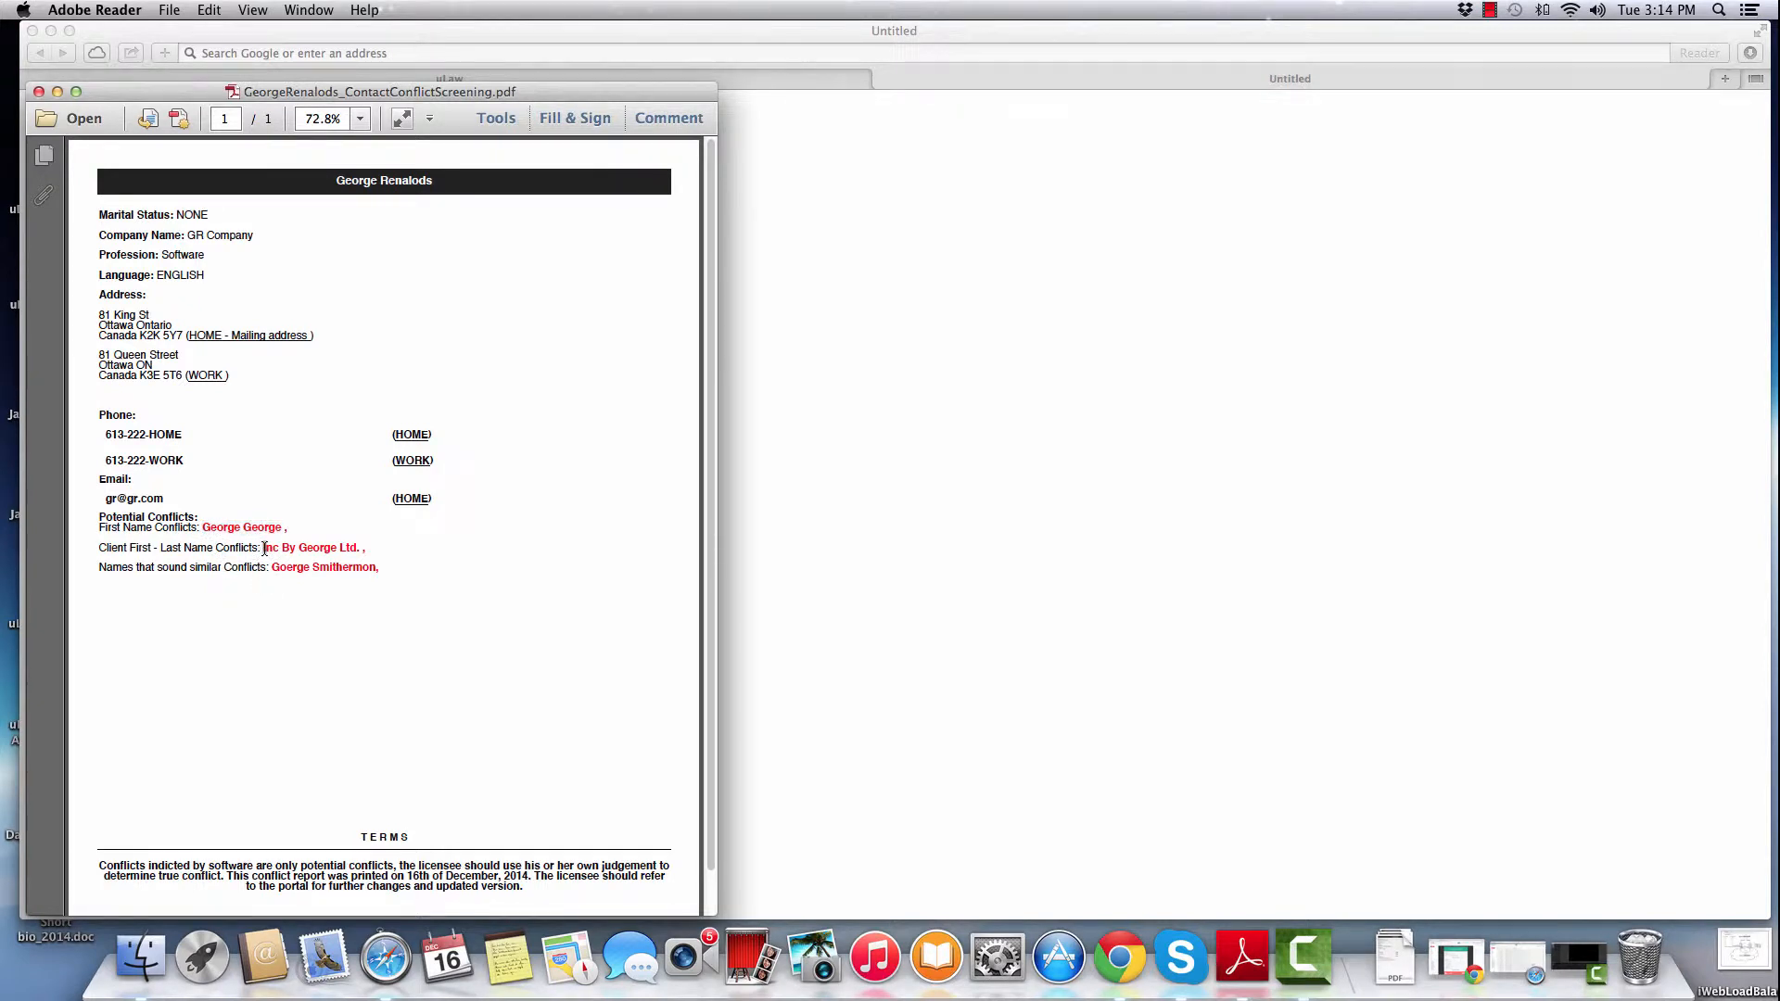
pyautogui.doubleClick(313, 547)
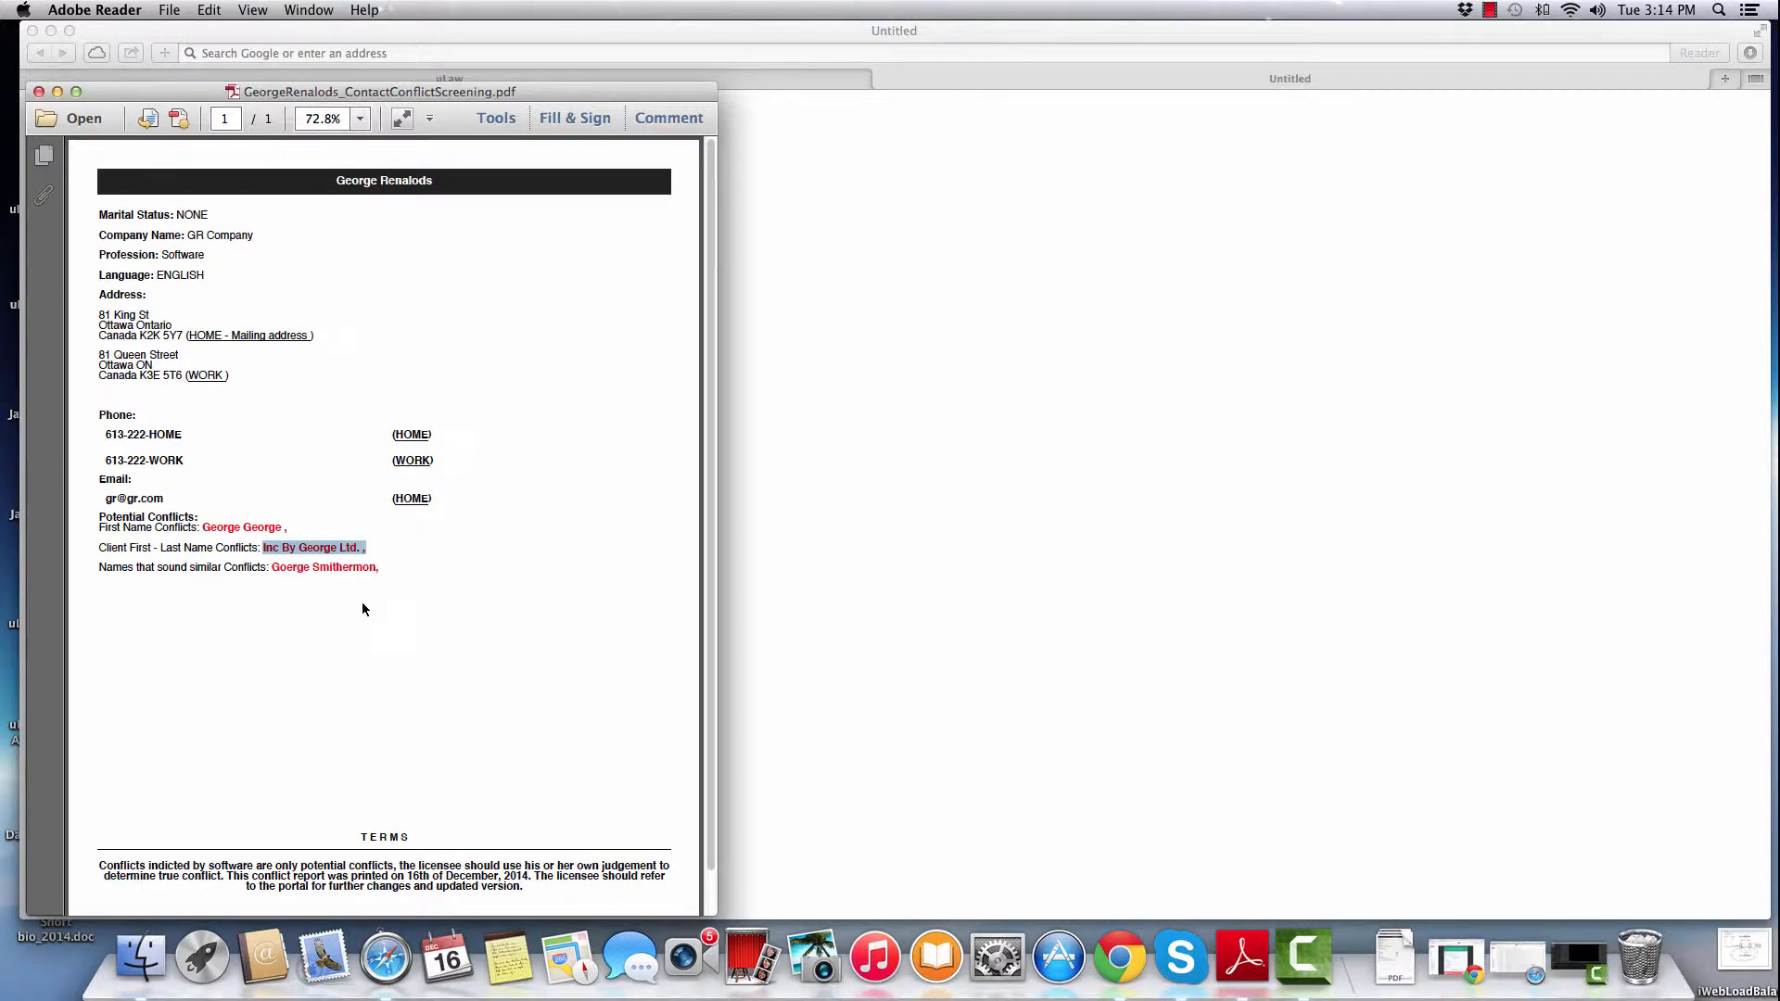
pyautogui.moveTo(288, 578)
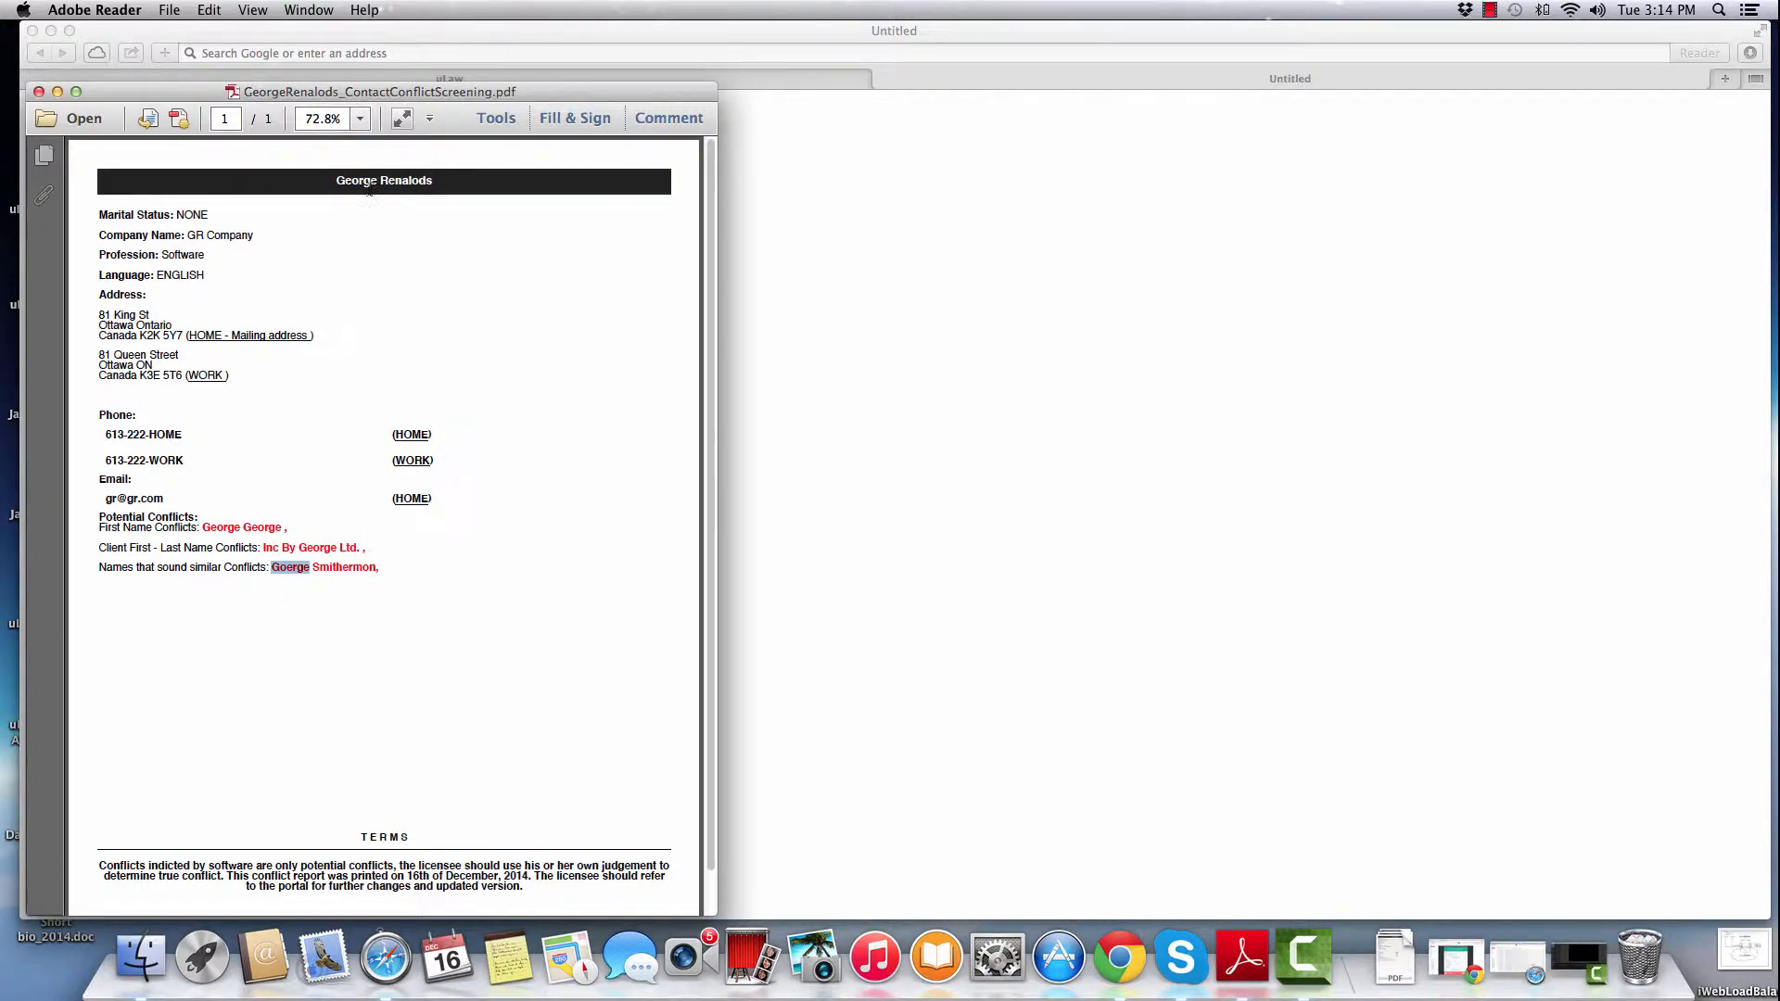
pyautogui.moveTo(358, 216)
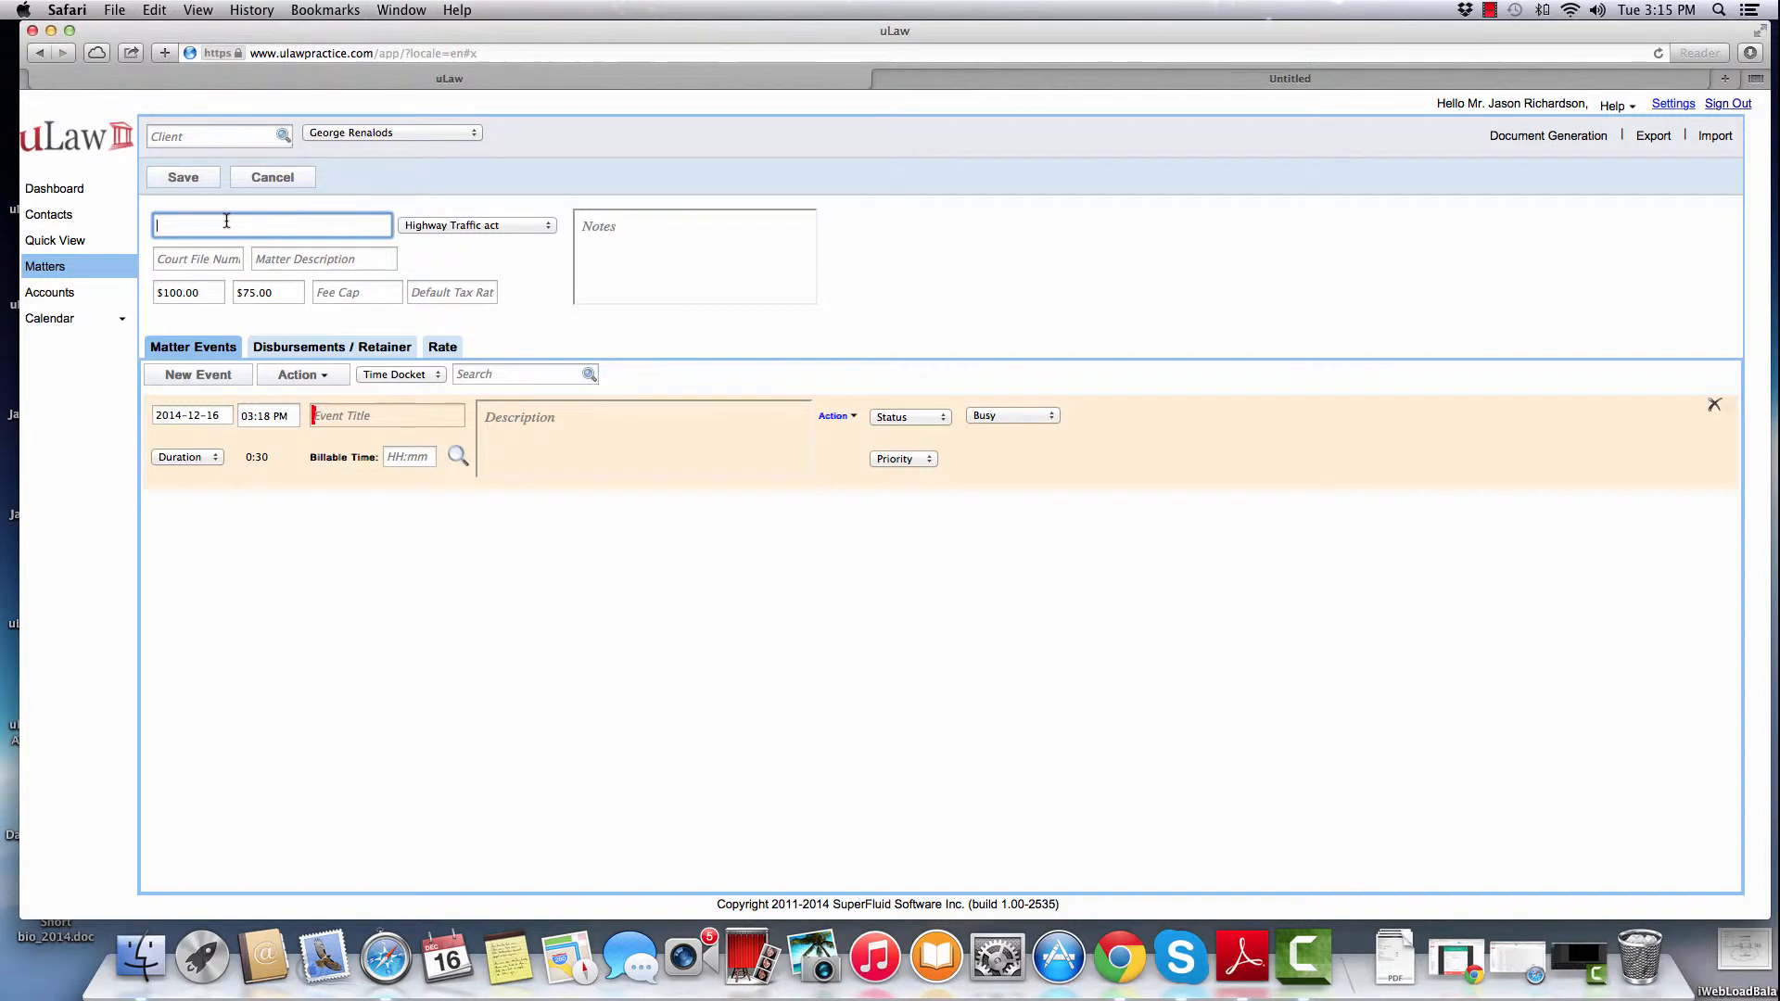
# Step: Title the matter 'George V/s Dean', set its type to Small Claims, and save
pyautogui.write('C')
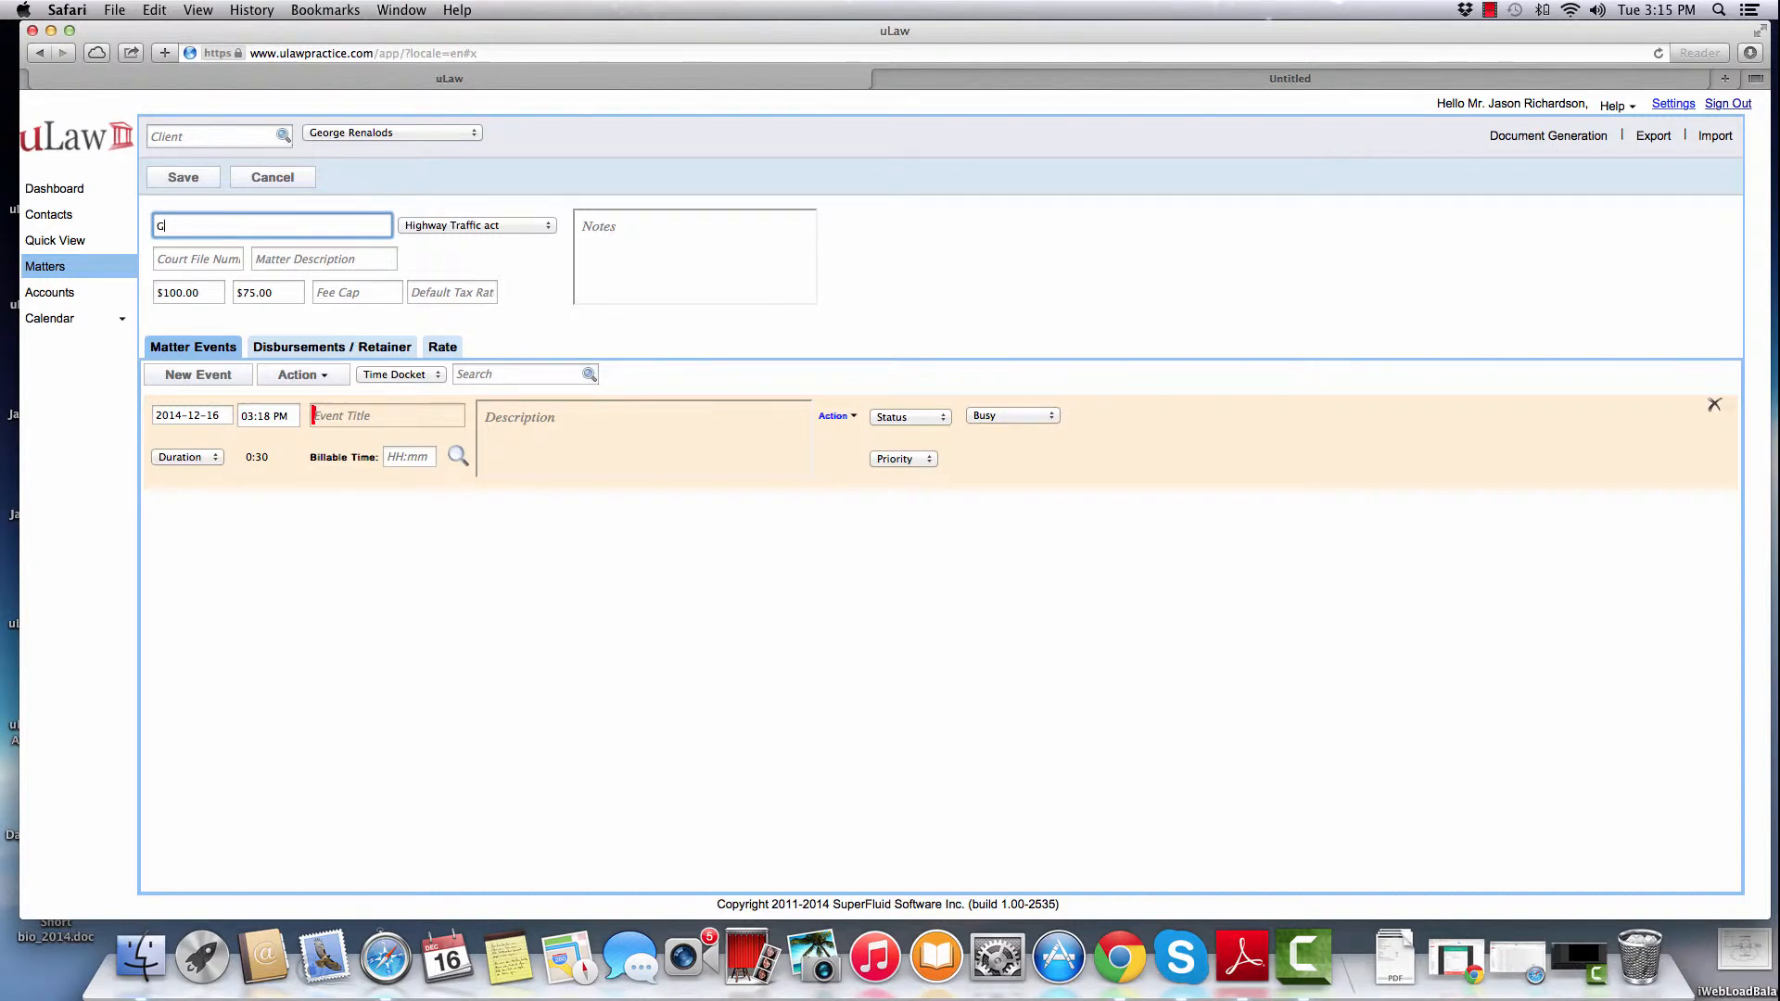
pyautogui.write('George V/')
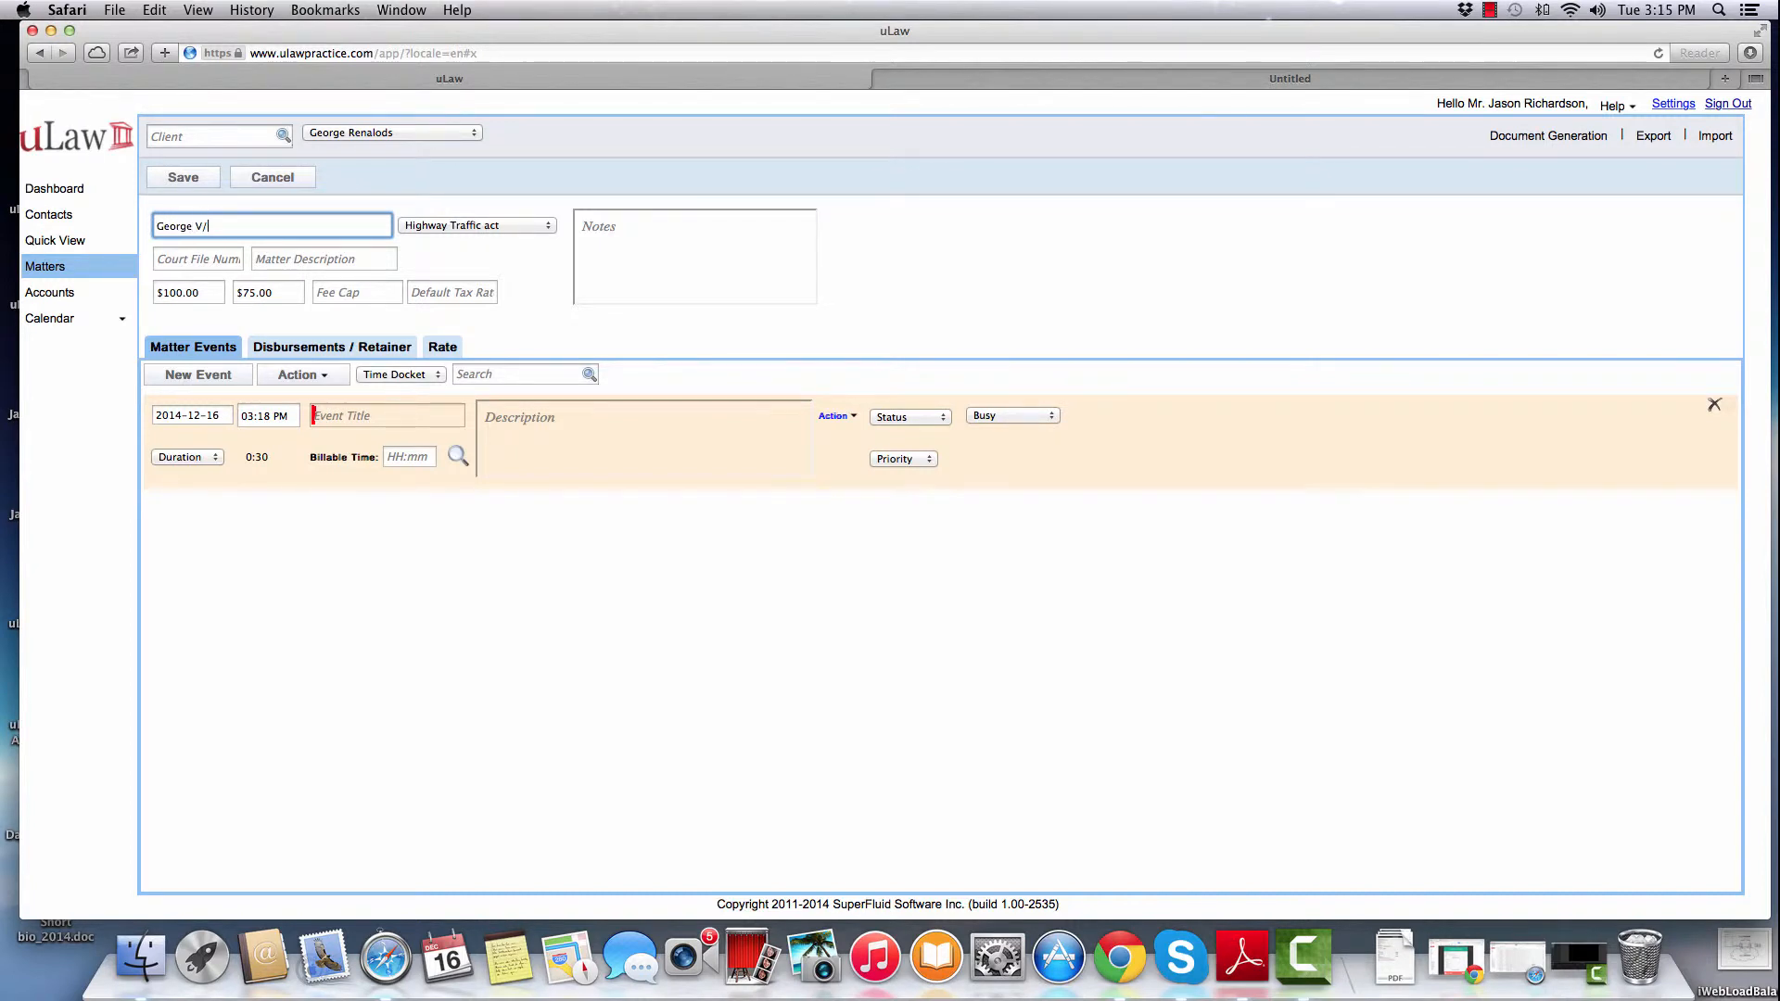
pyautogui.write('s Dean')
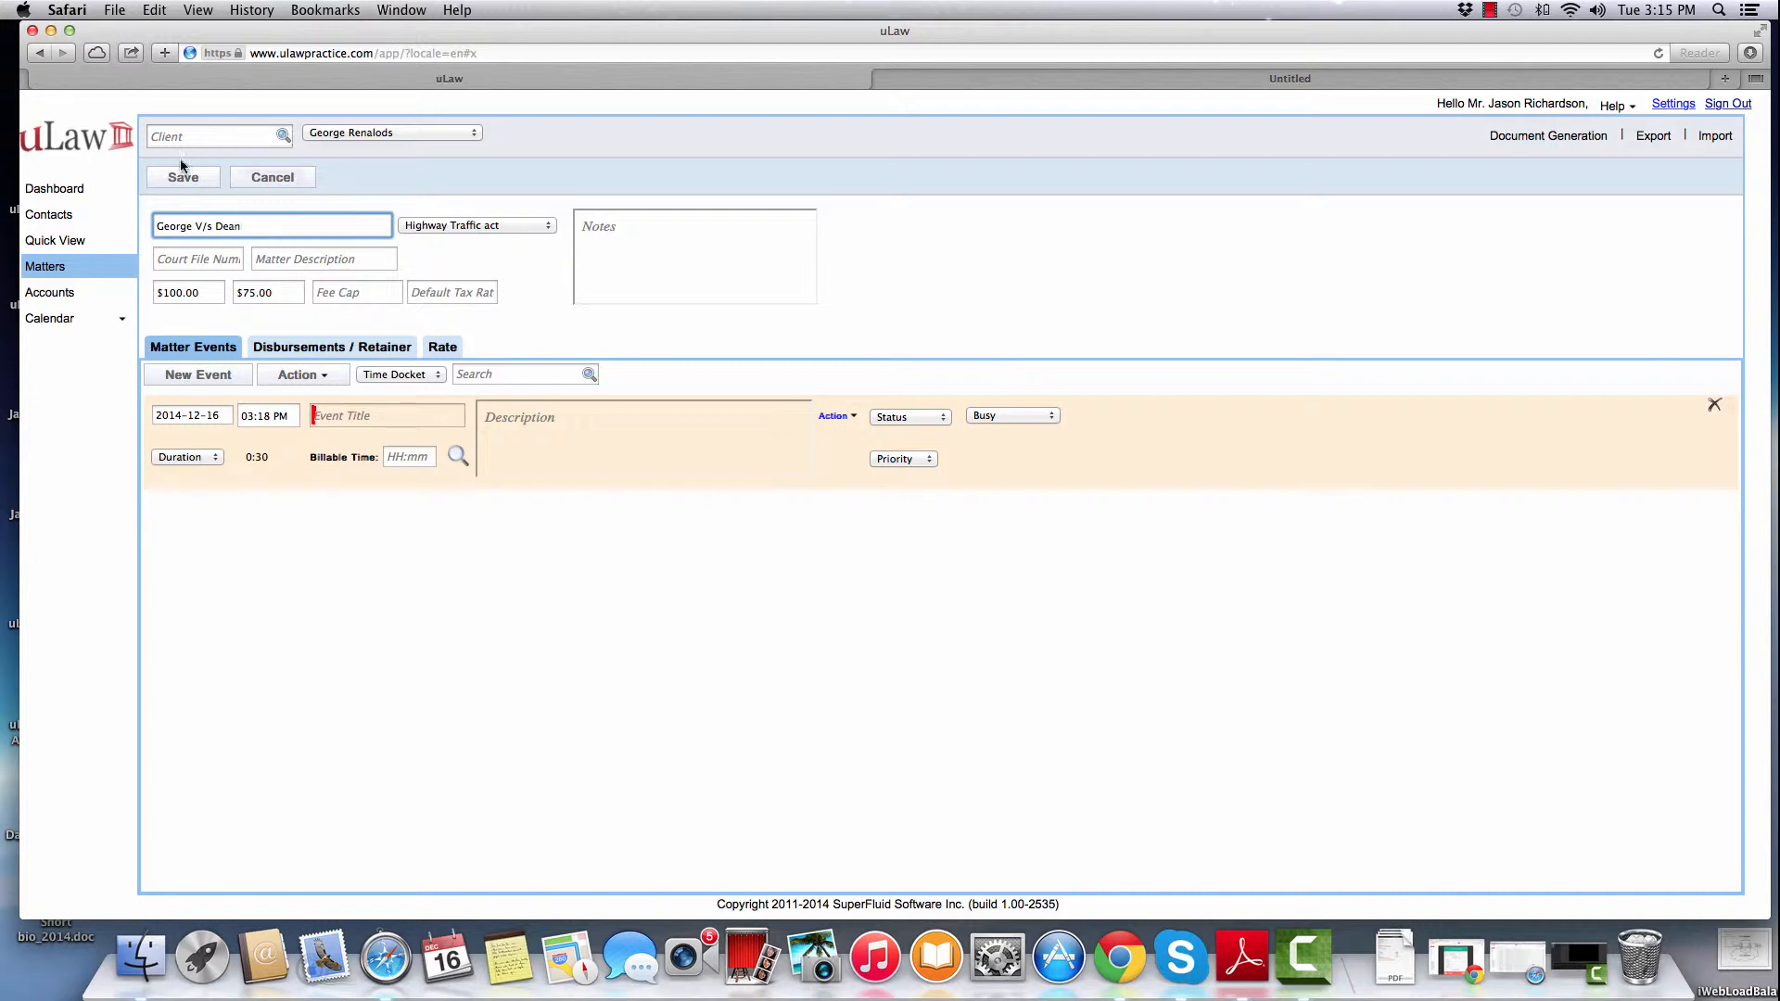
pyautogui.click(476, 225)
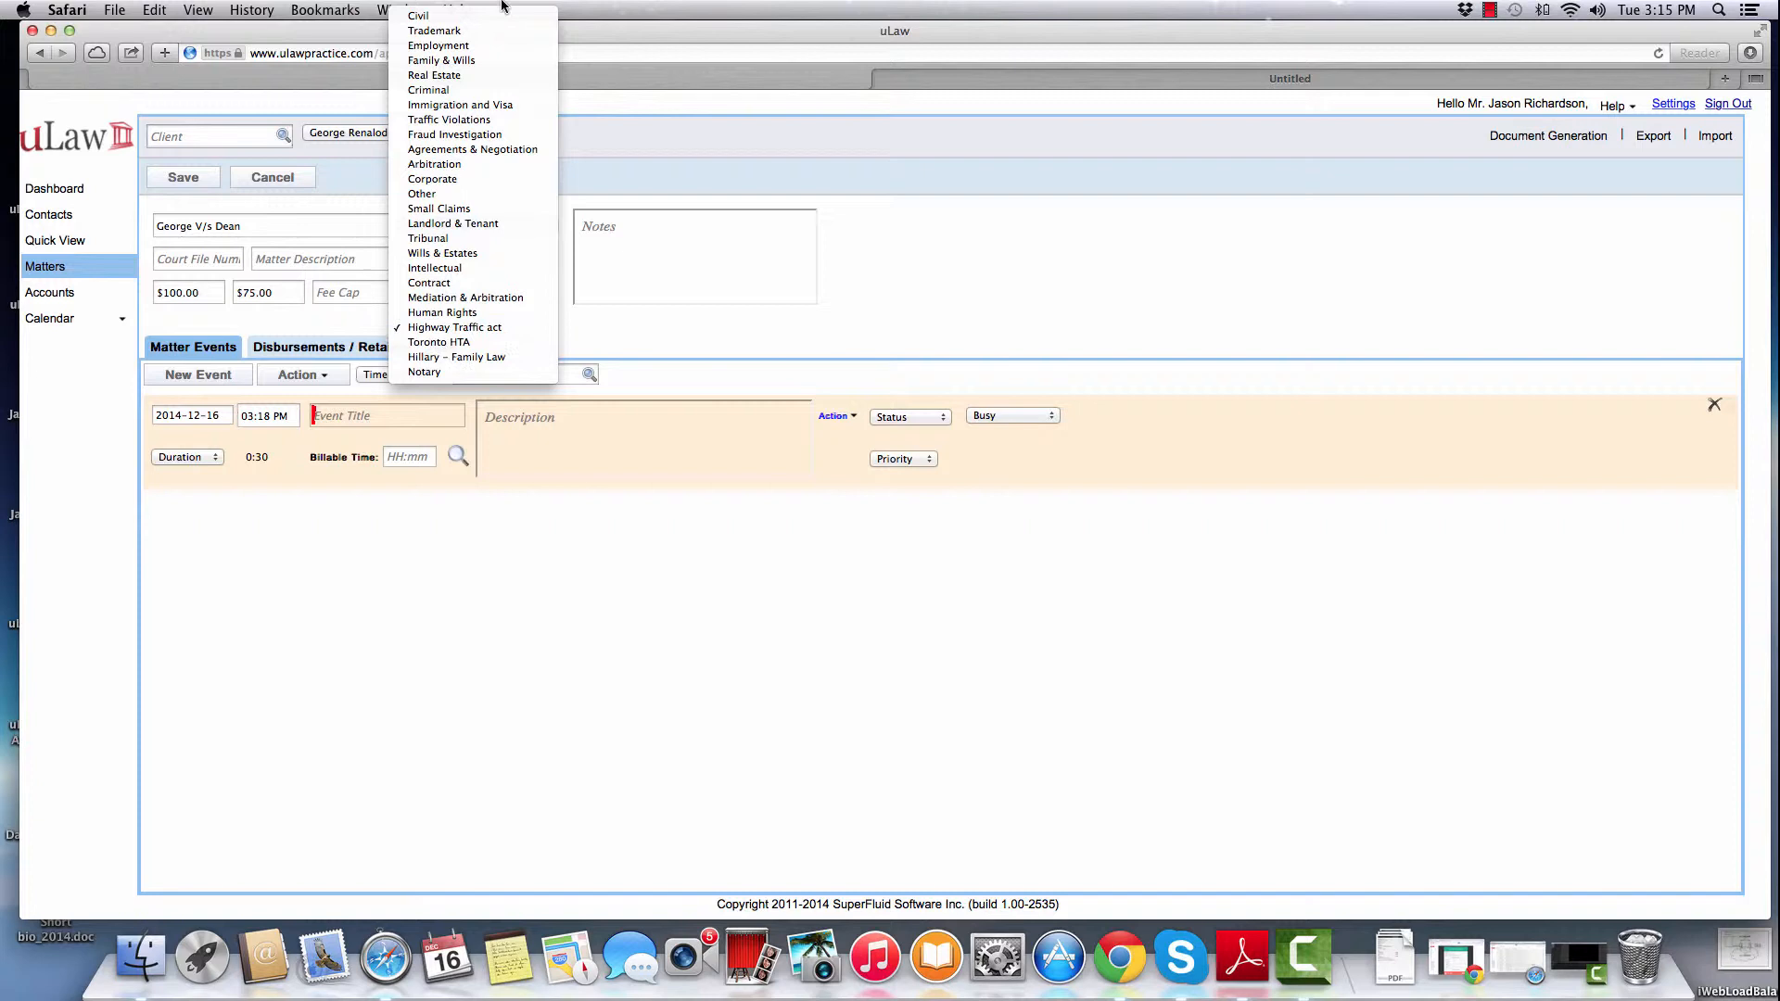
pyautogui.moveTo(438, 208)
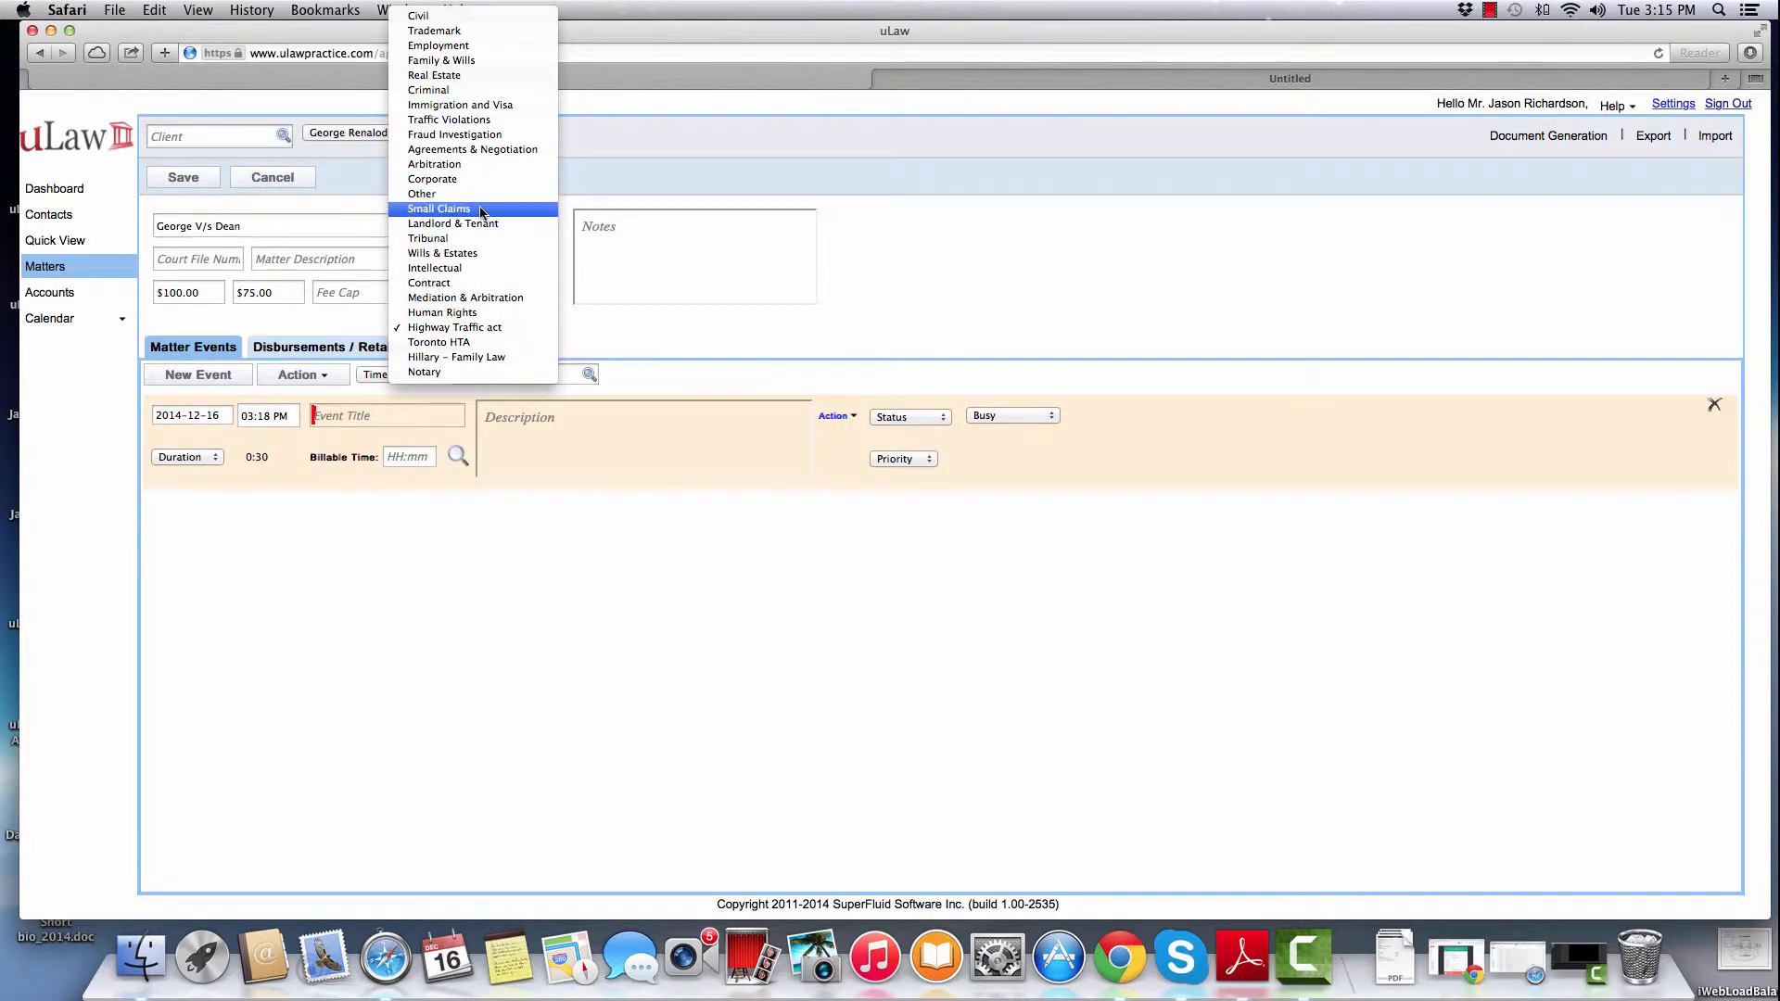
pyautogui.click(439, 209)
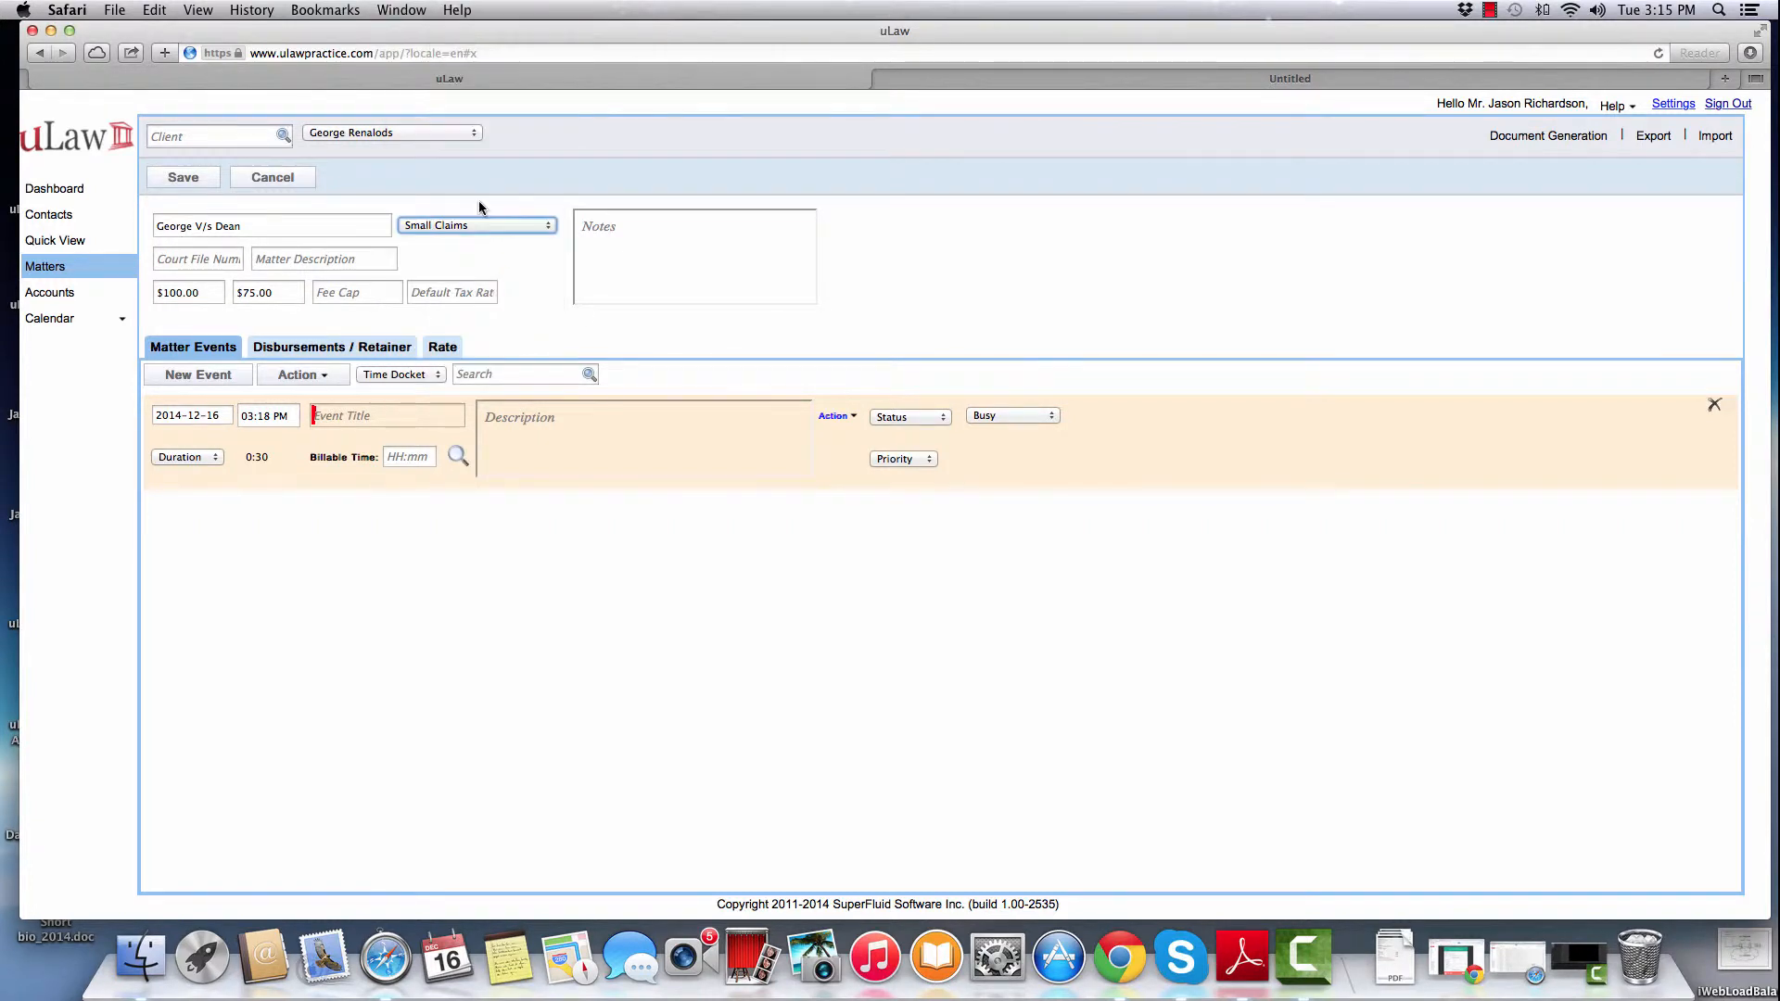
pyautogui.click(182, 177)
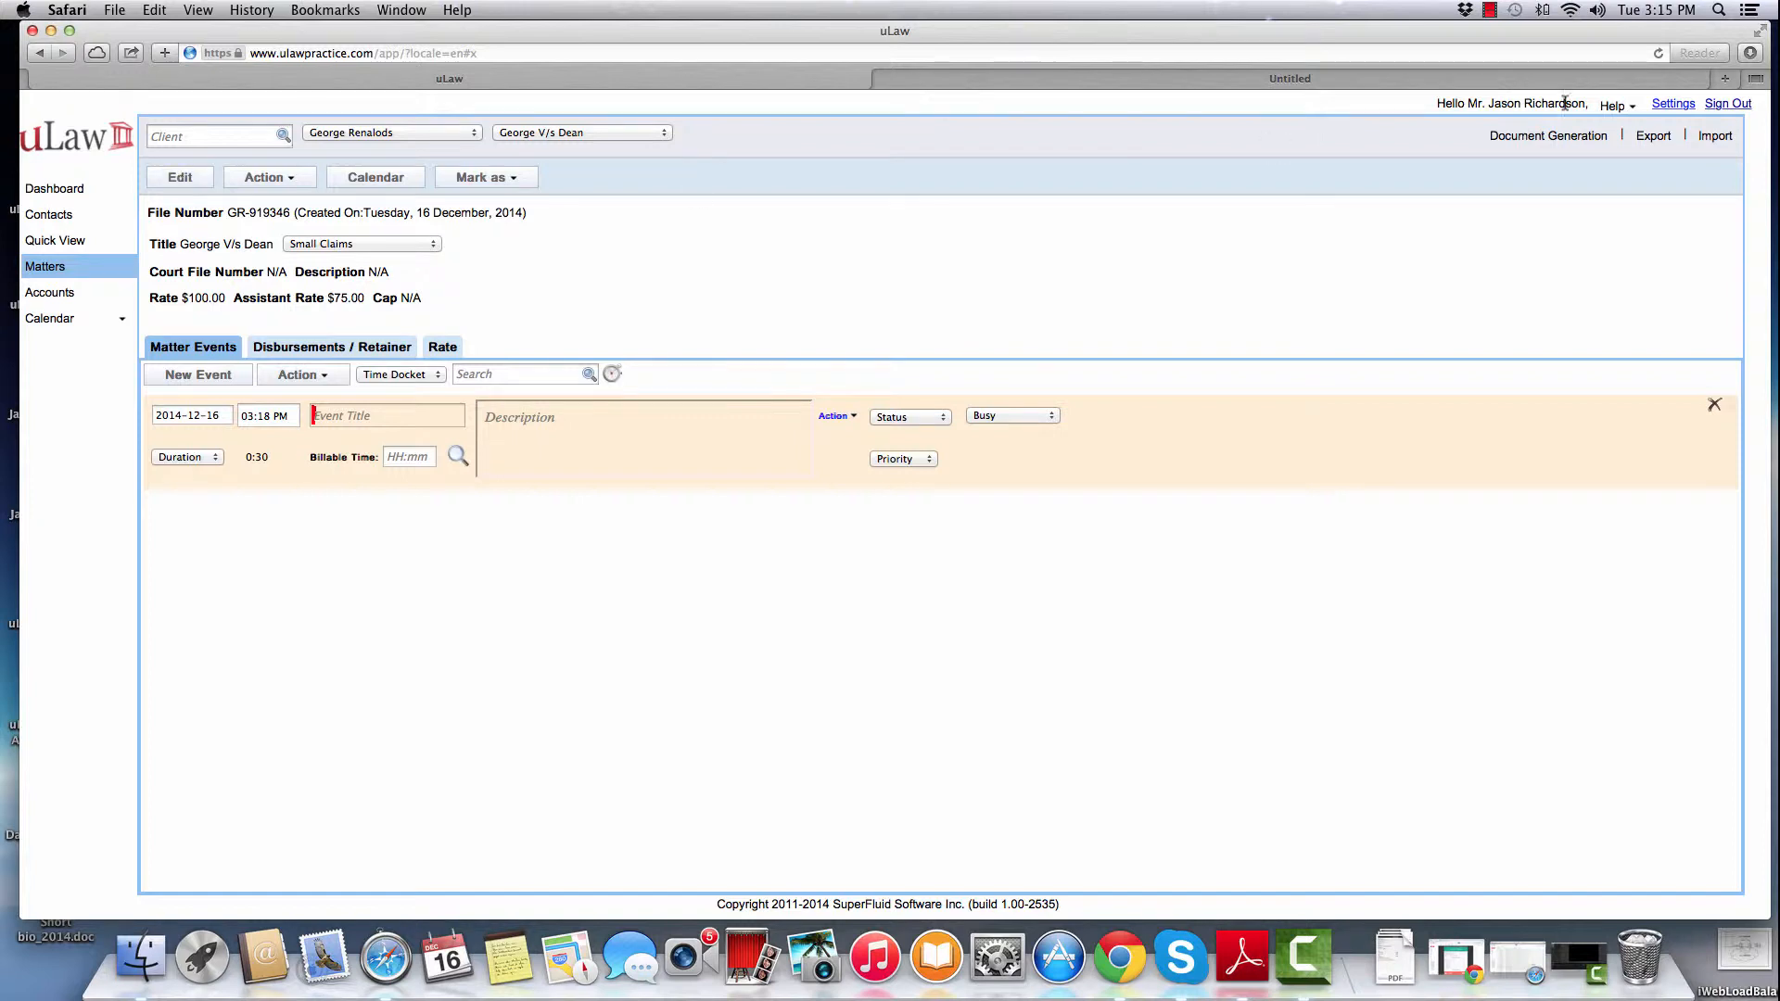
# Step: Generate the Client ID Verification PDF from Document Generation
pyautogui.click(1547, 136)
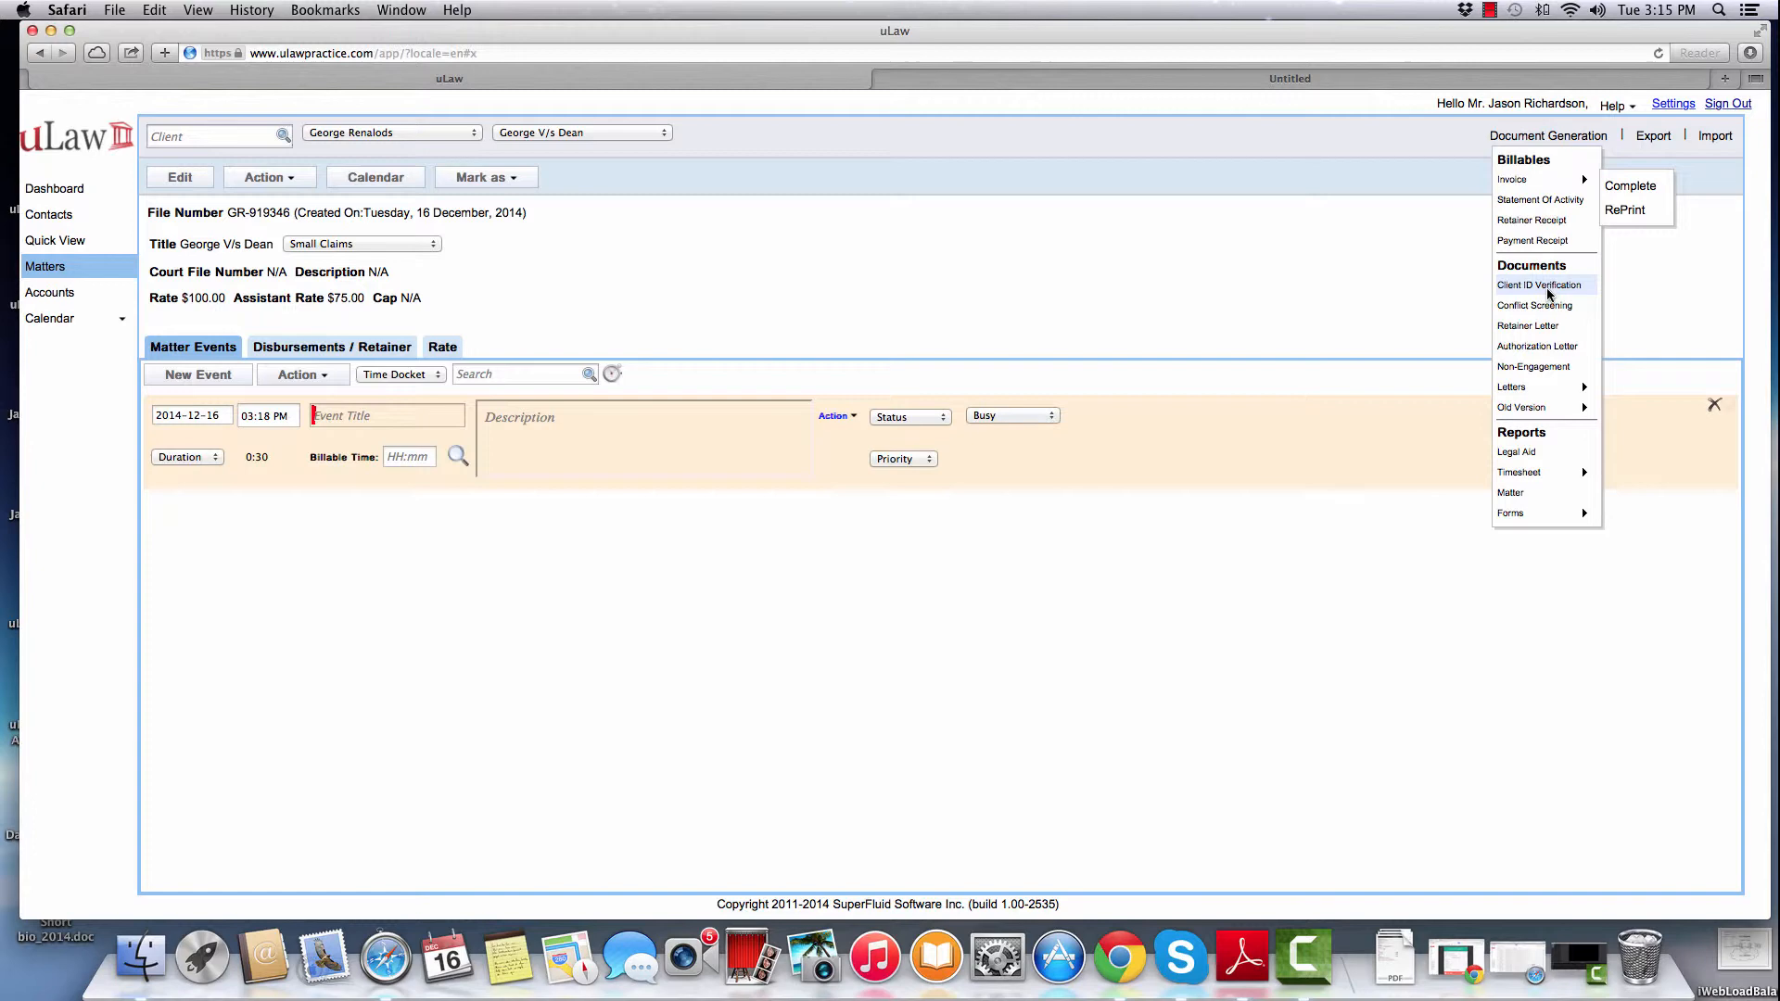
pyautogui.click(1538, 285)
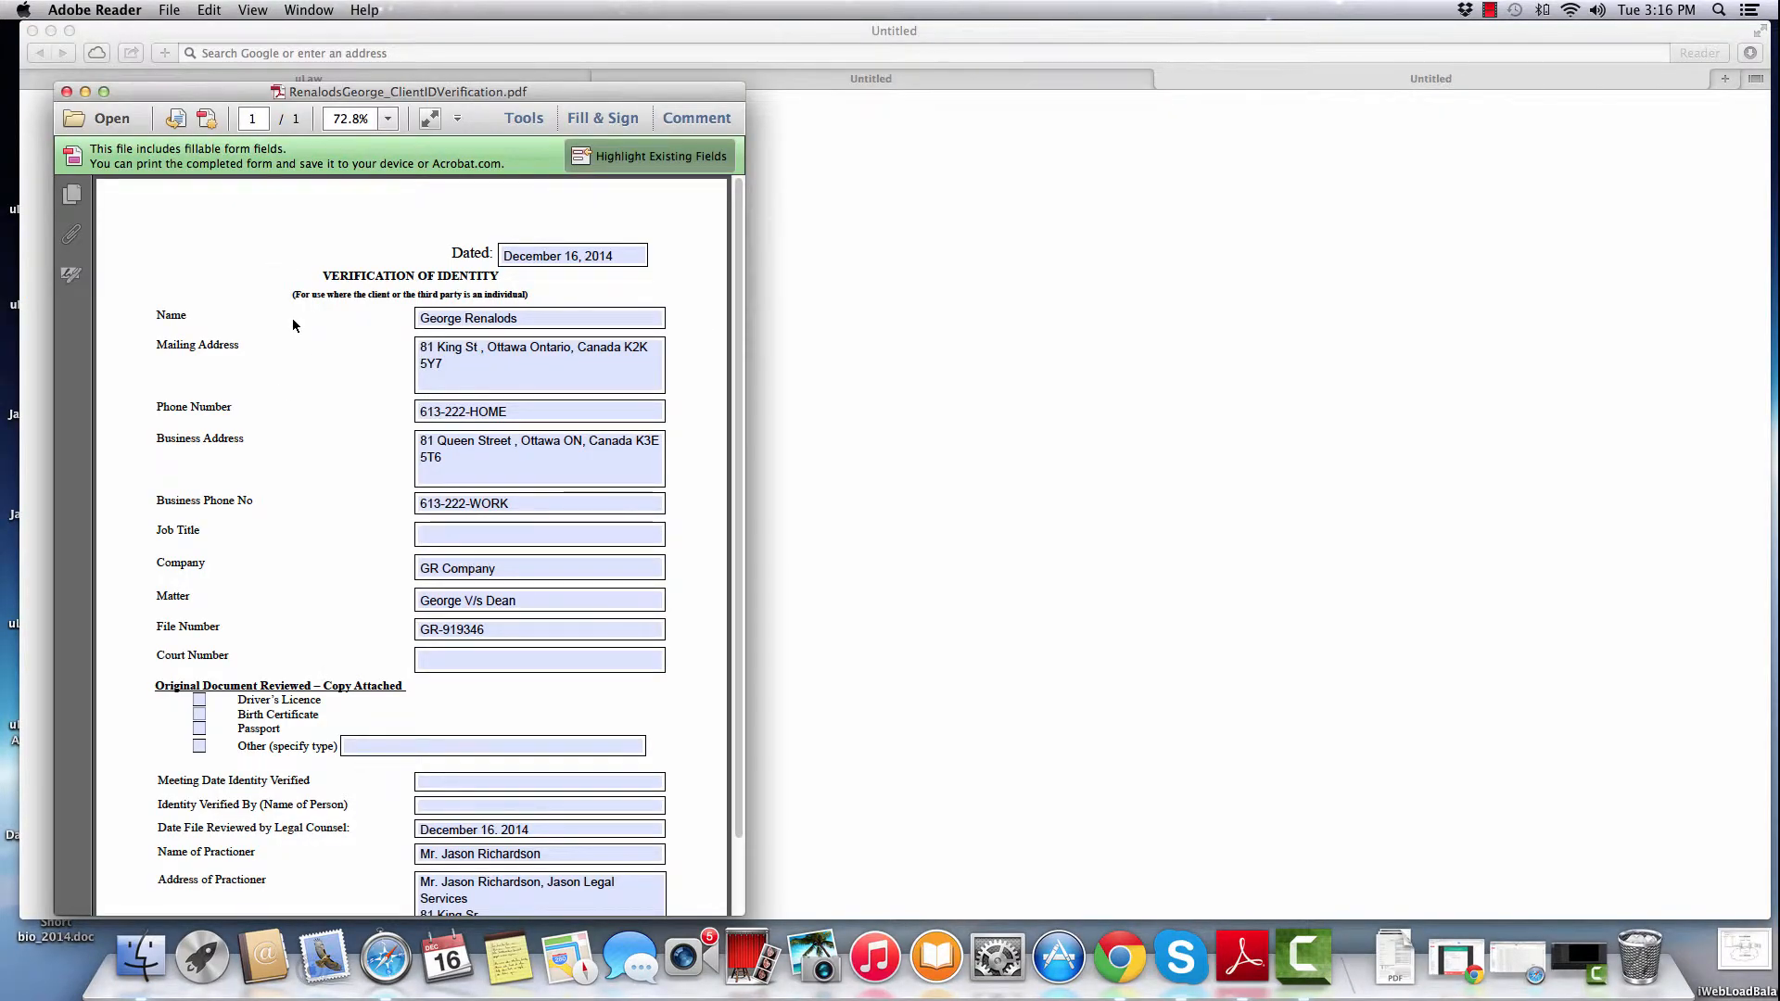
pyautogui.moveTo(286, 363)
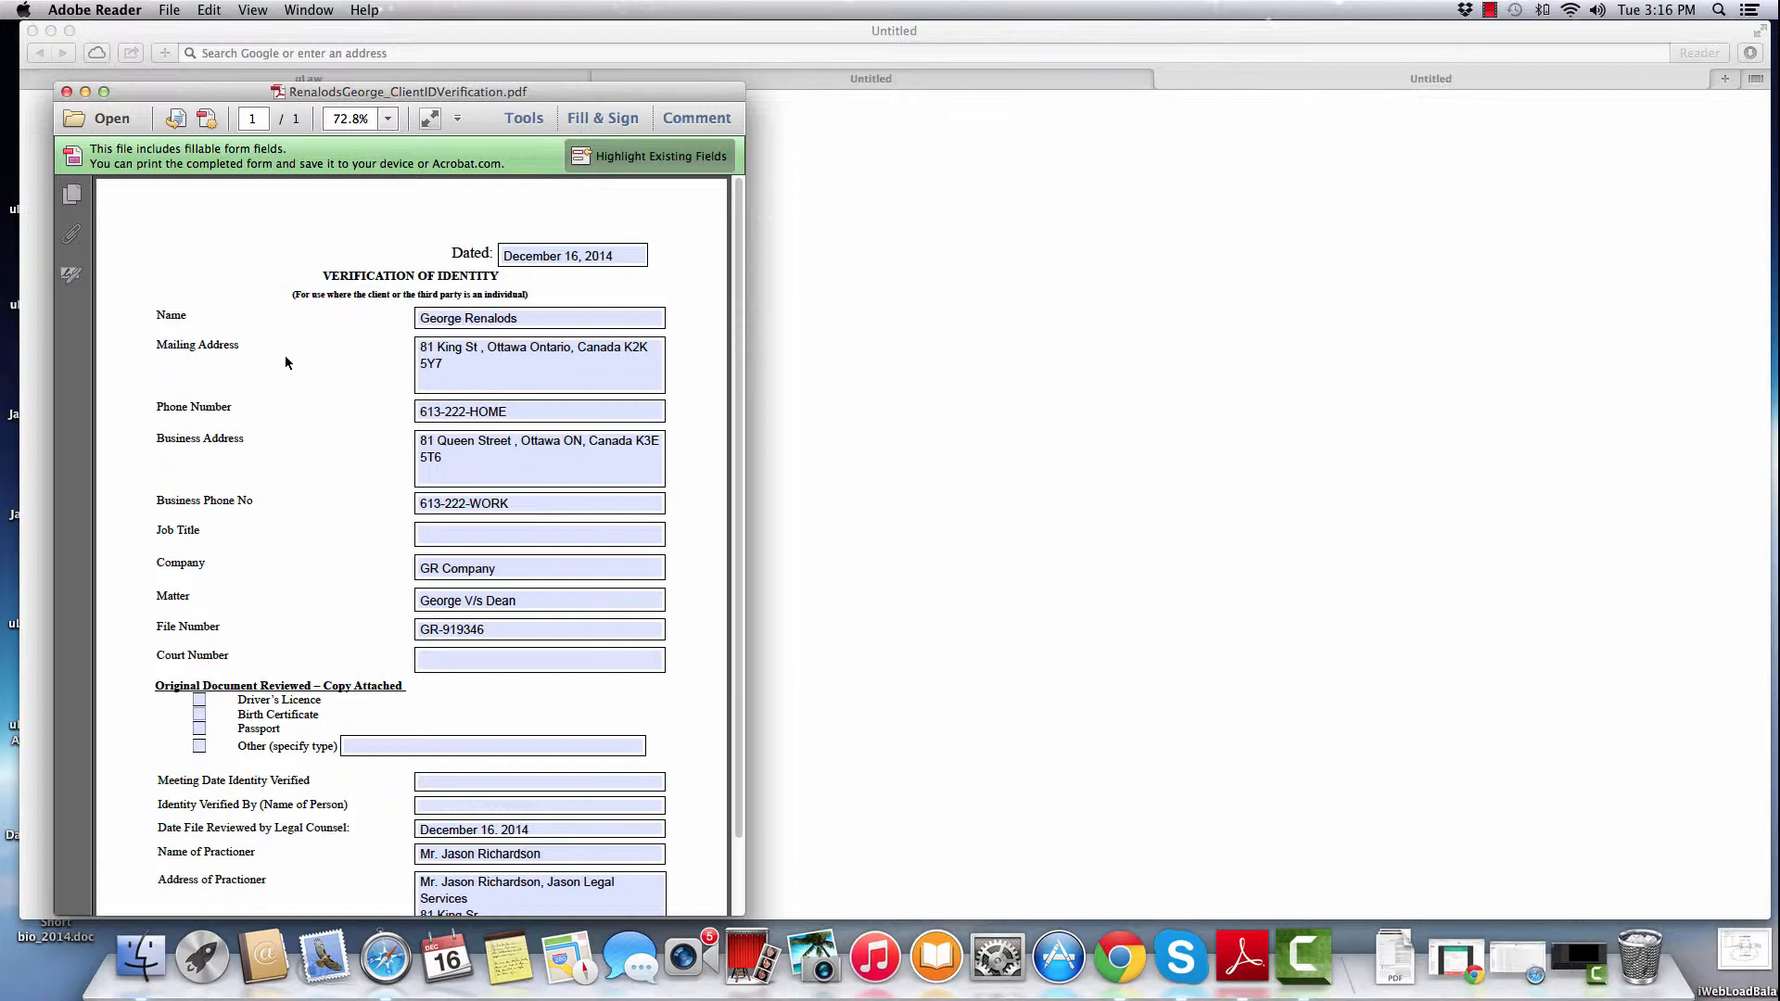
pyautogui.scroll(-3)
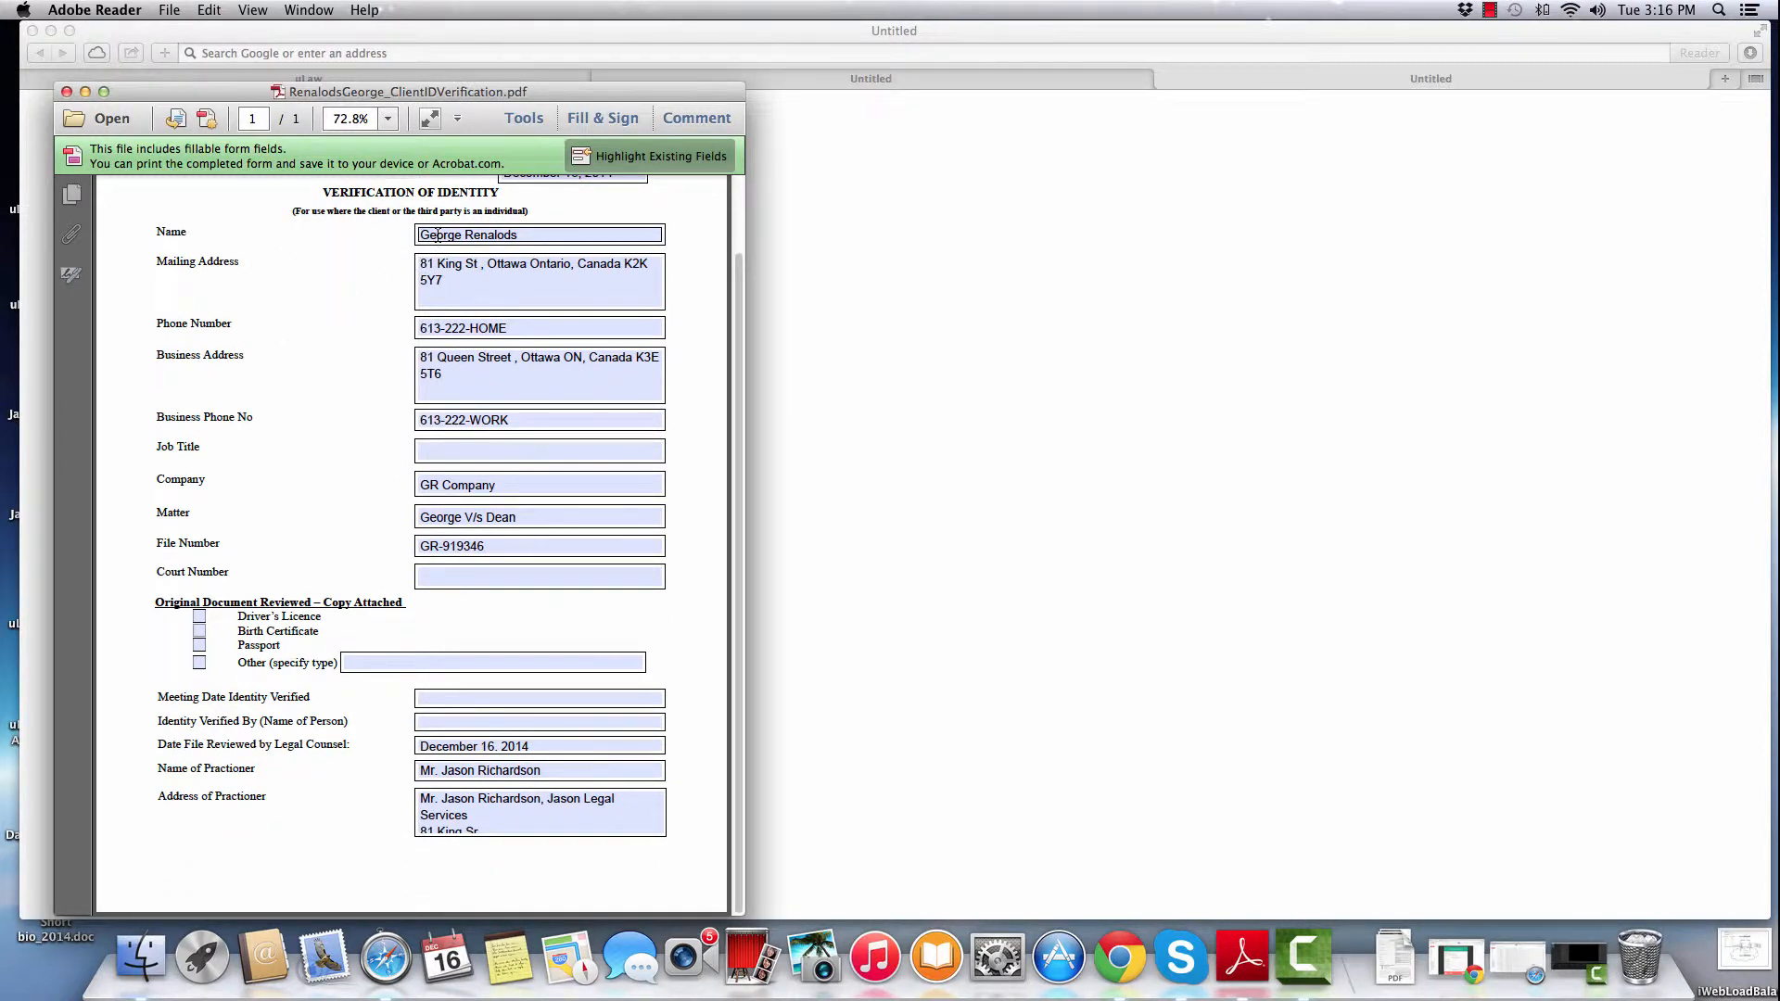
pyautogui.click(540, 280)
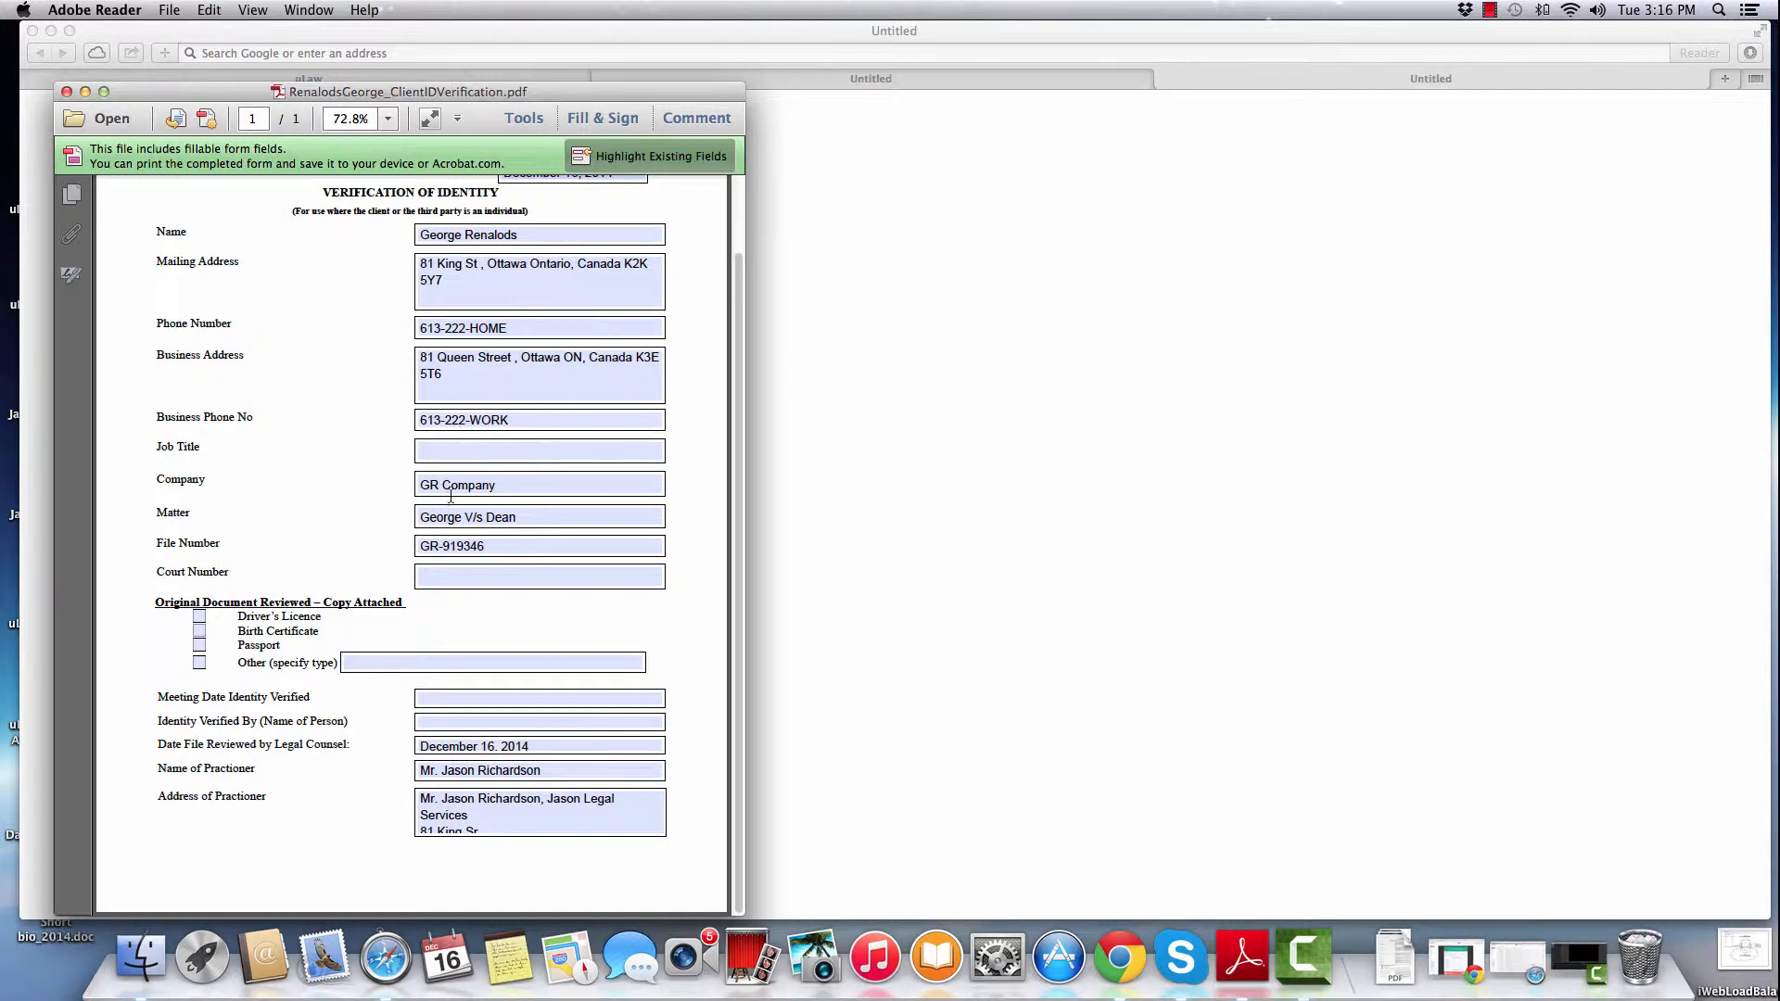
pyautogui.click(540, 546)
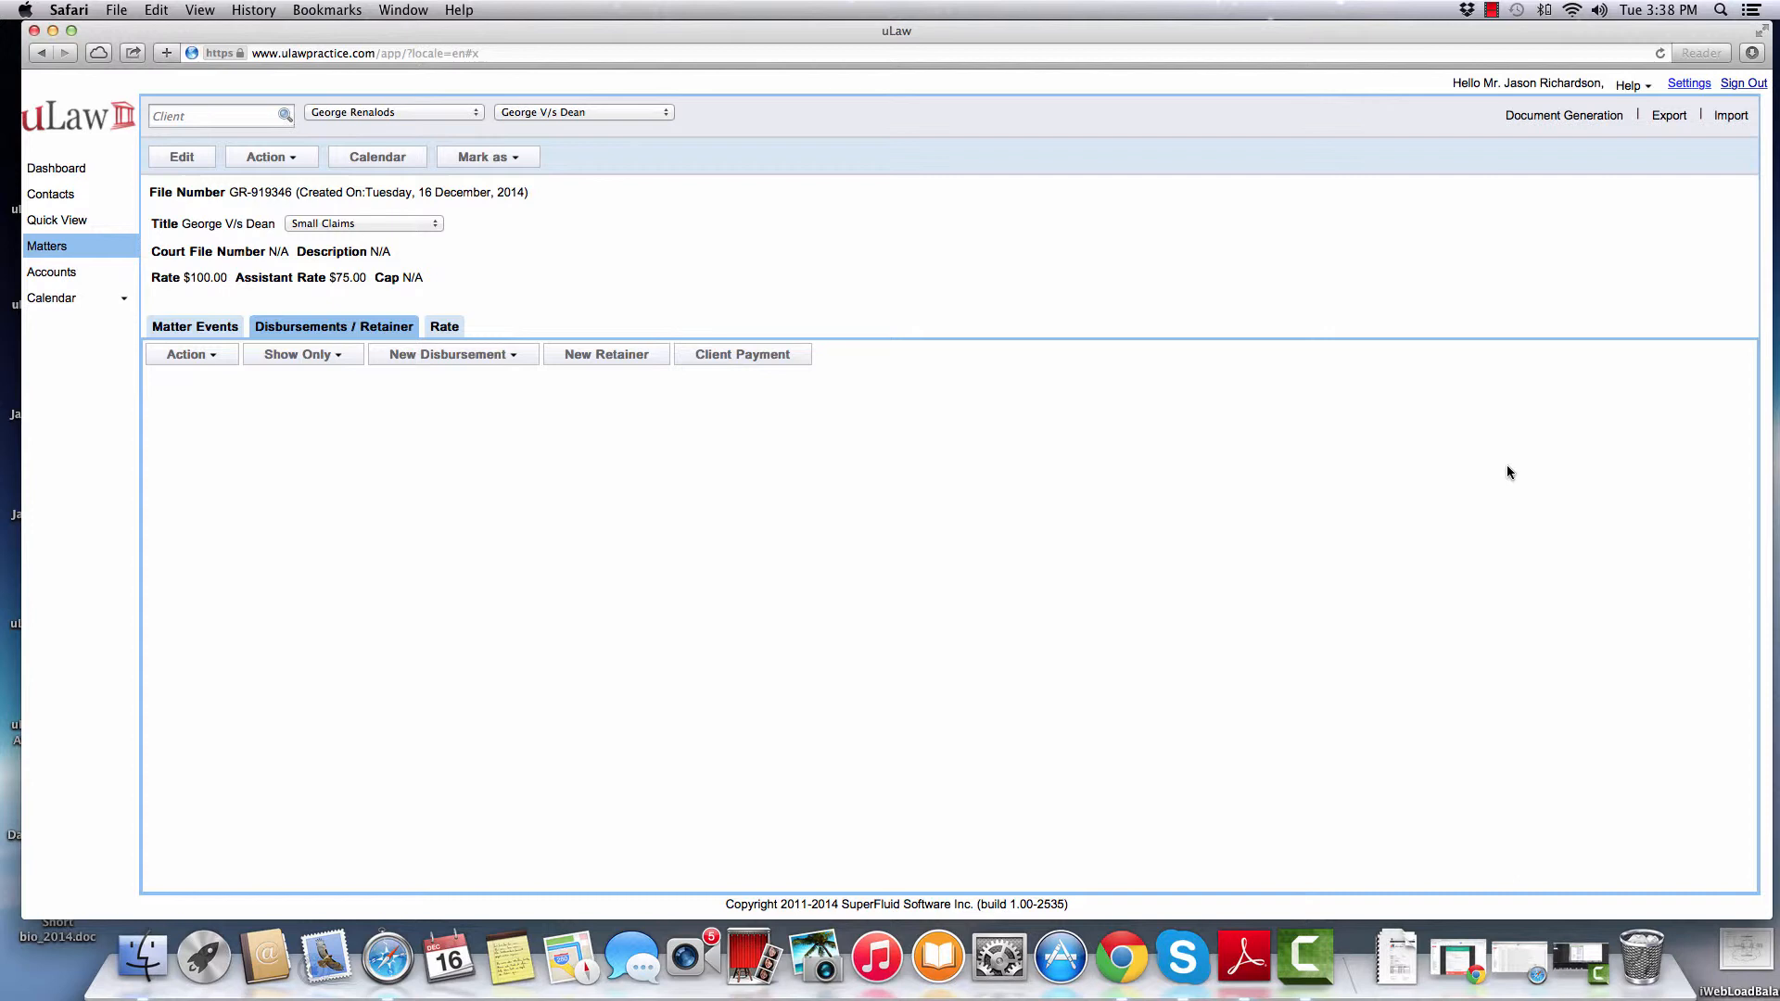
# Step: Download the Conflict Screening form PDF and tick New Client on it
pyautogui.click(1563, 115)
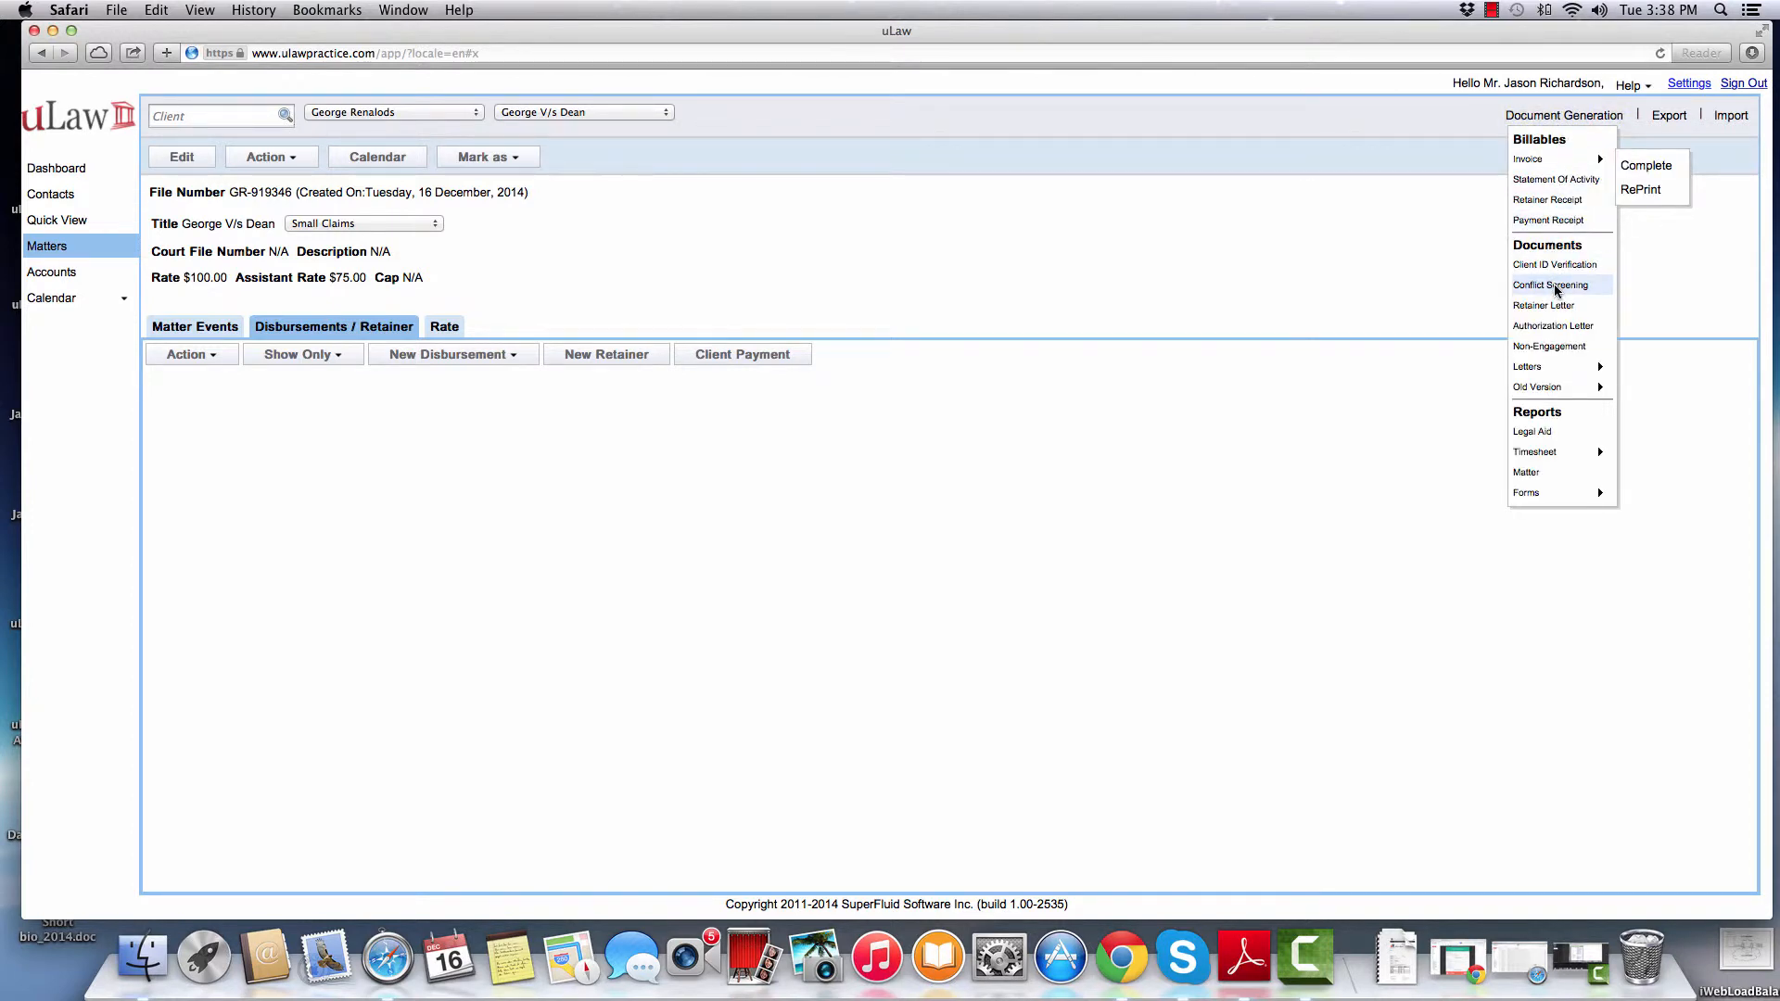
pyautogui.click(1549, 285)
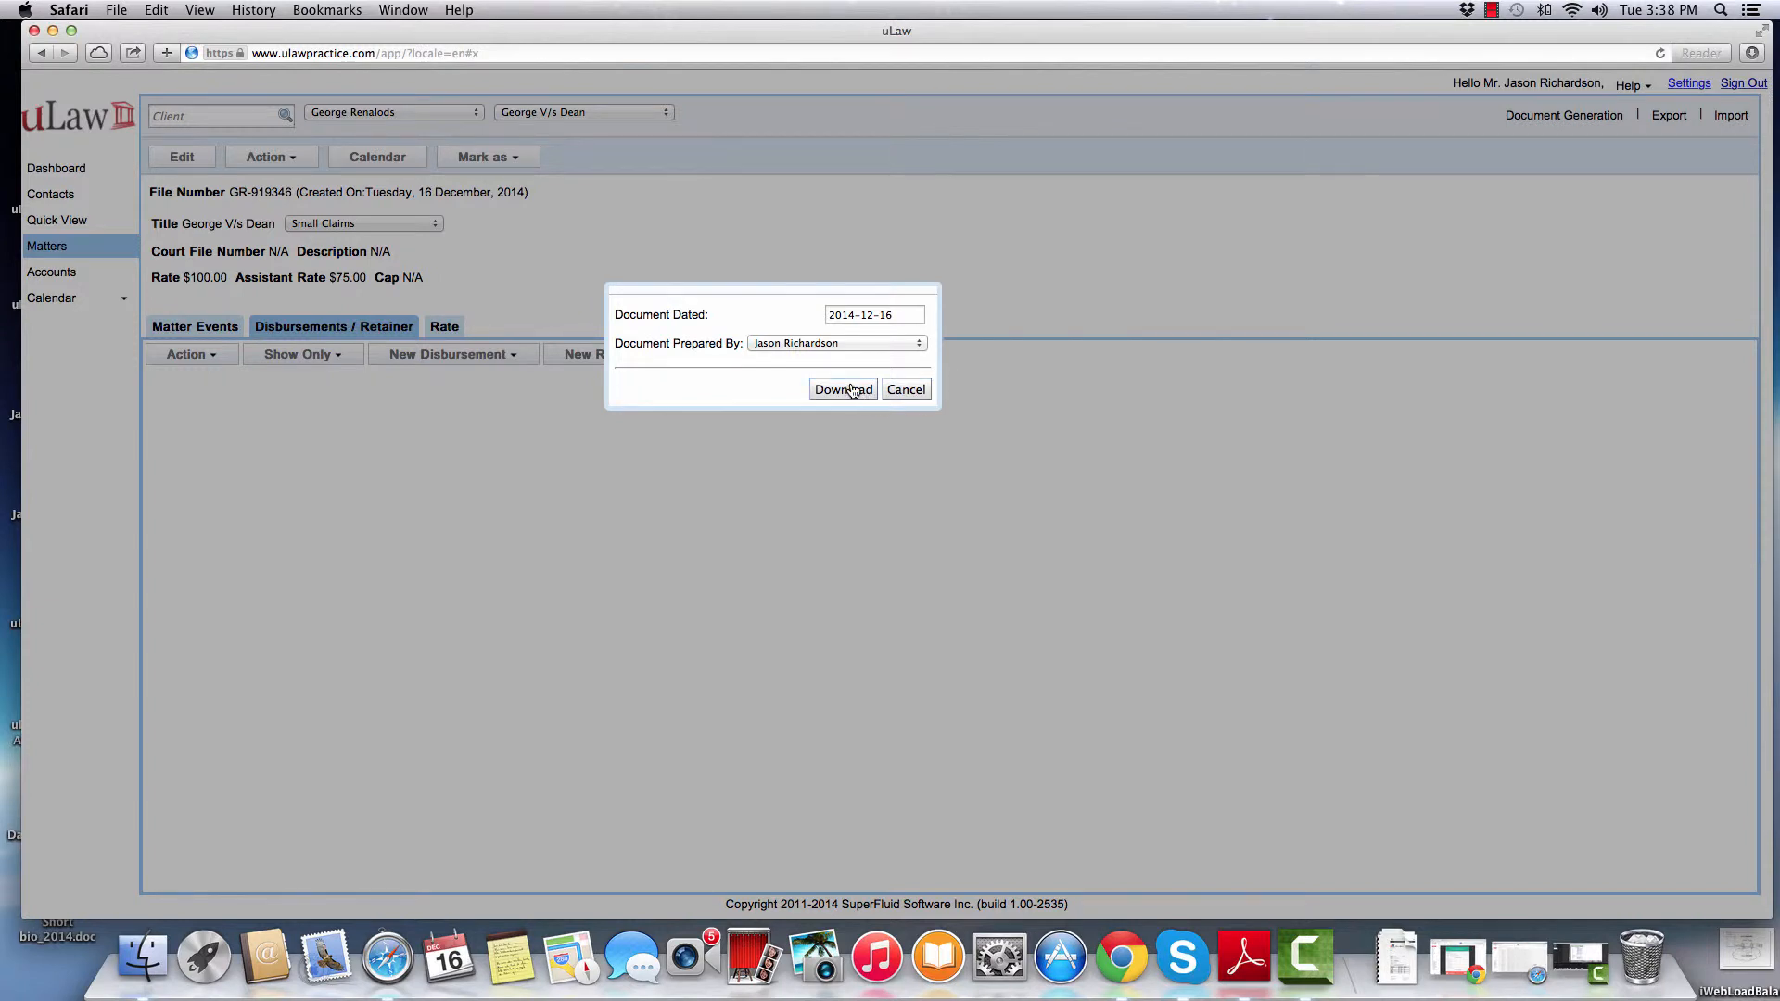
pyautogui.click(843, 389)
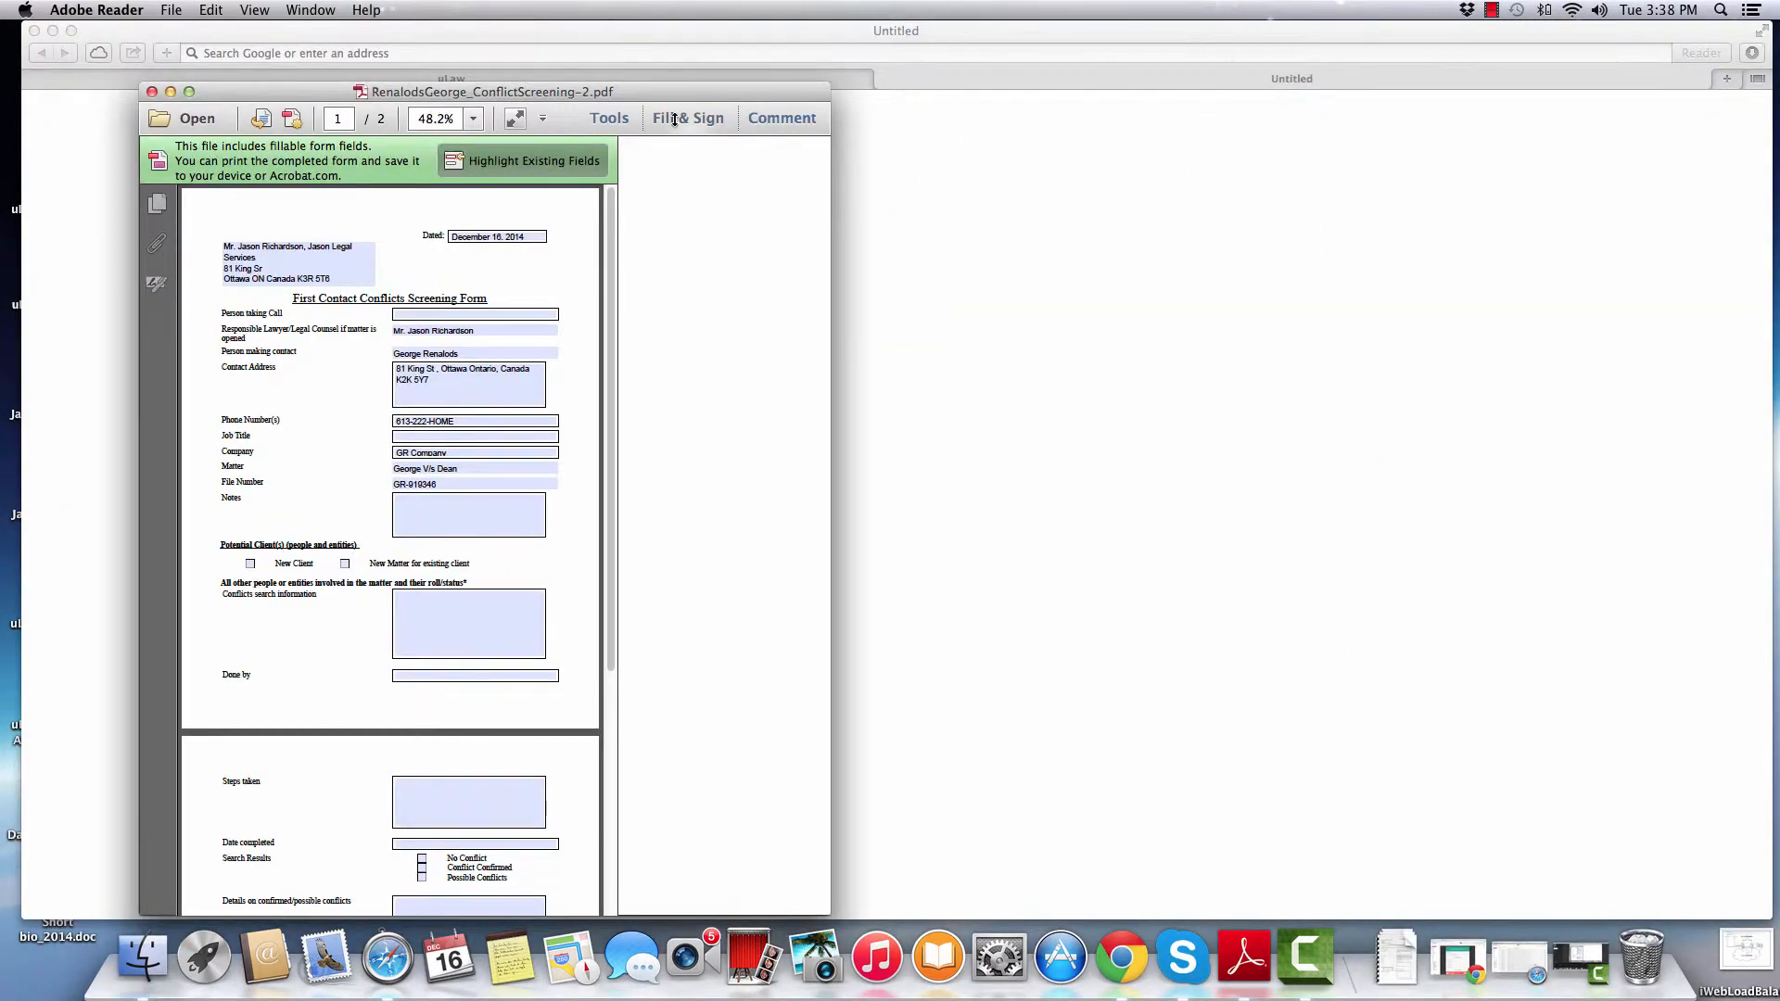
pyautogui.click(514, 118)
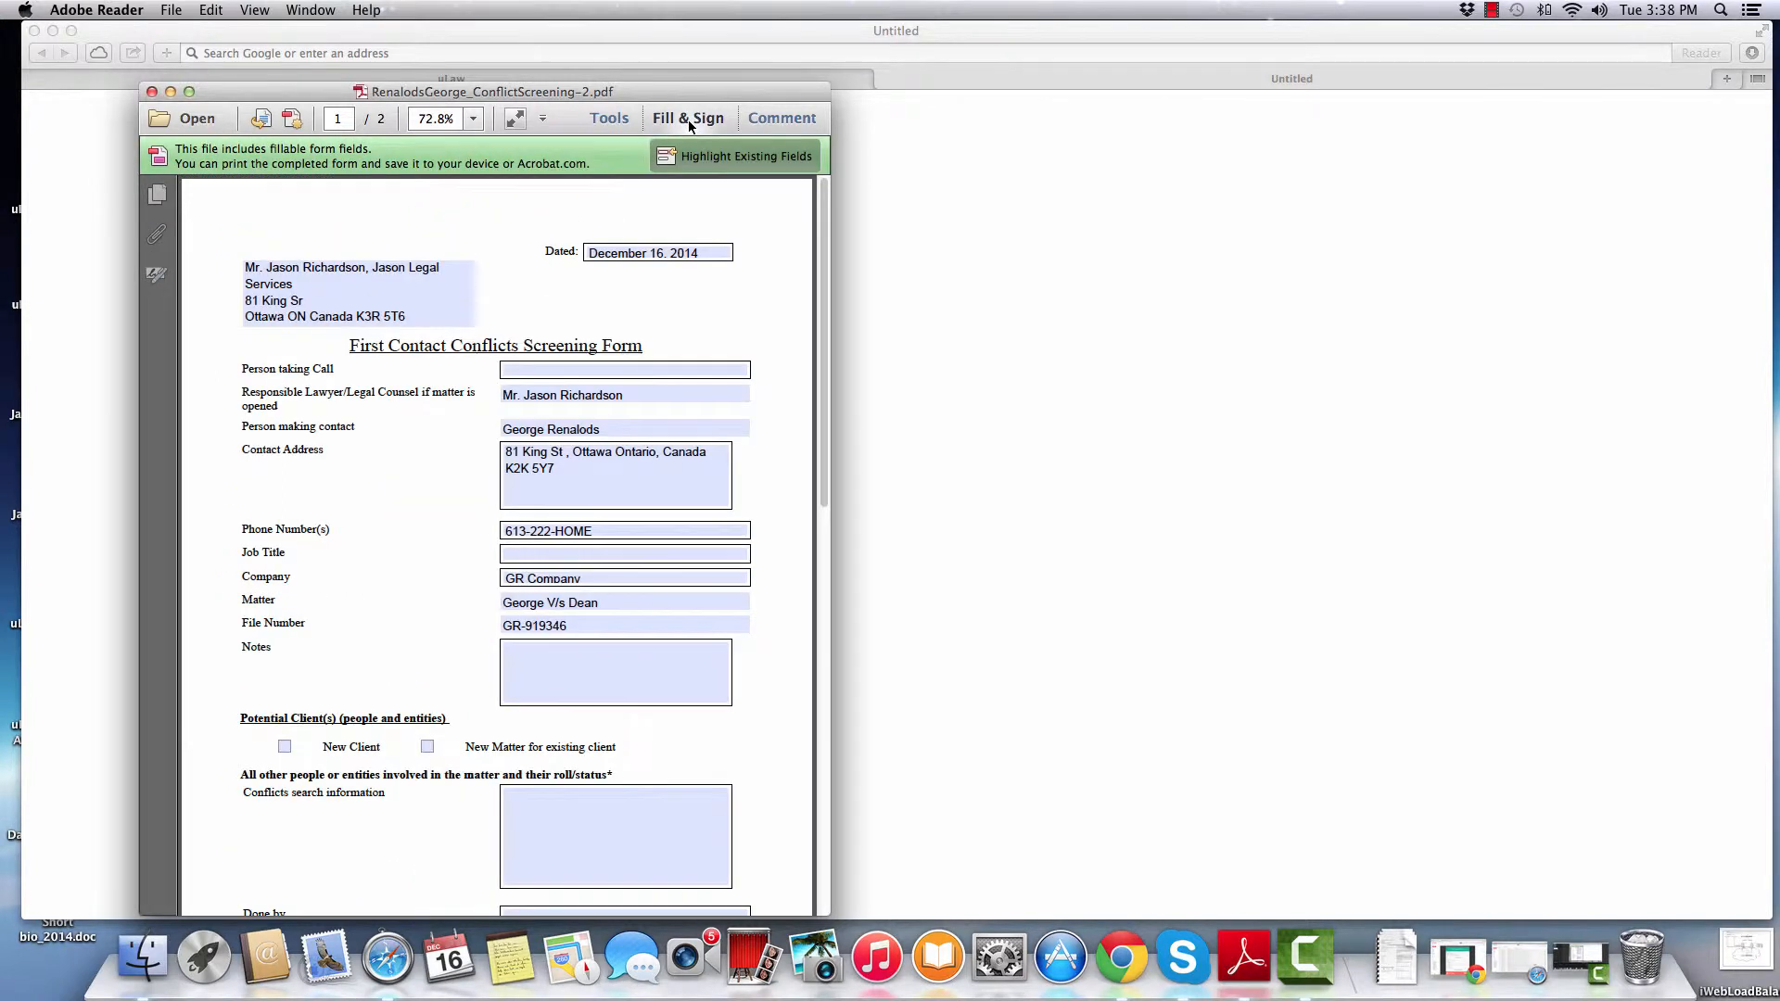
pyautogui.scroll(-3)
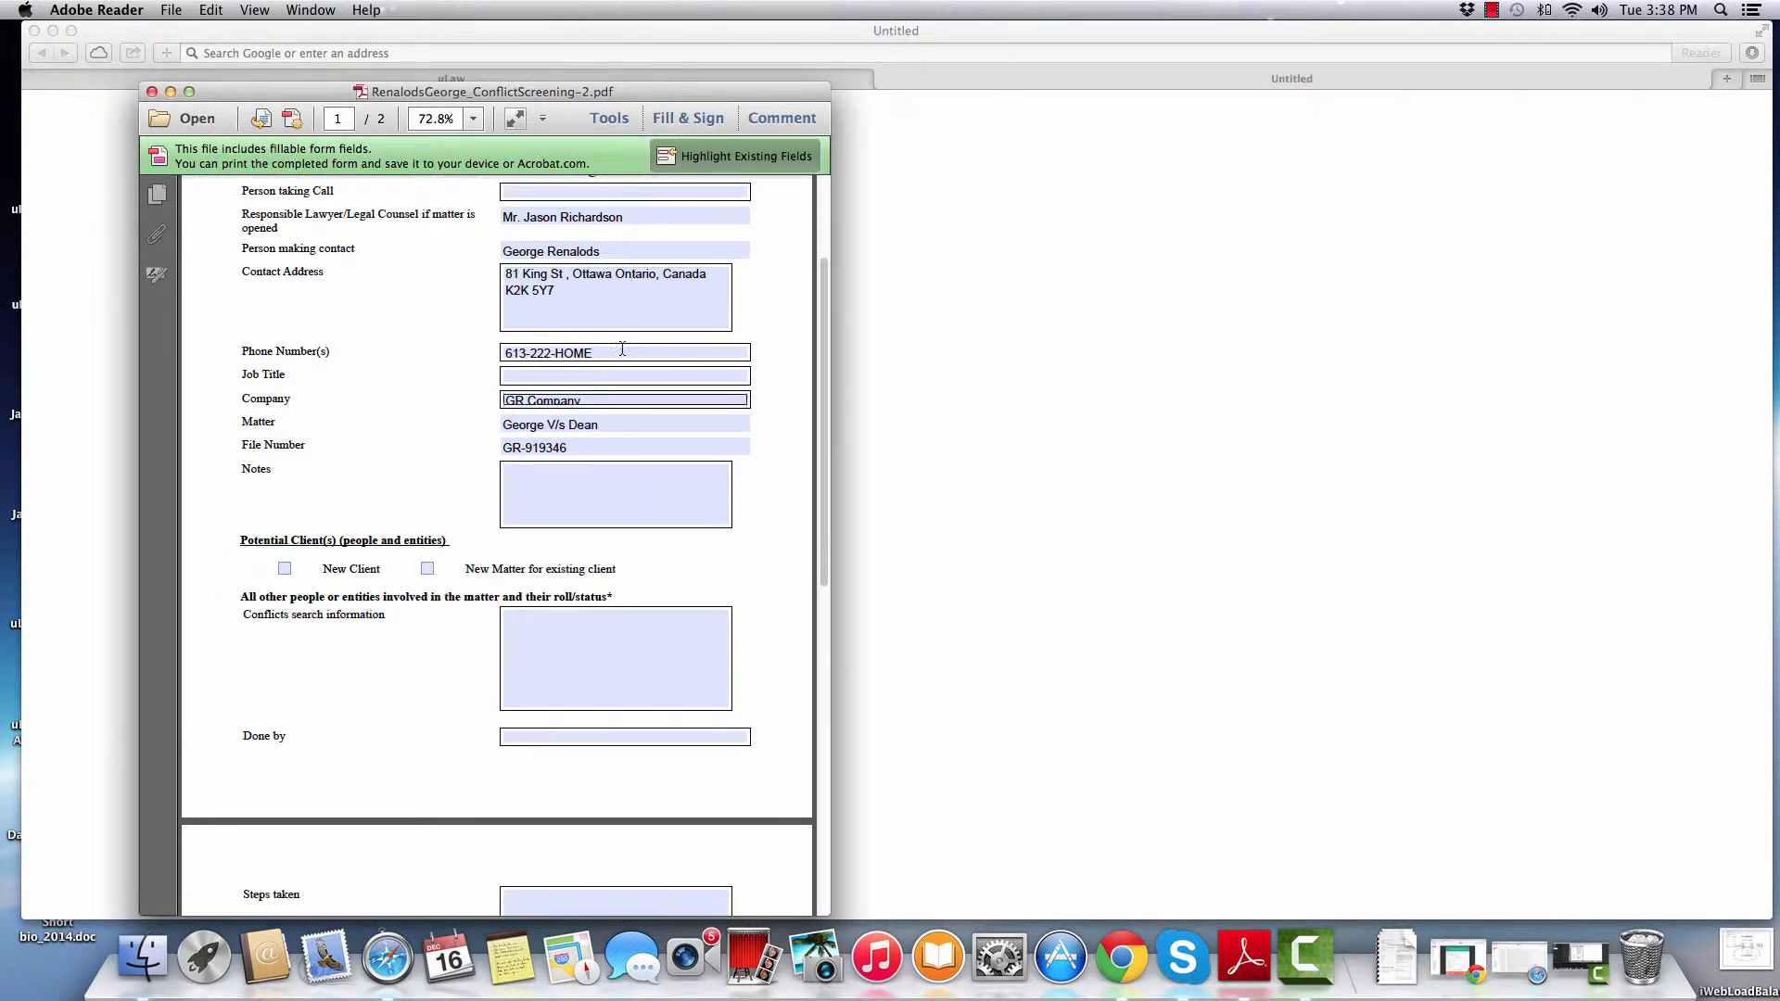
pyautogui.click(284, 568)
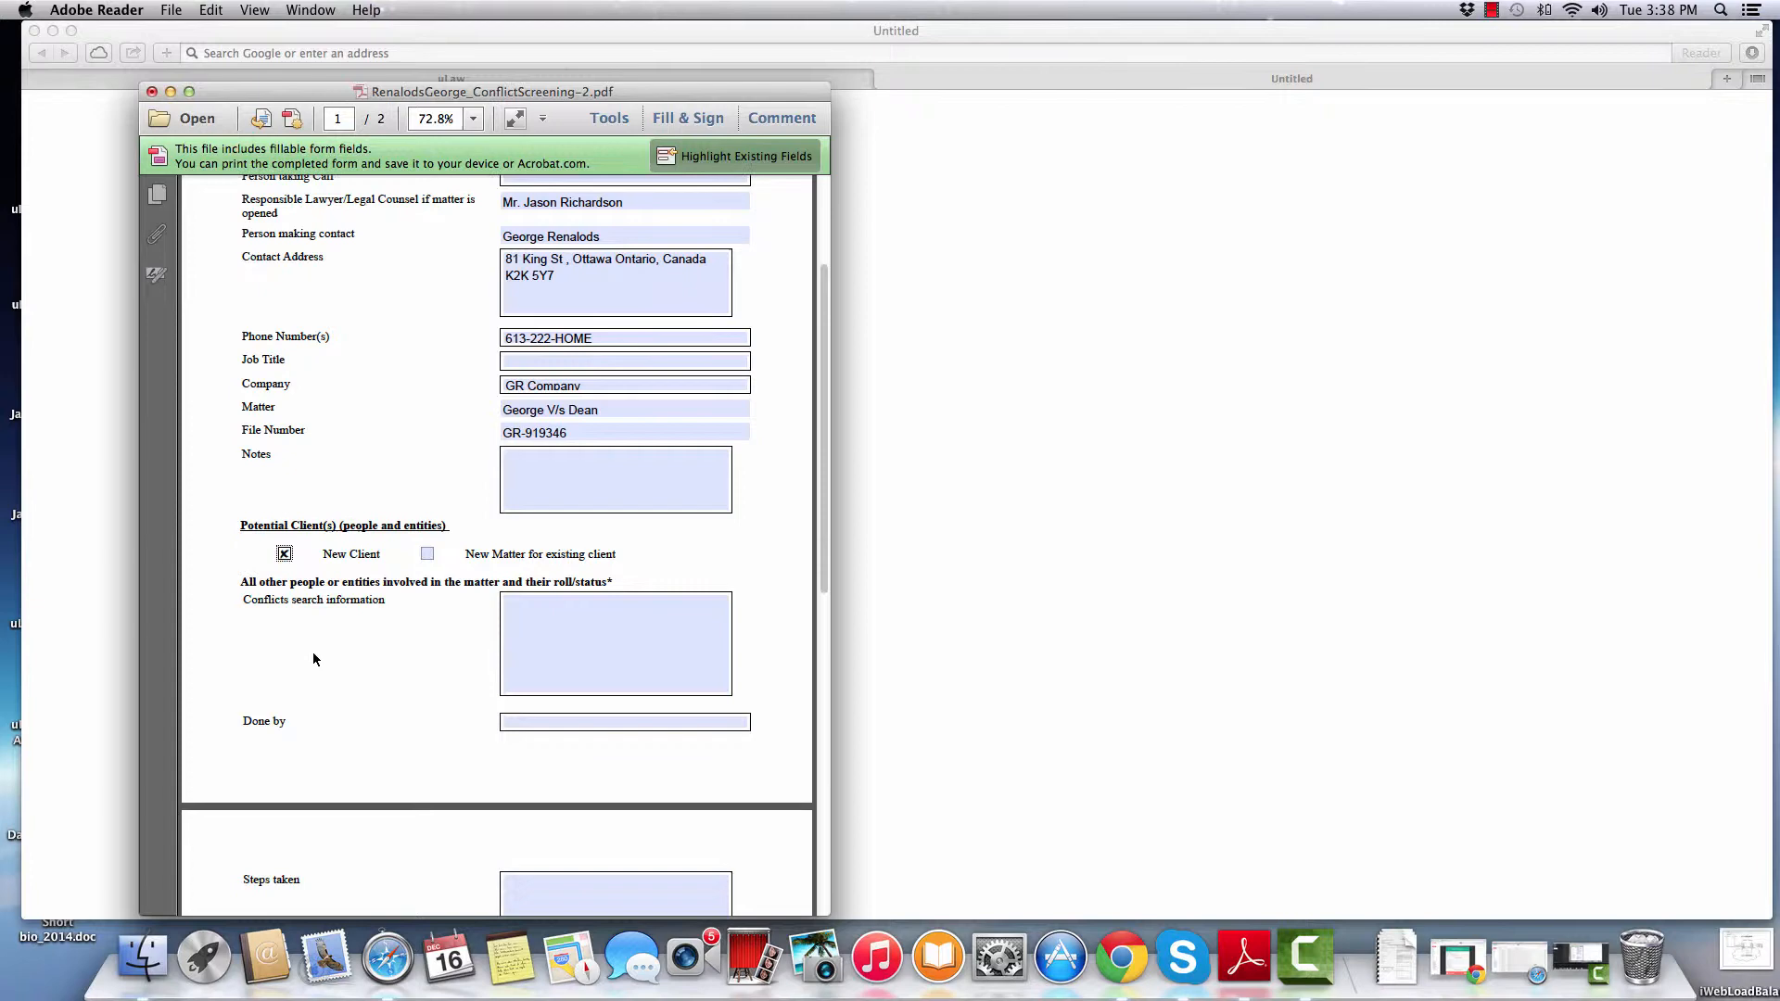
pyautogui.scroll(-3)
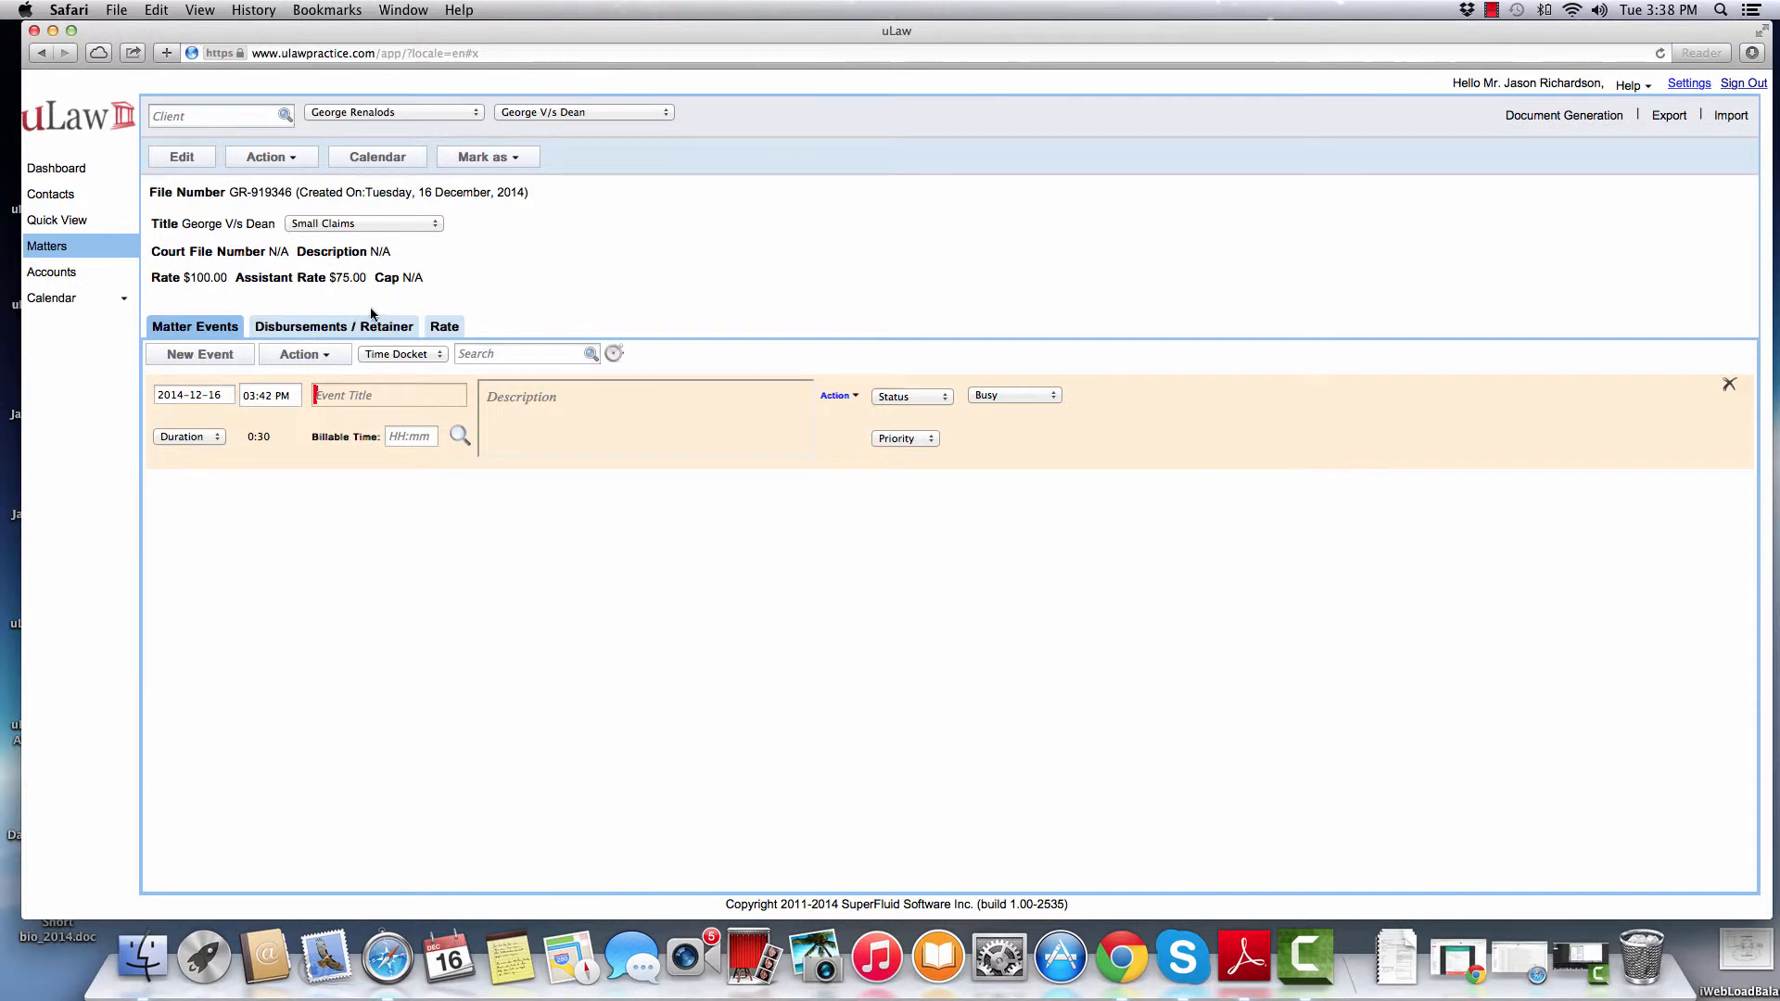
pyautogui.moveTo(299, 327)
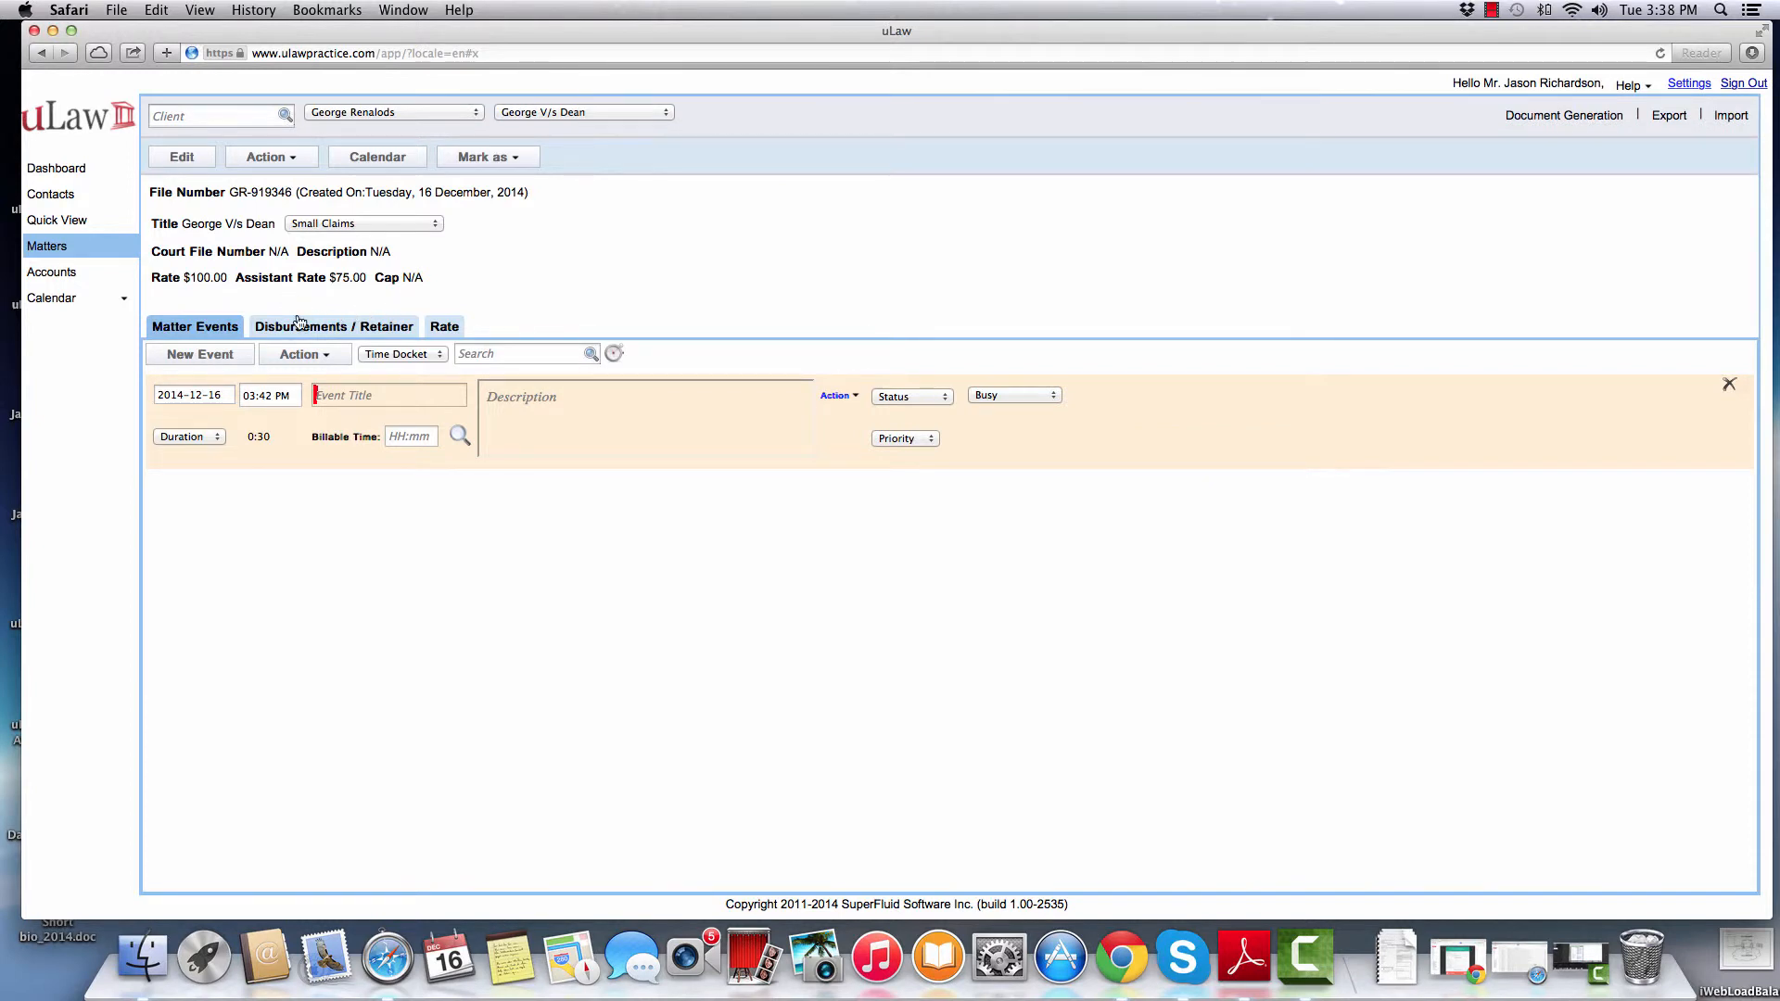
# Step: Record a $700 cheque retainer, reference 666, with a receipt requested
pyautogui.click(334, 328)
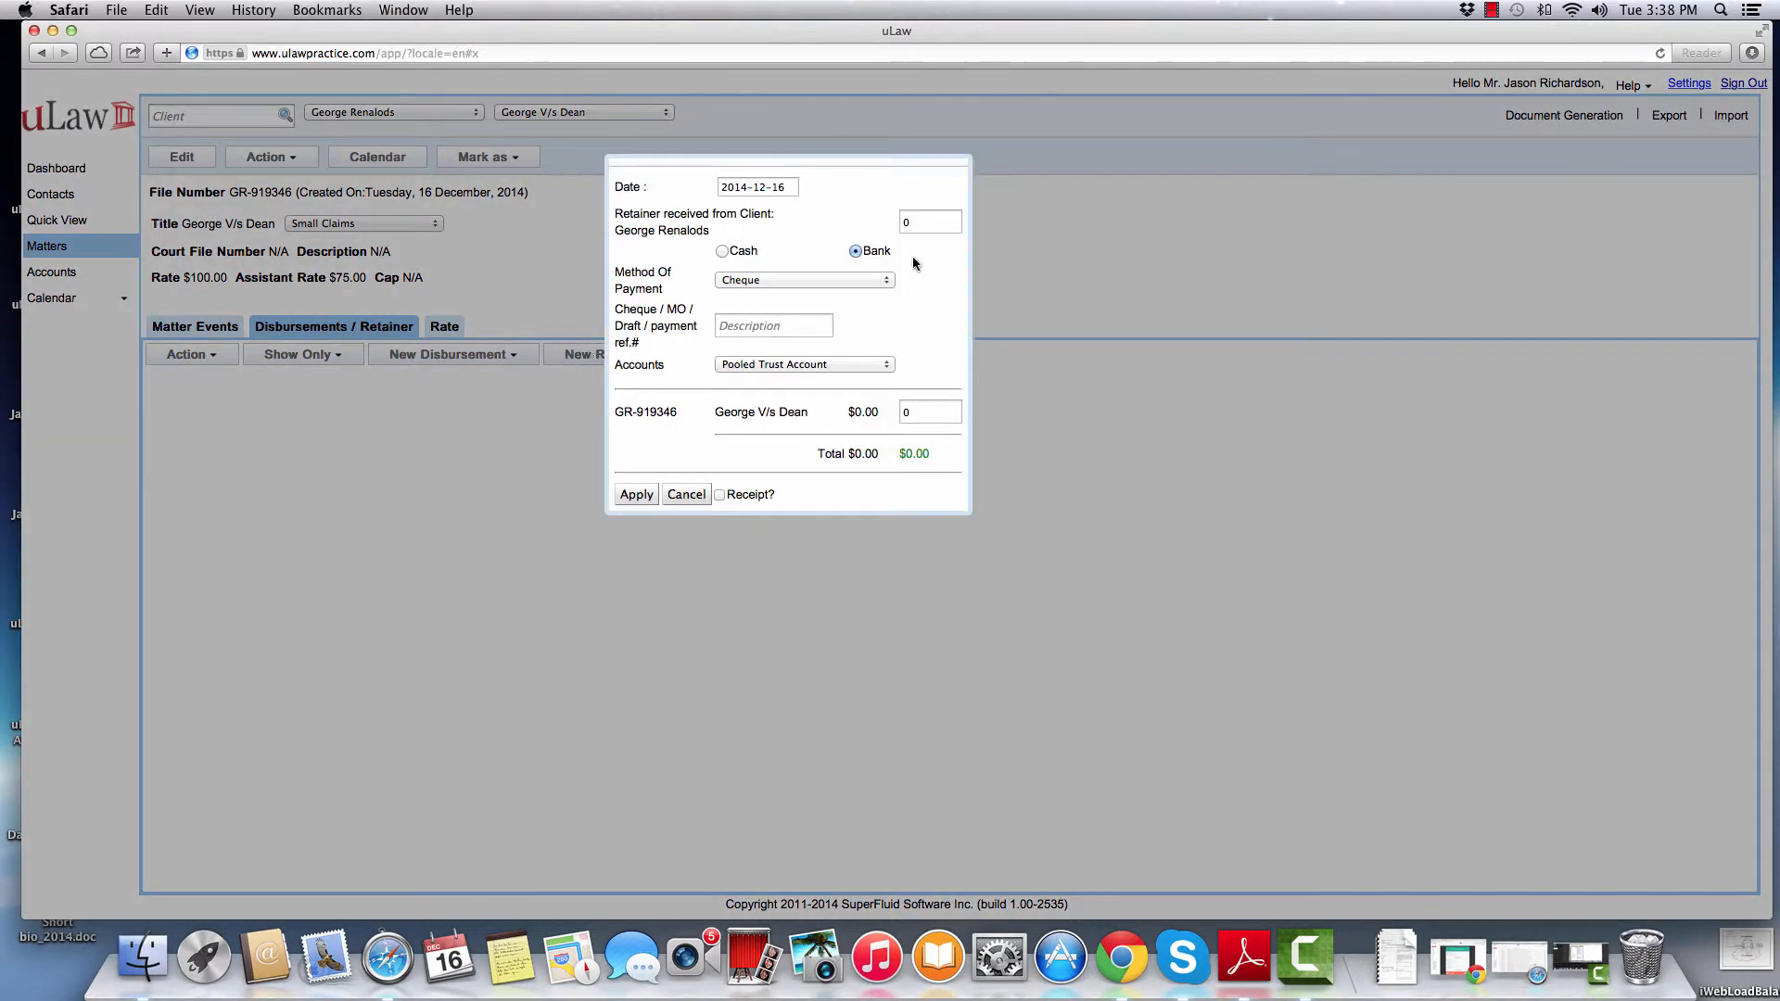
pyautogui.write('700.00')
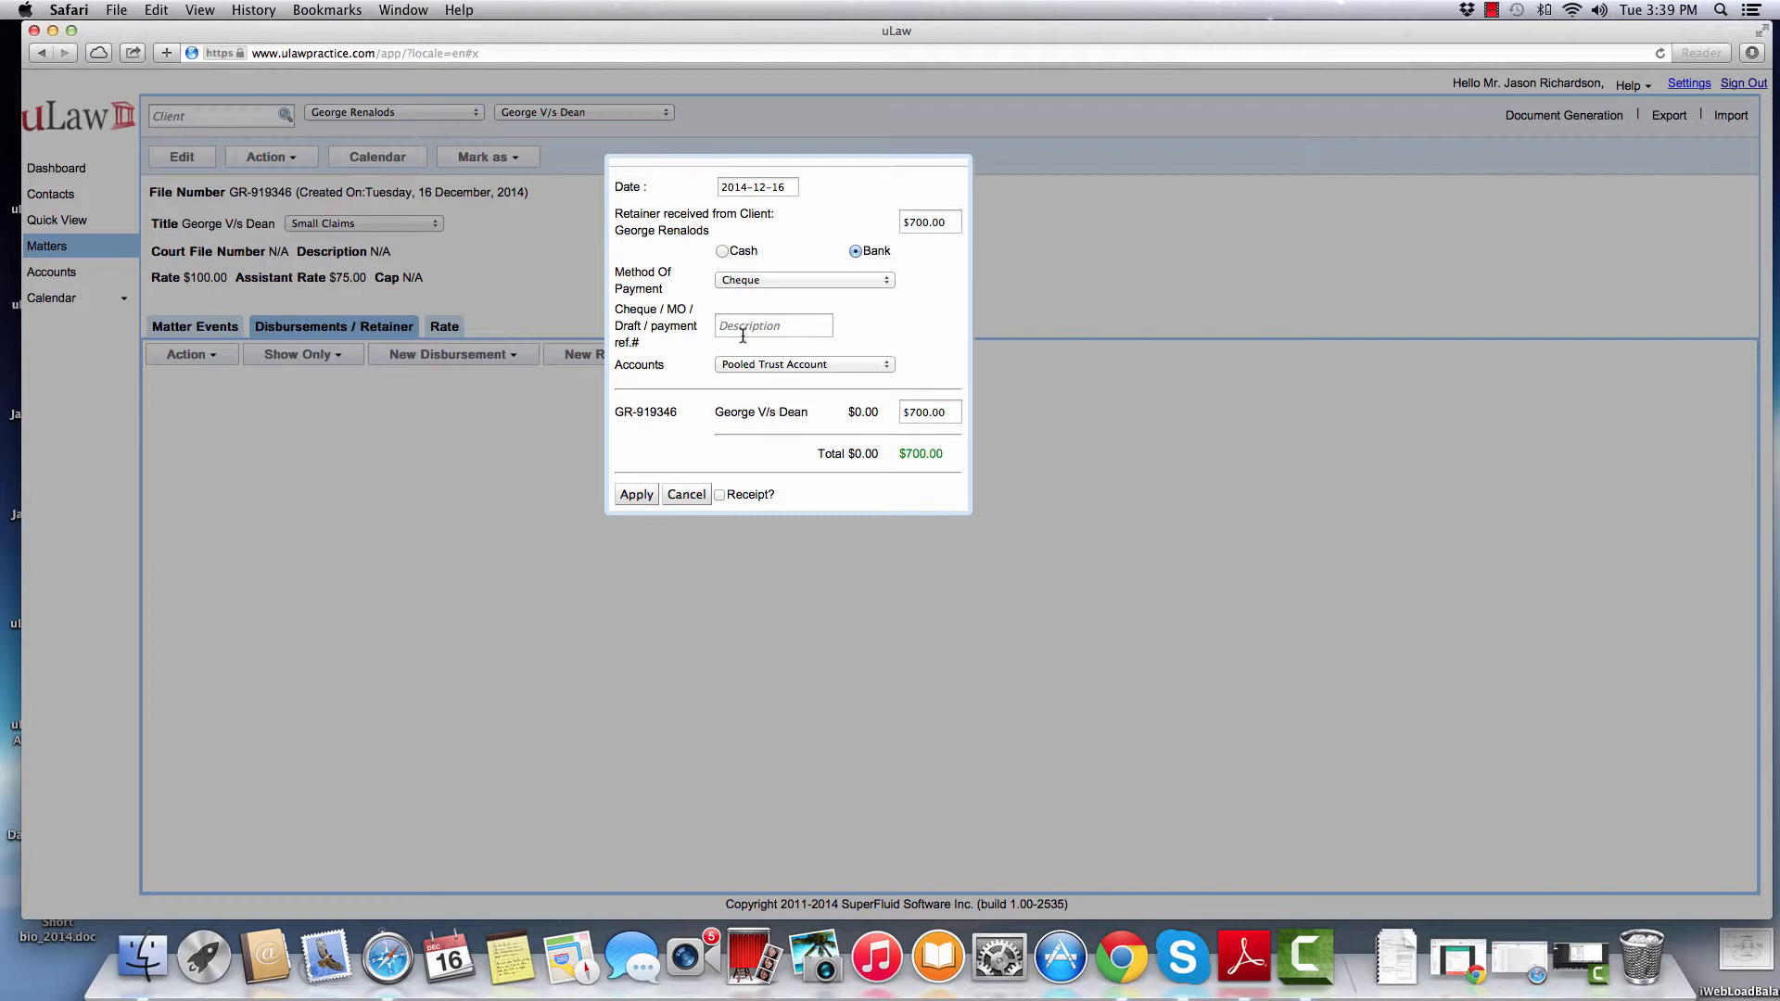
pyautogui.click(803, 279)
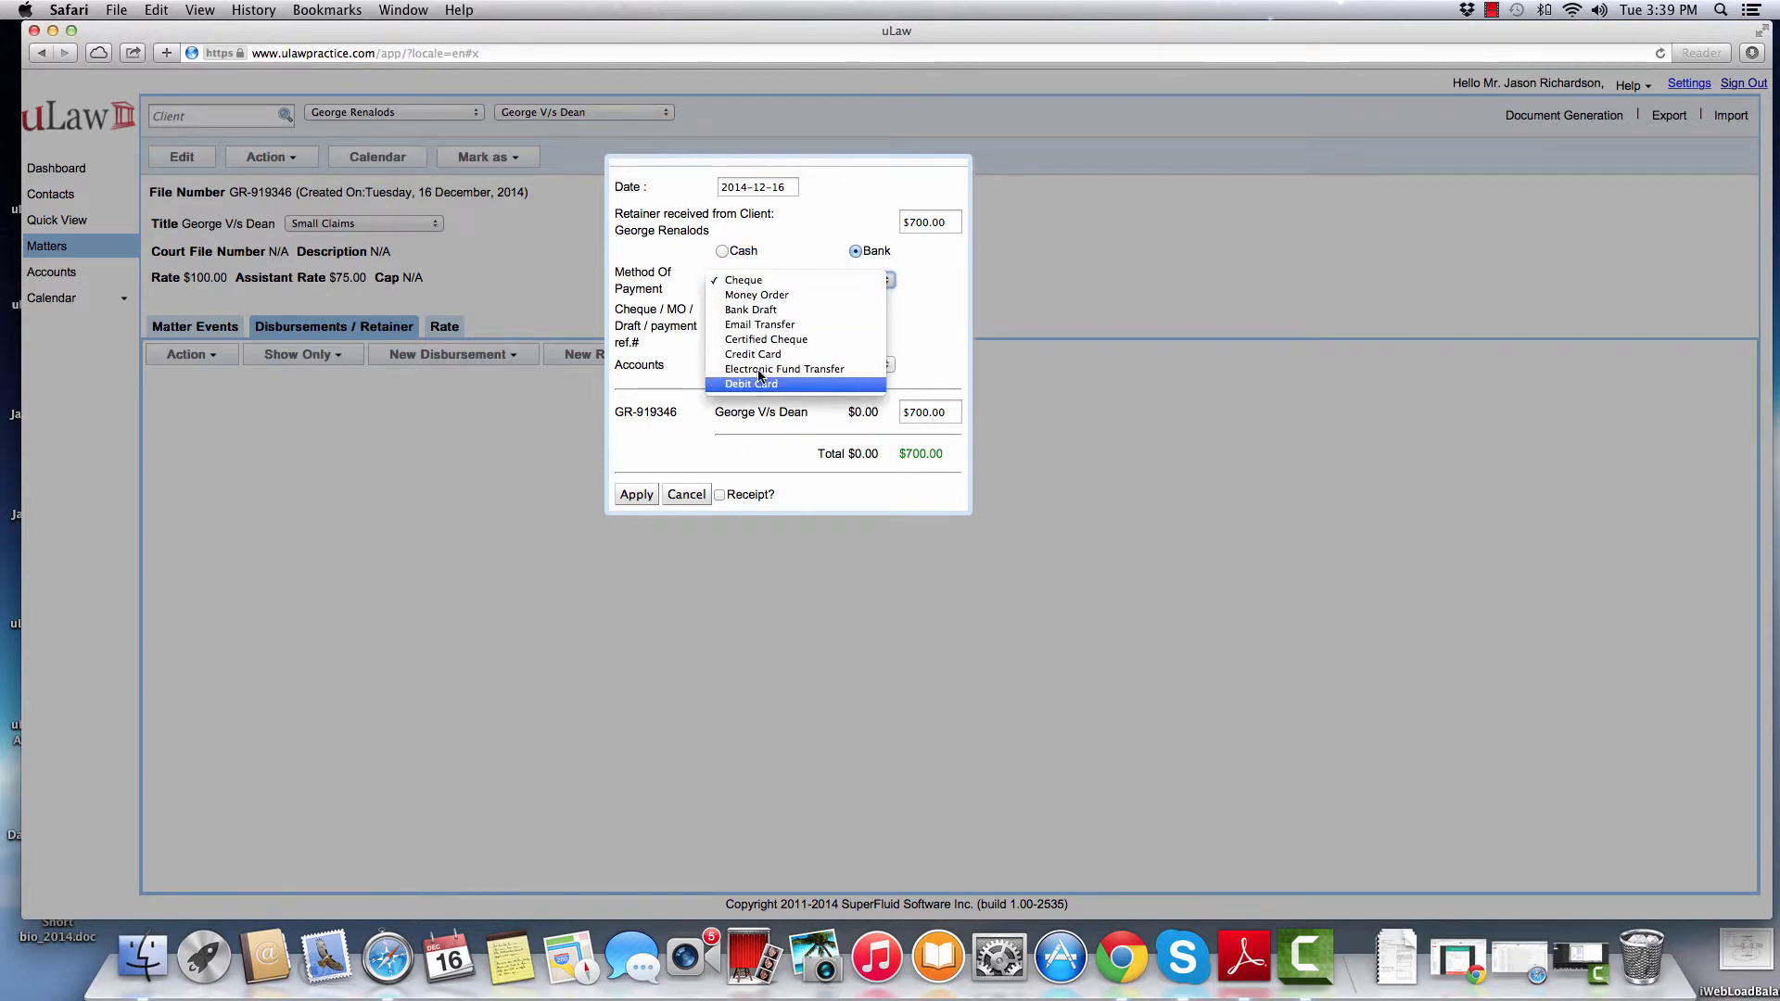
pyautogui.click(742, 279)
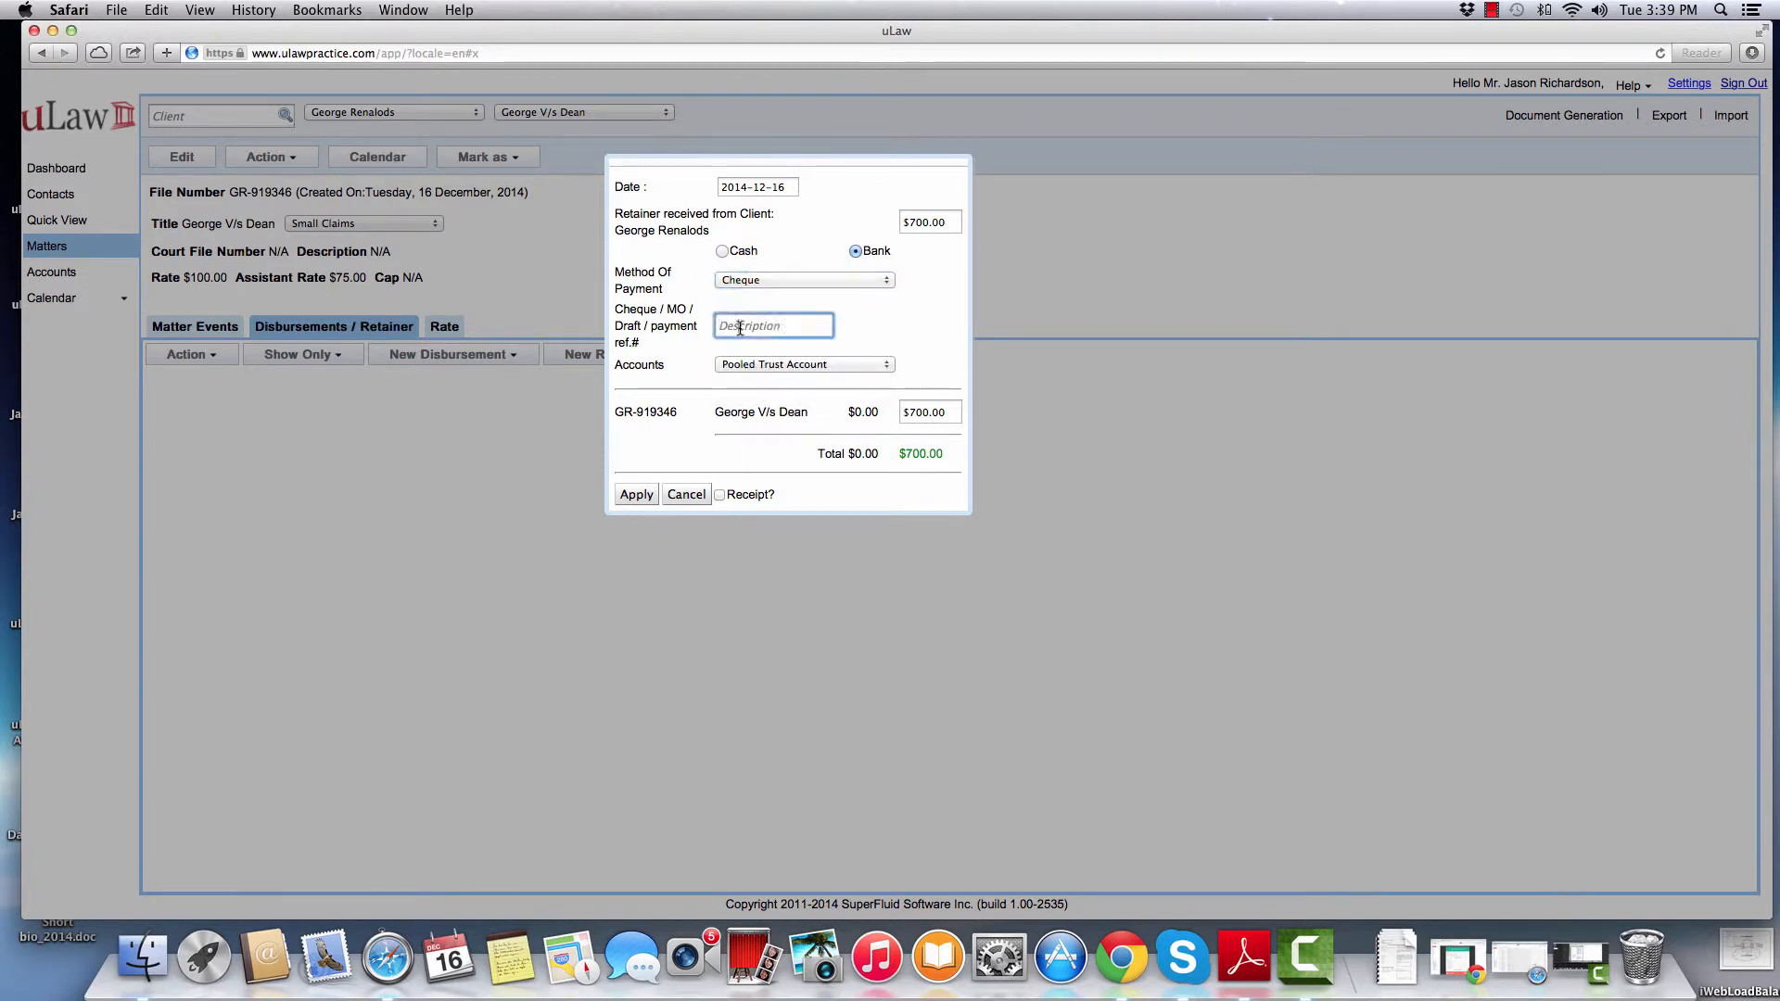
pyautogui.write('666')
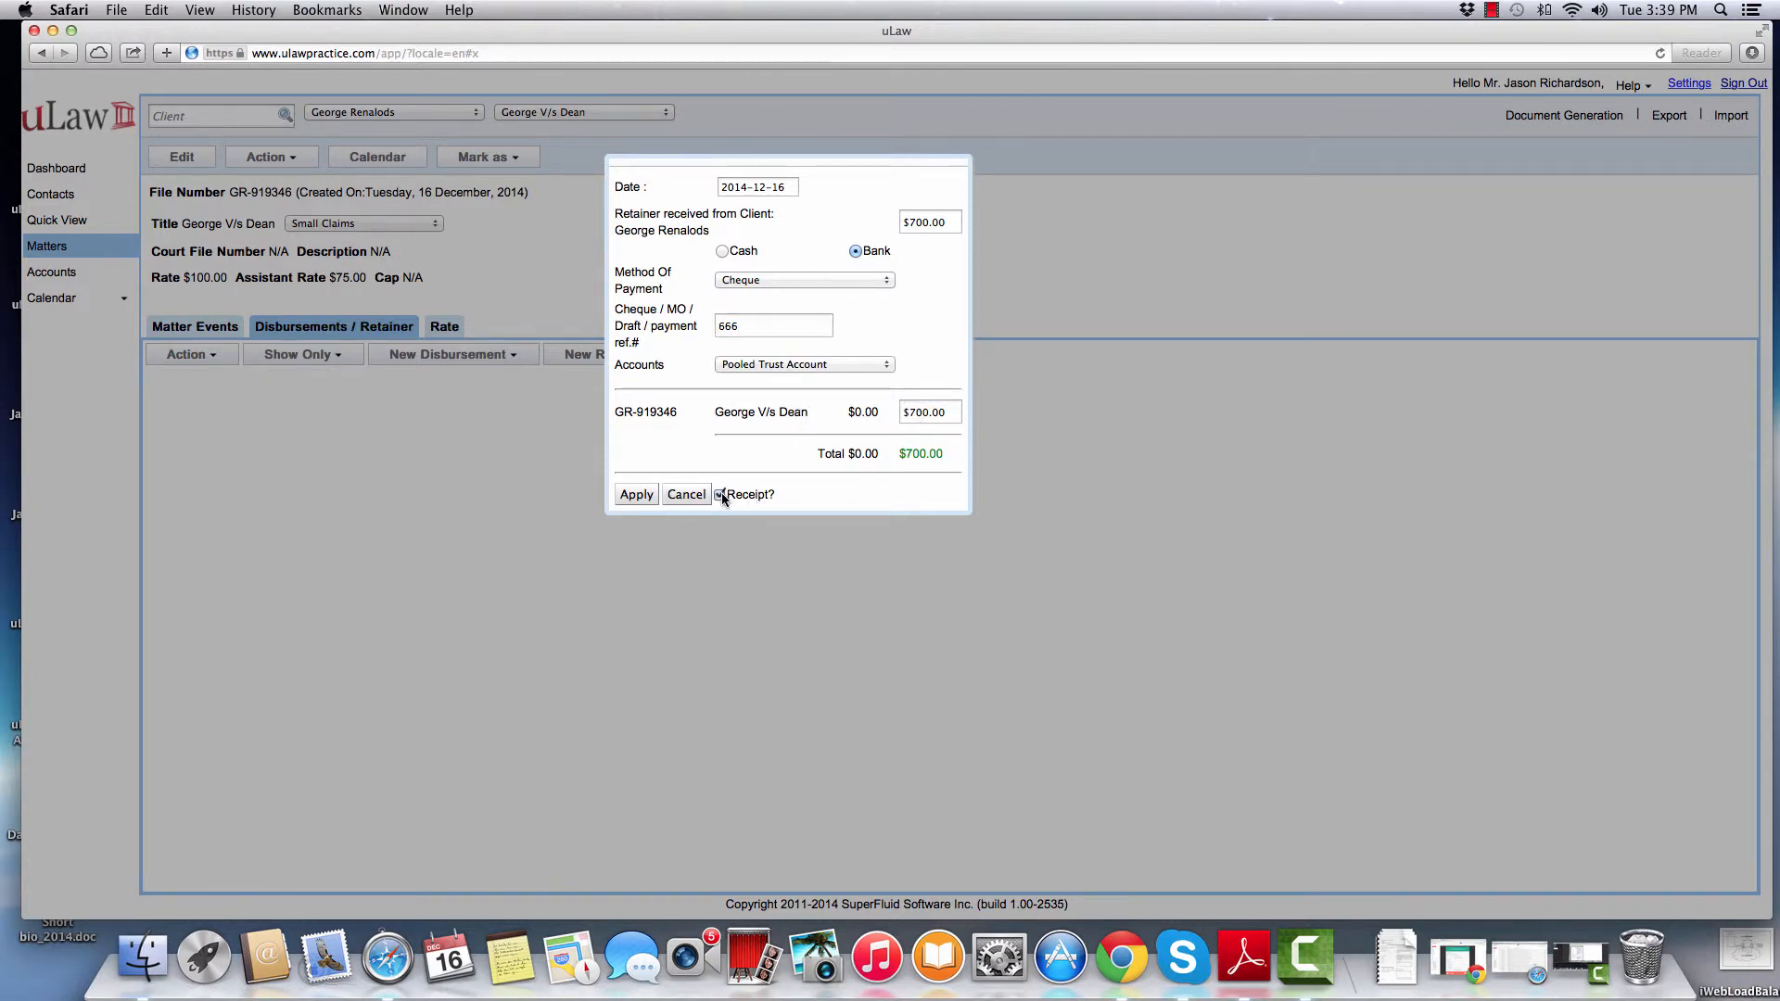
pyautogui.click(721, 494)
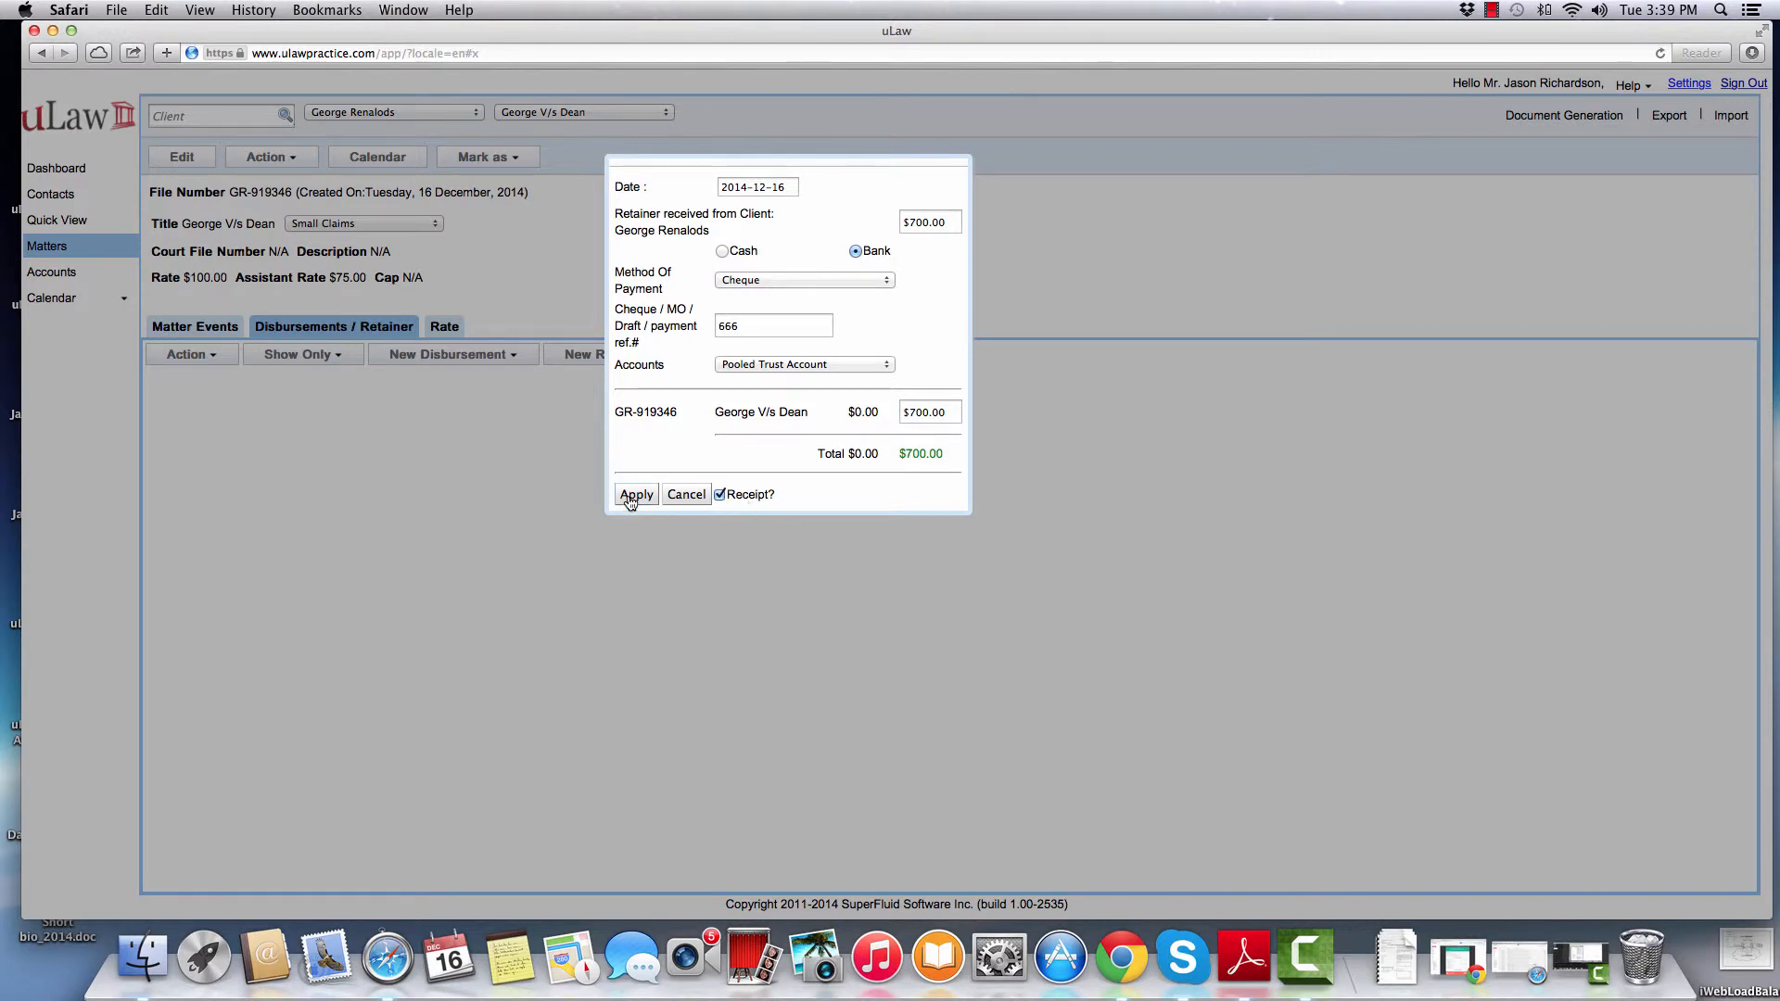
pyautogui.click(636, 494)
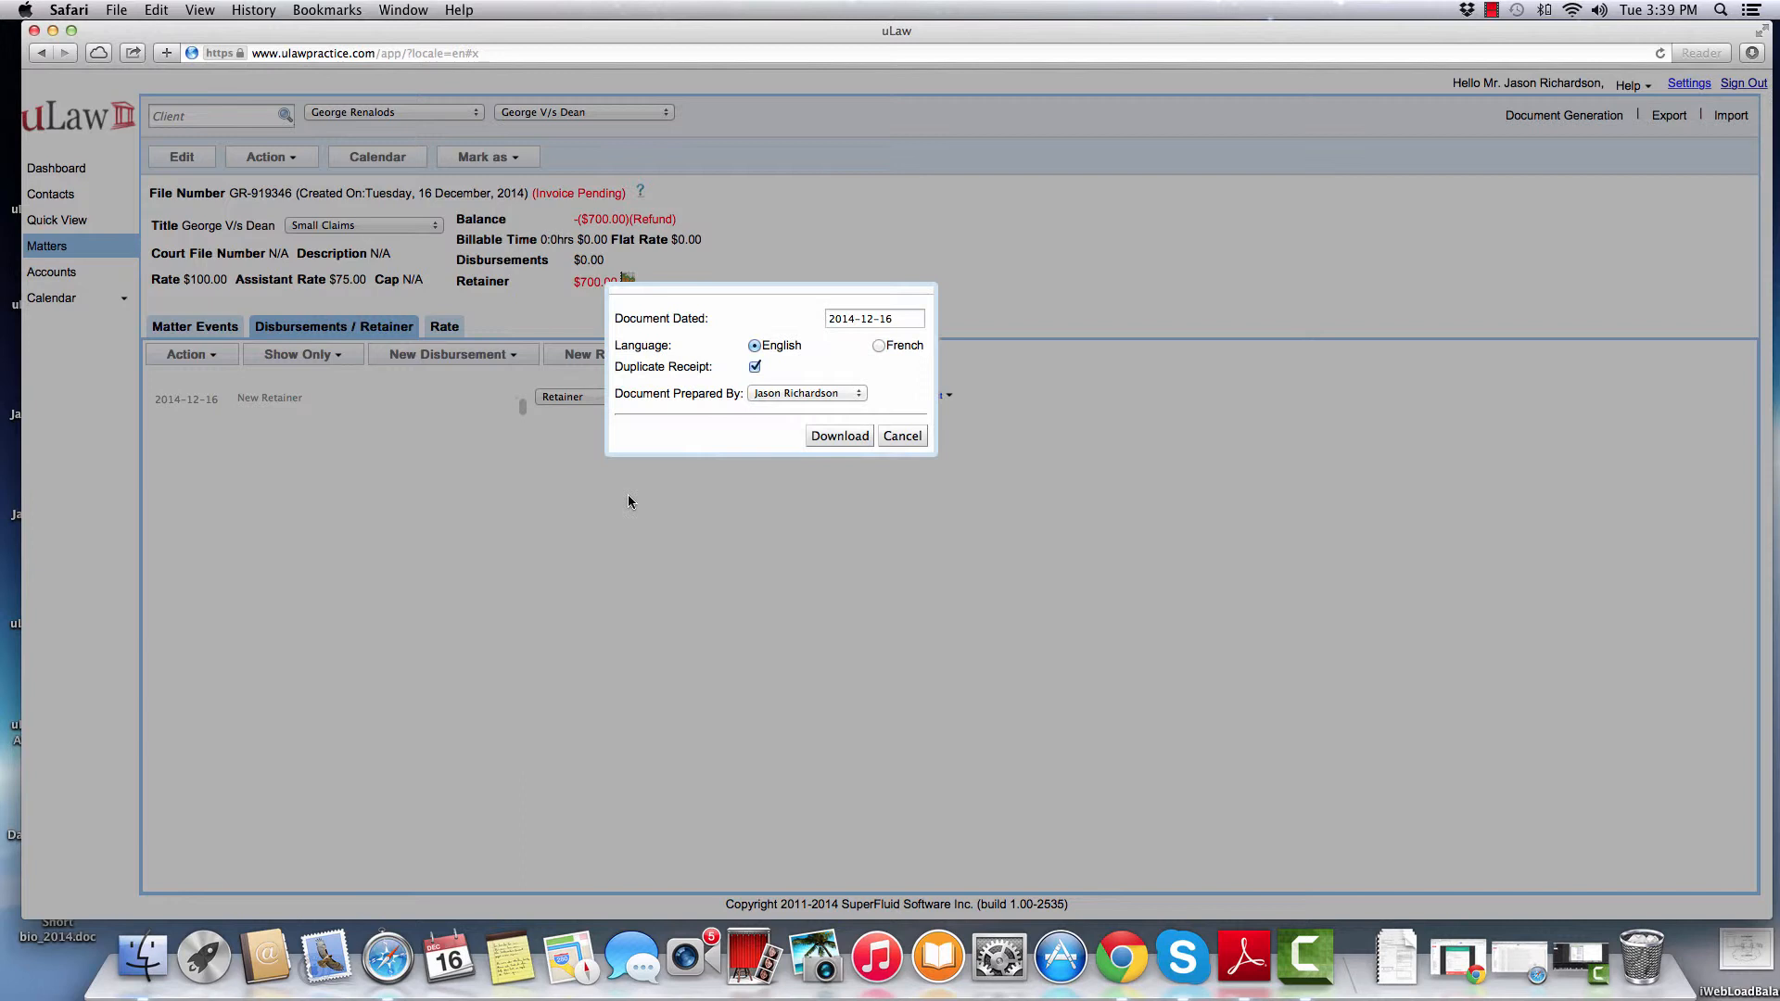
# Step: Download the retainer receipt with duplicate and view its second page
pyautogui.click(839, 435)
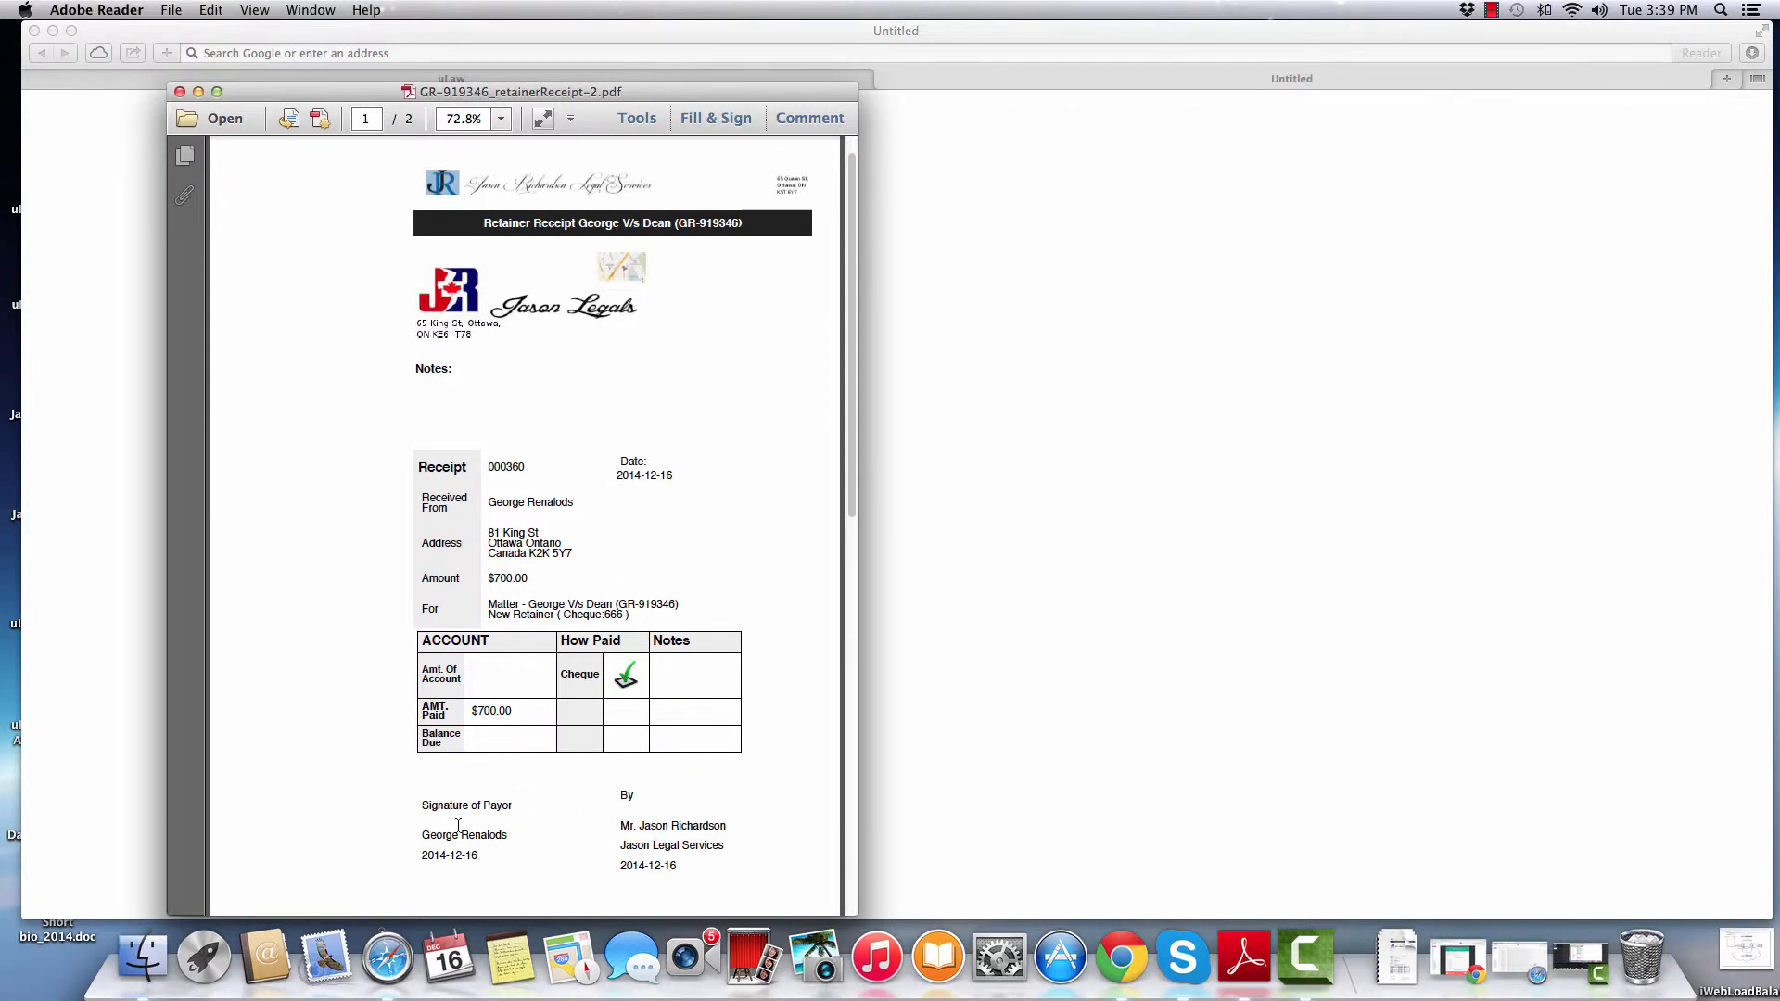
pyautogui.scroll(-3)
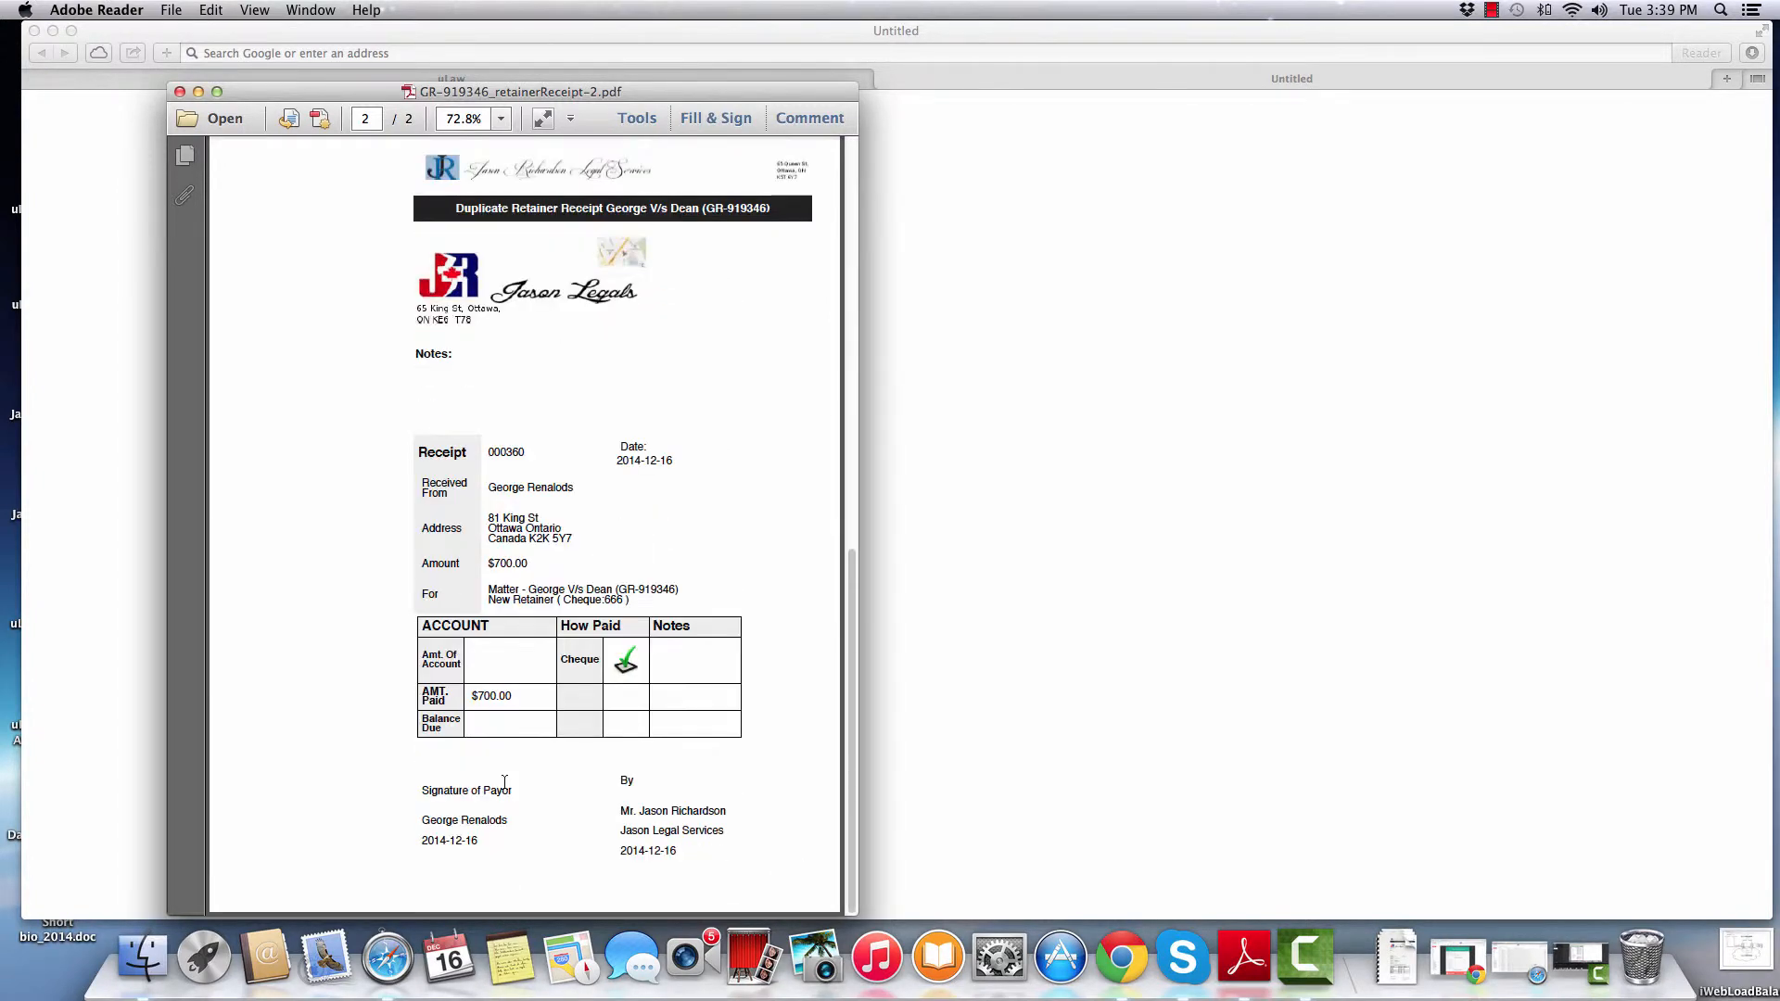
pyautogui.moveTo(576, 350)
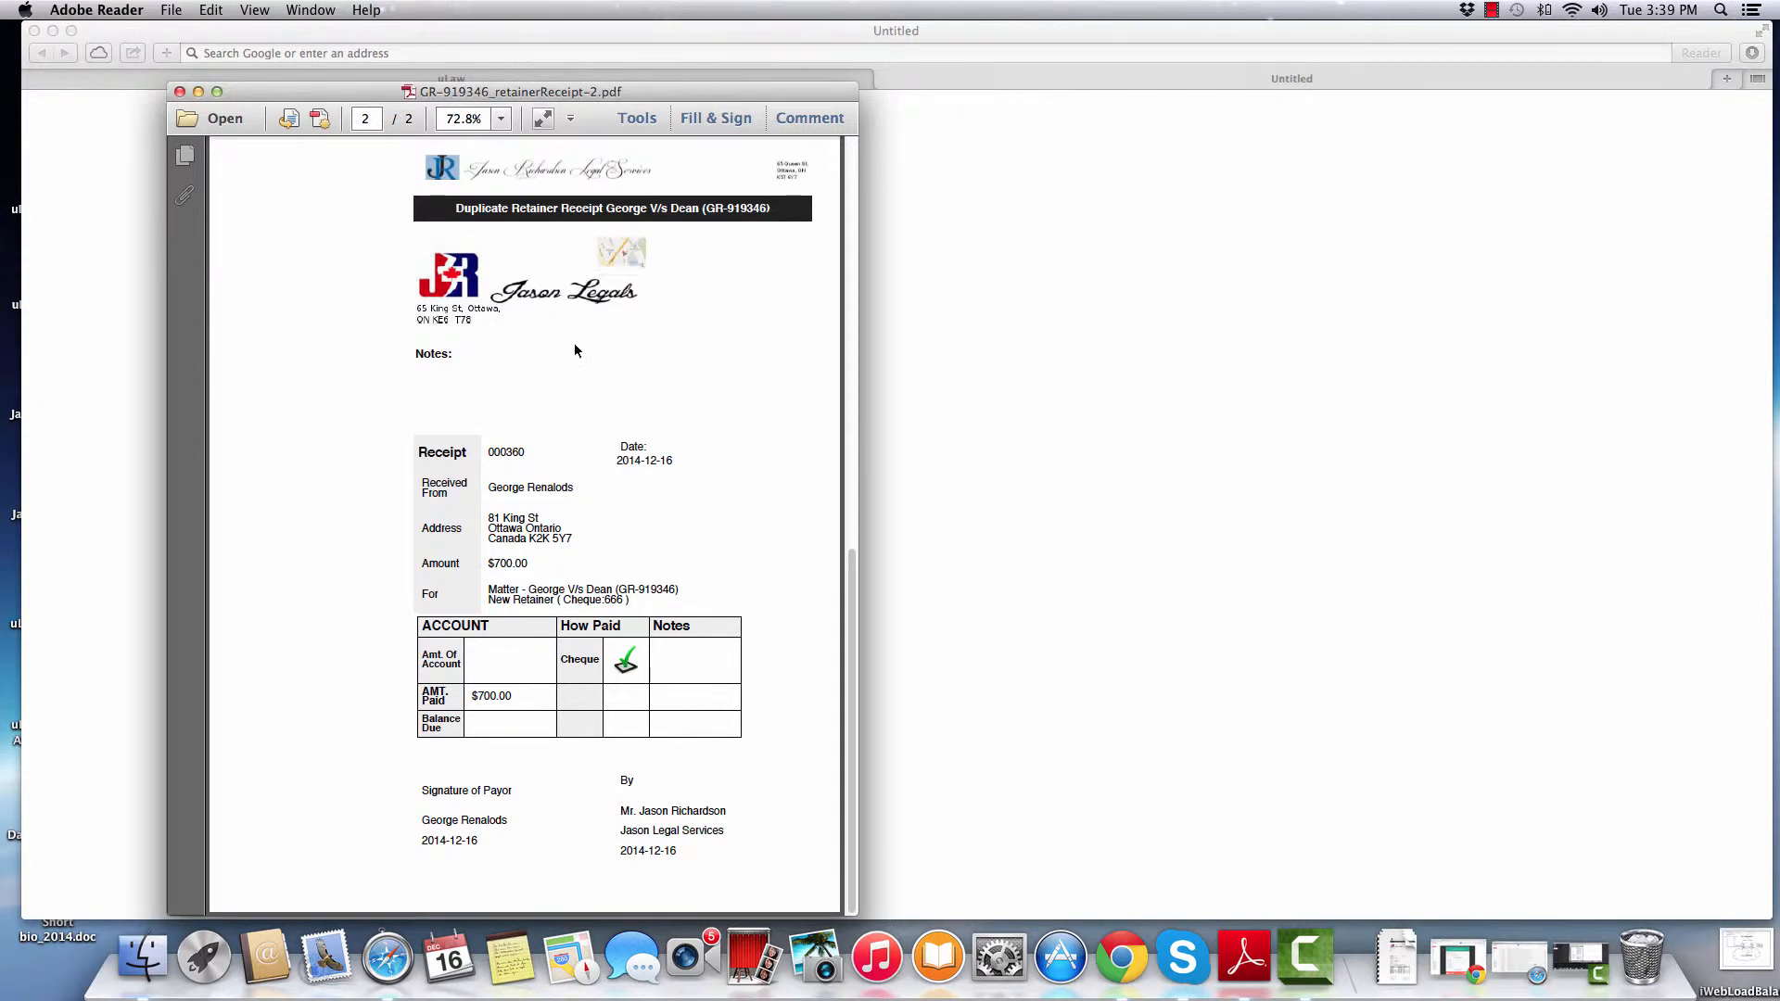
pyautogui.moveTo(491, 146)
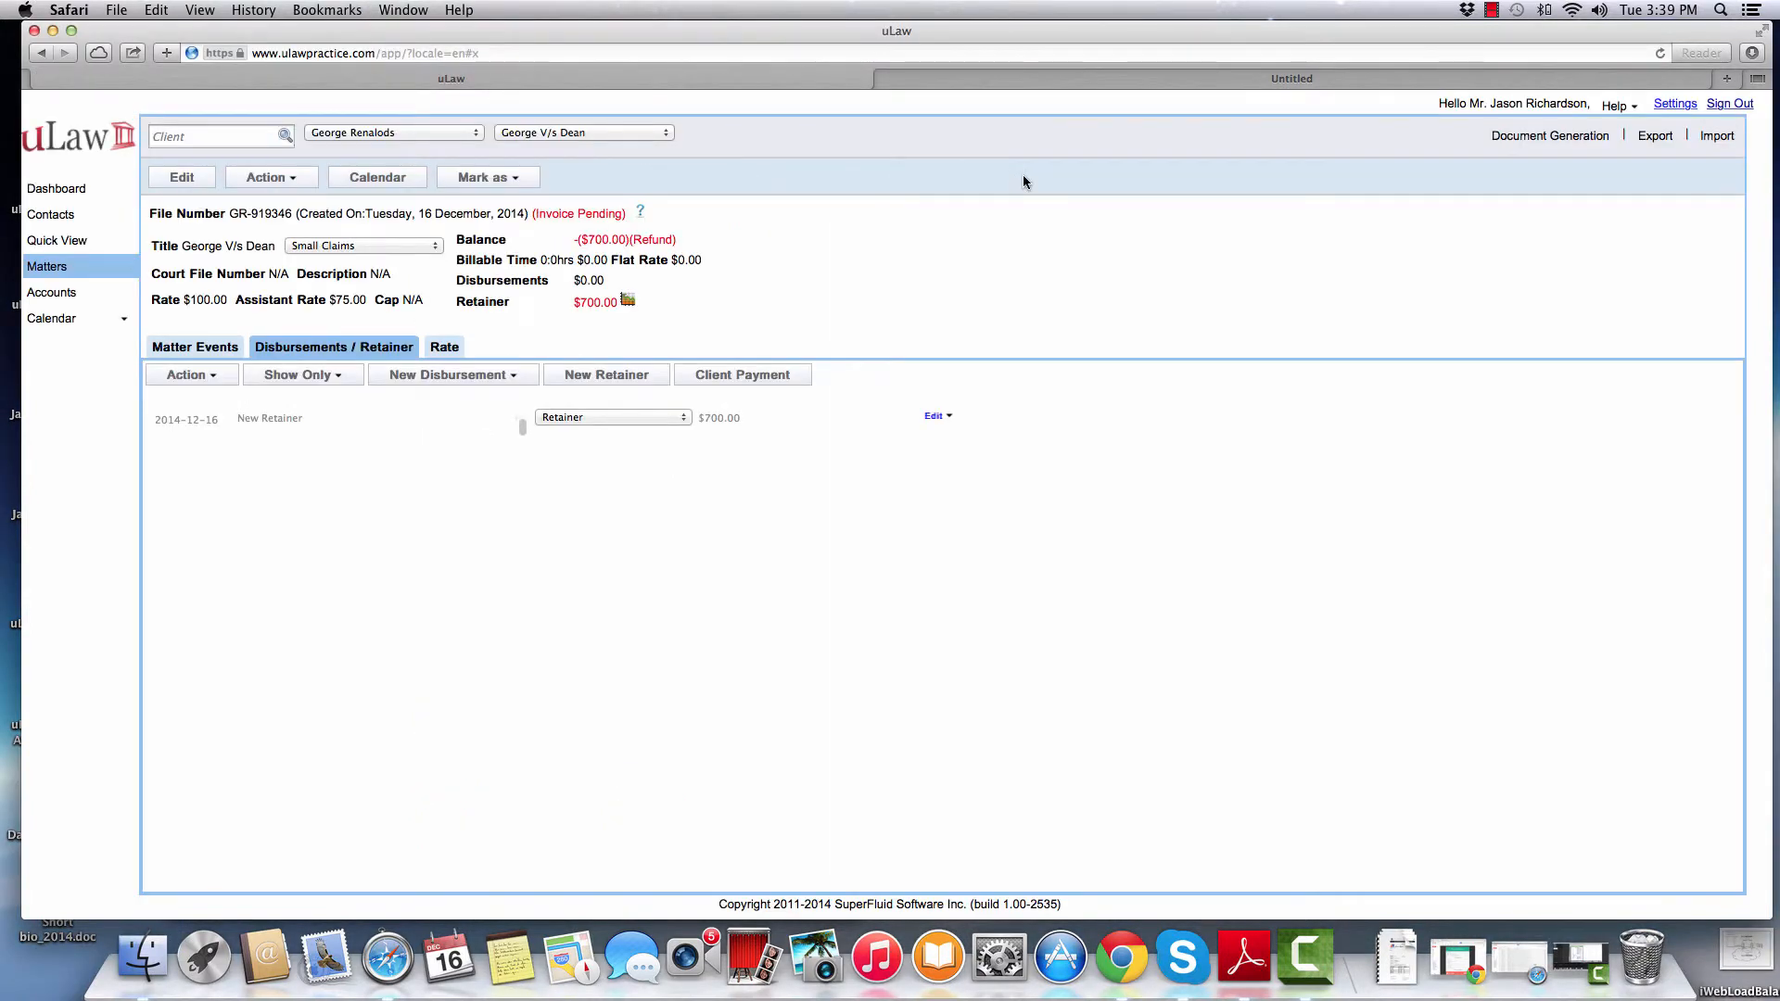
pyautogui.moveTo(735, 439)
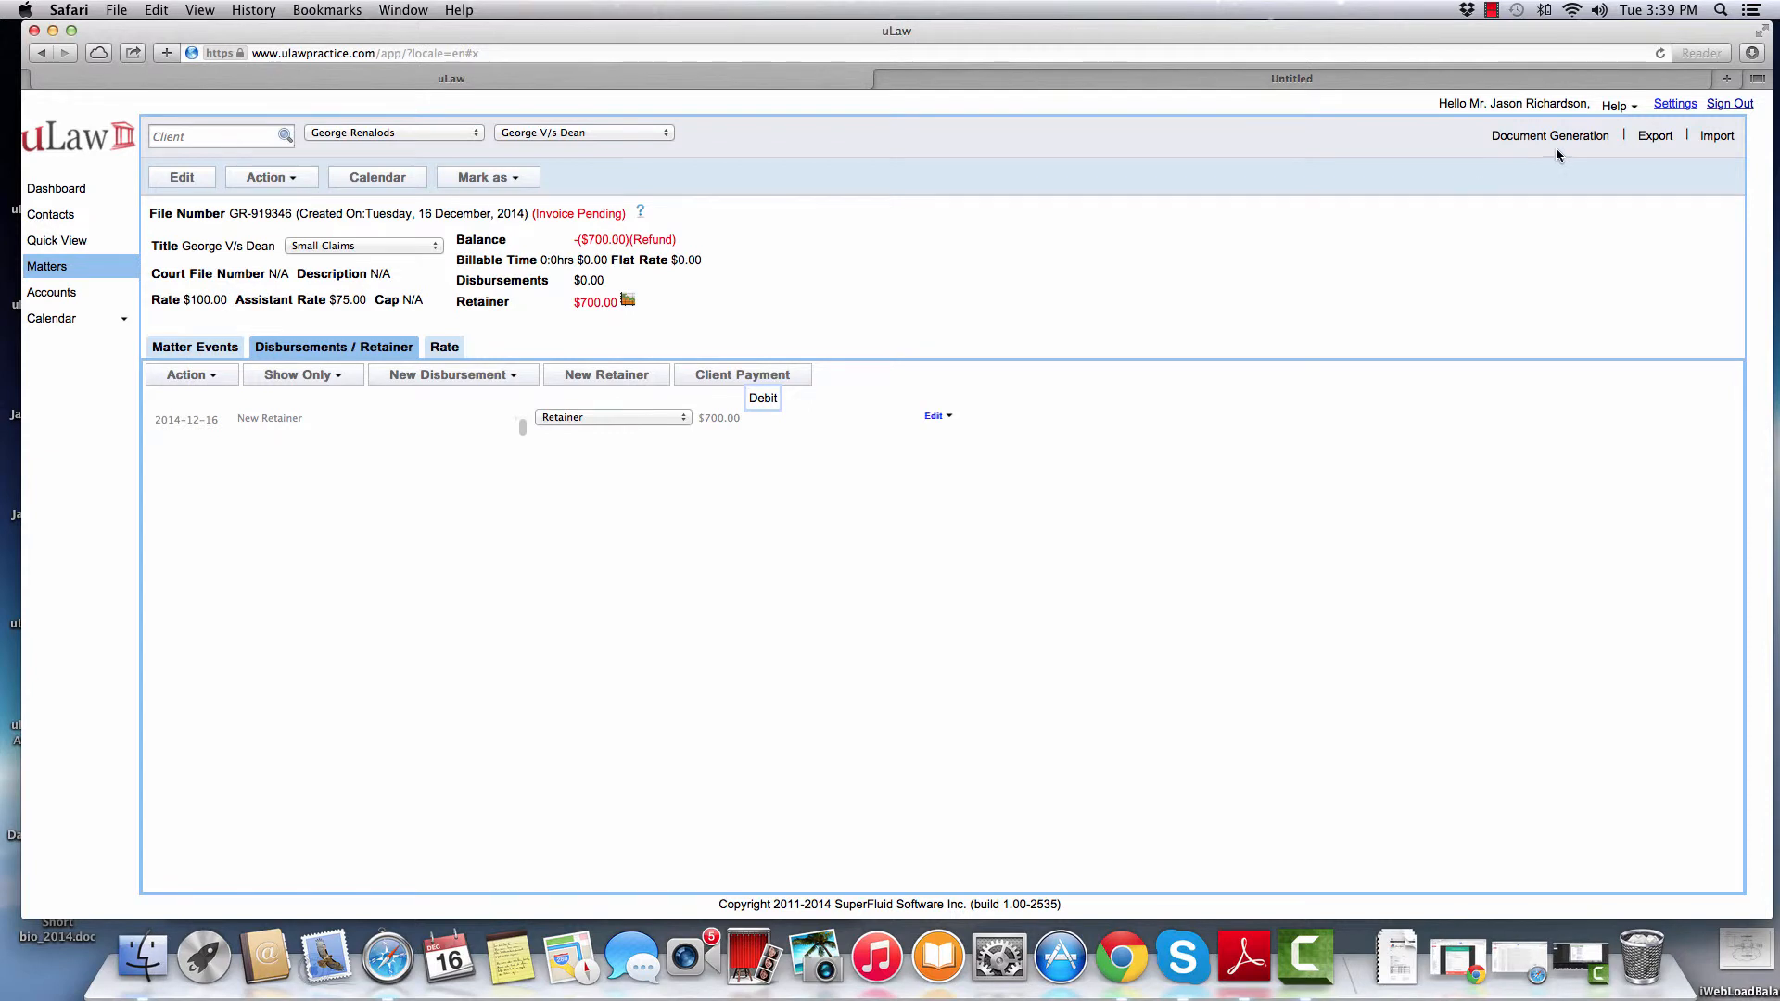
# Step: Download the elaborate English retainer letter PDF and scroll through it in Adobe Reader
pyautogui.click(1549, 136)
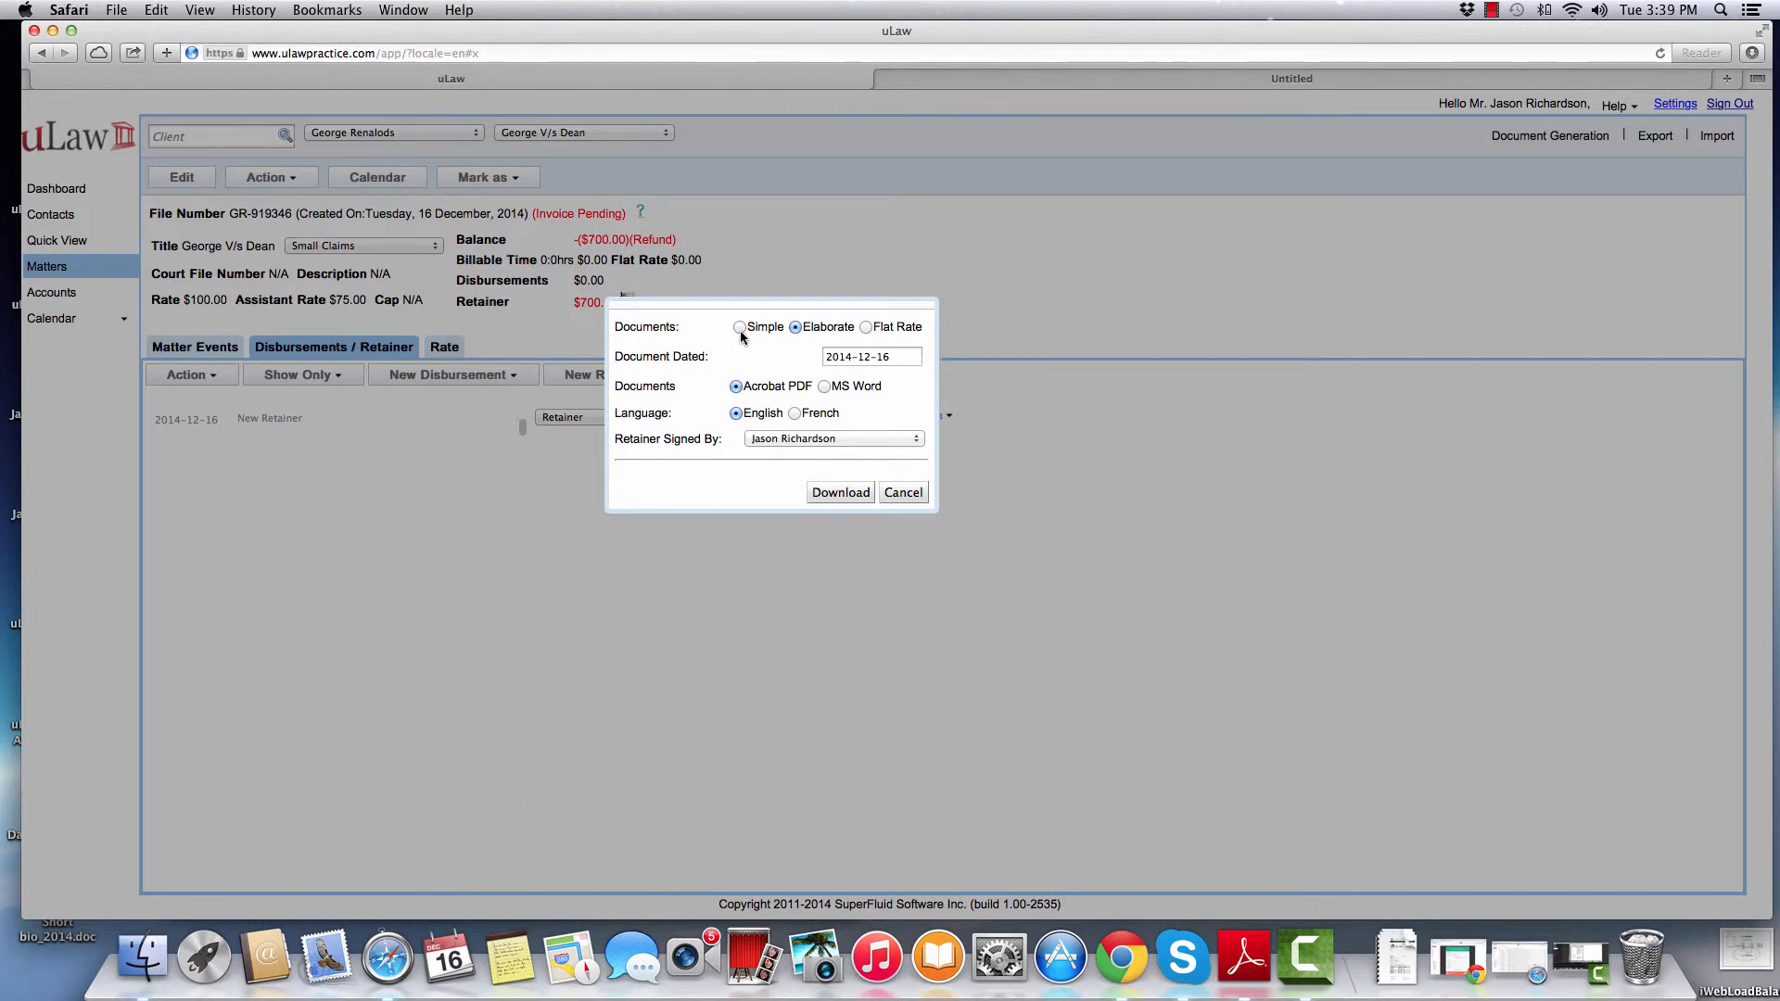
pyautogui.moveTo(886, 334)
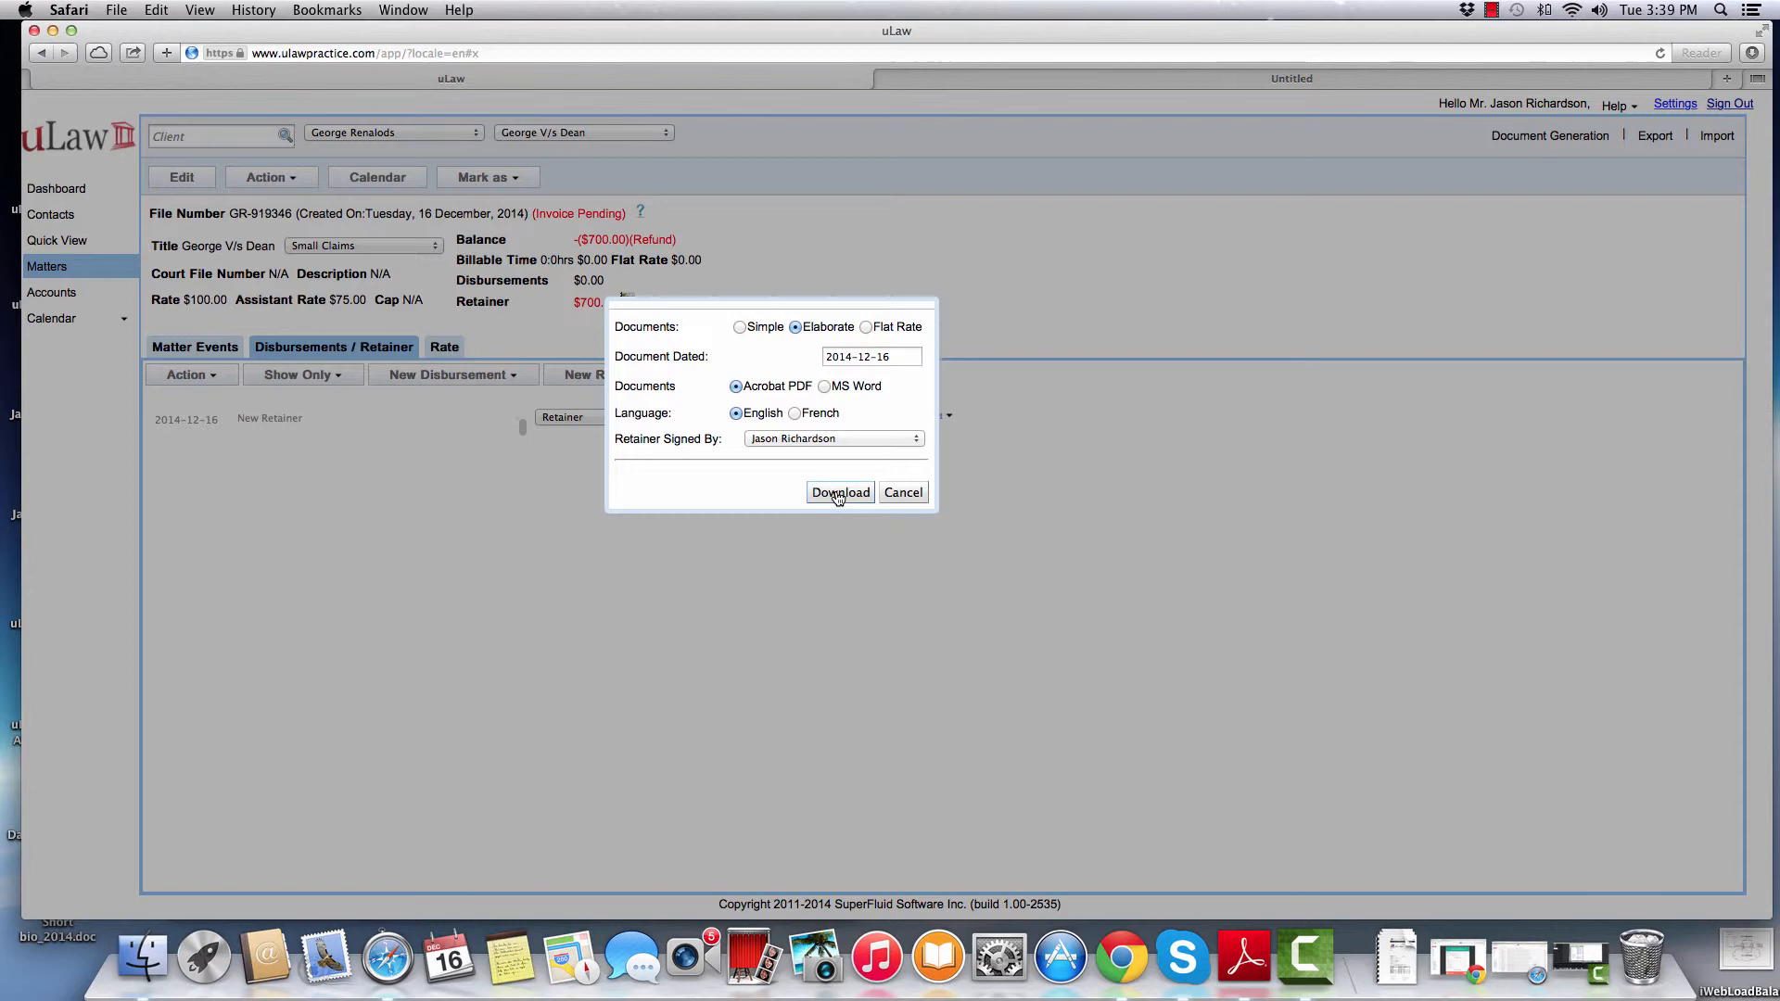
pyautogui.click(840, 492)
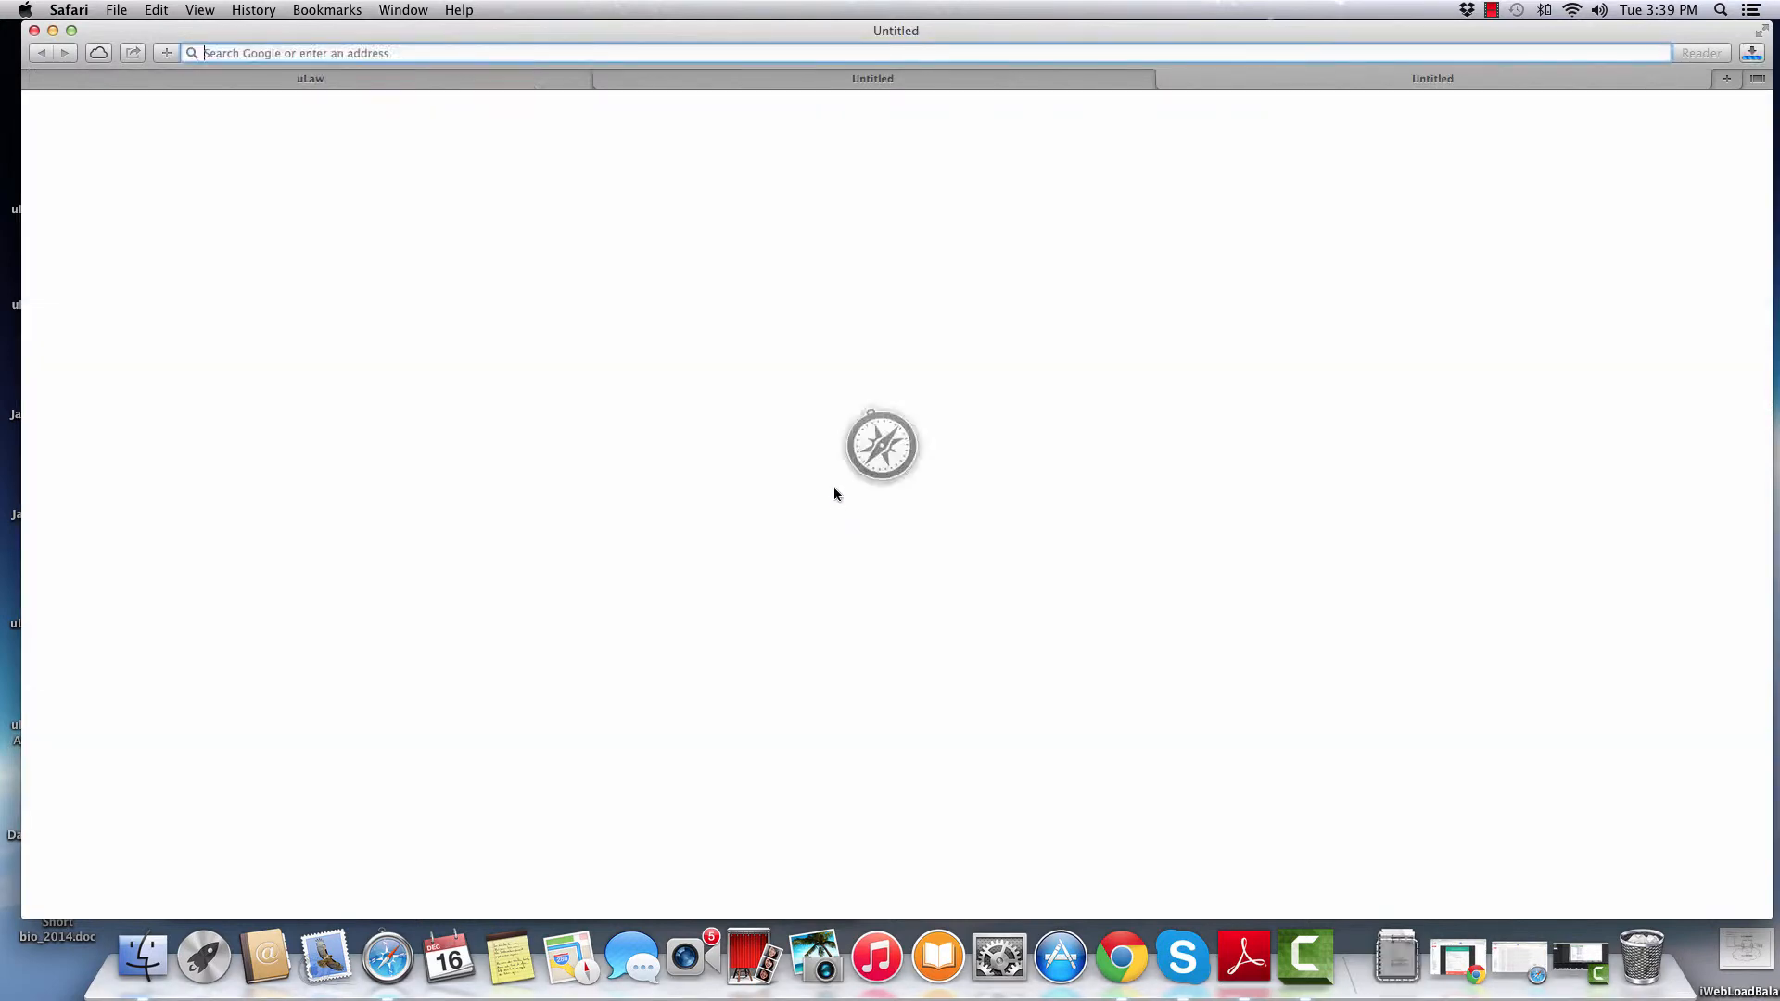
pyautogui.click(1245, 956)
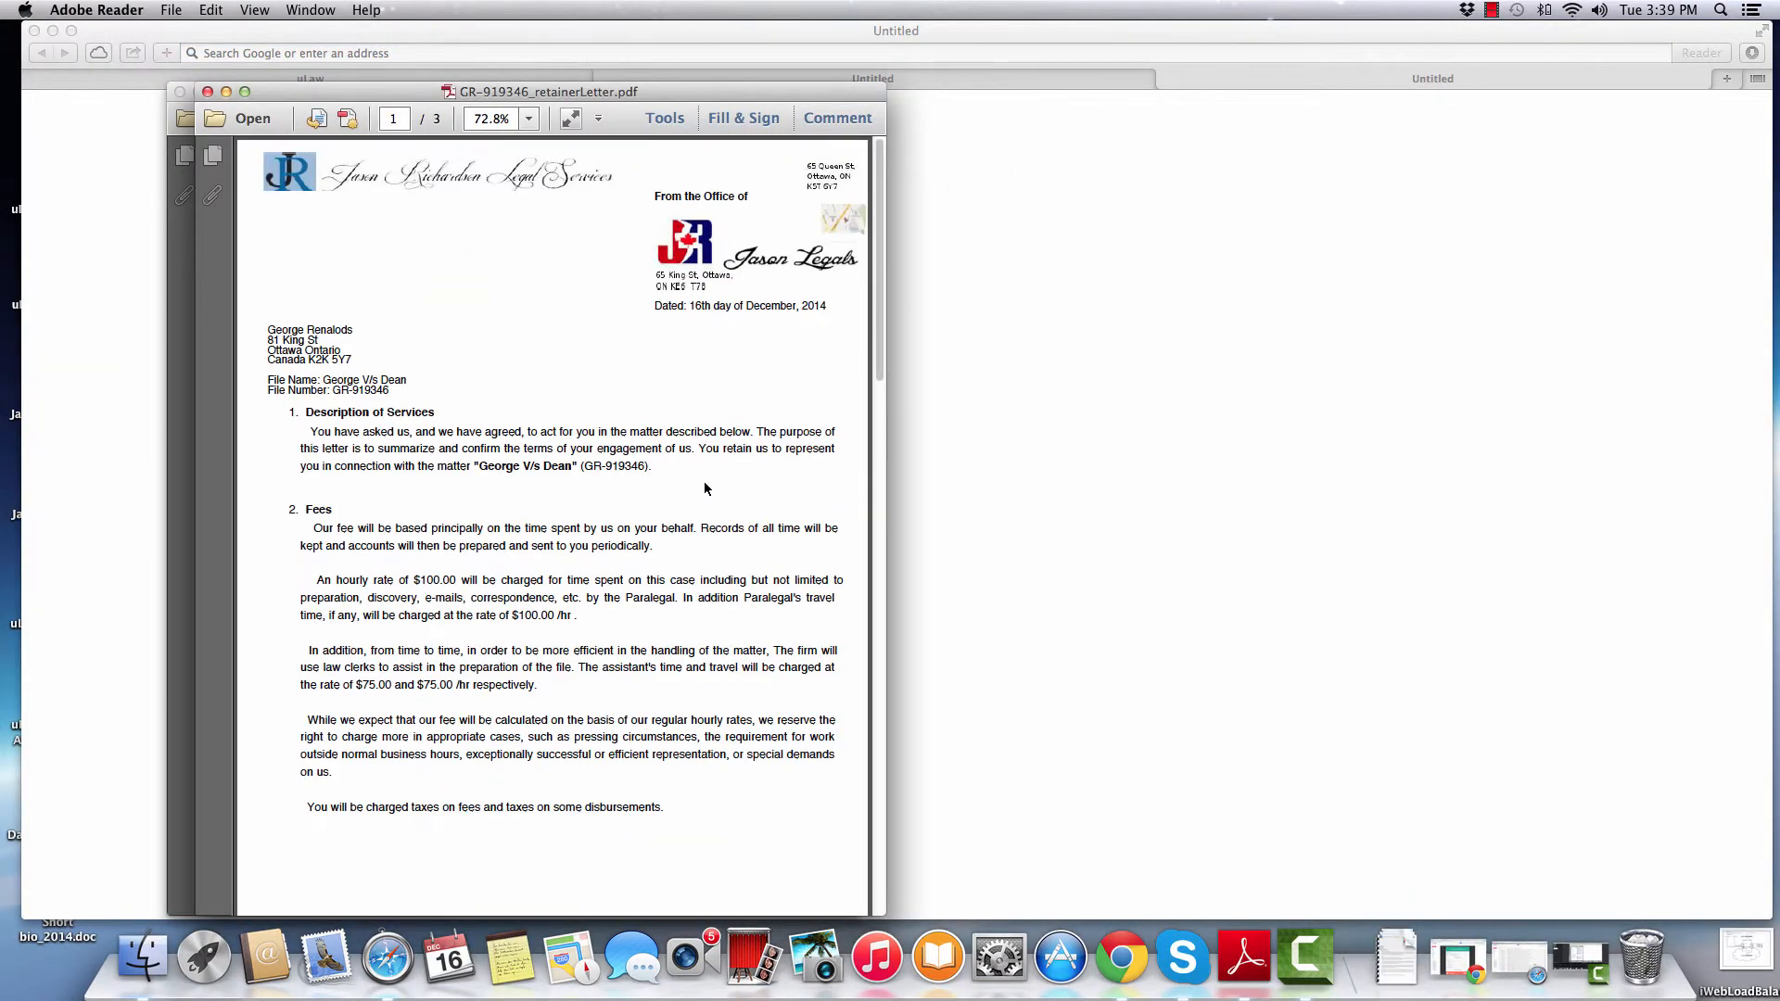
pyautogui.scroll(-3)
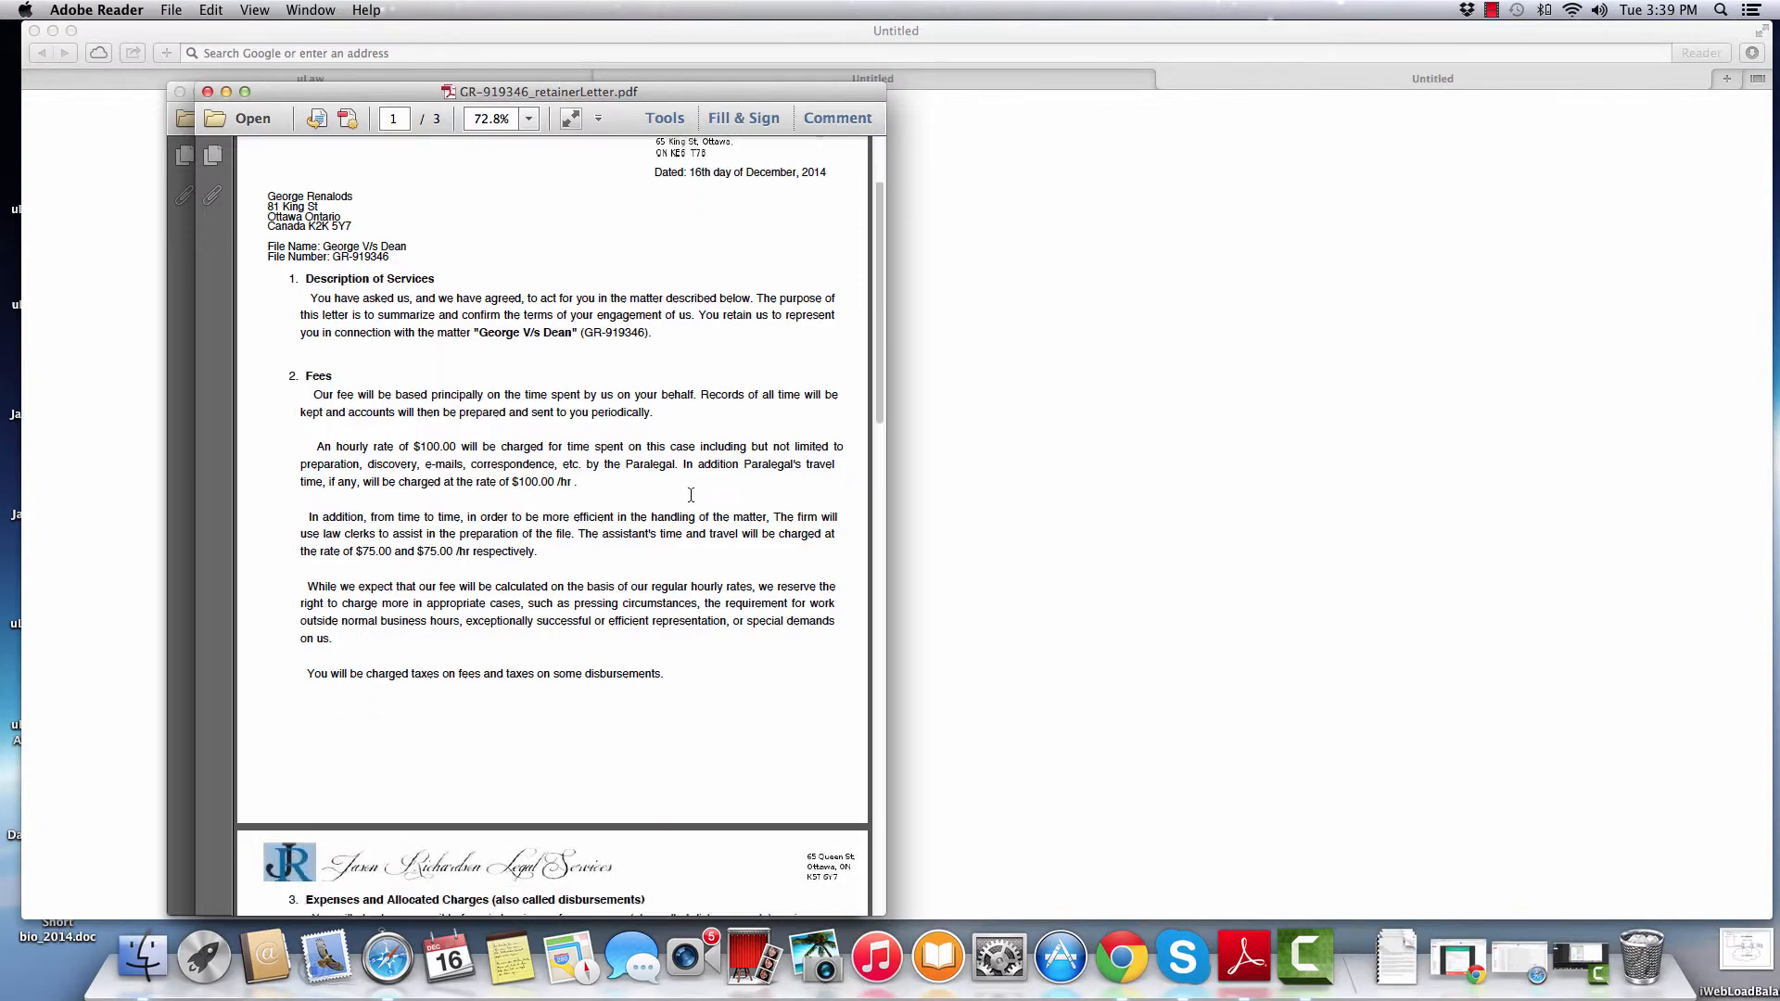
pyautogui.scroll(-3)
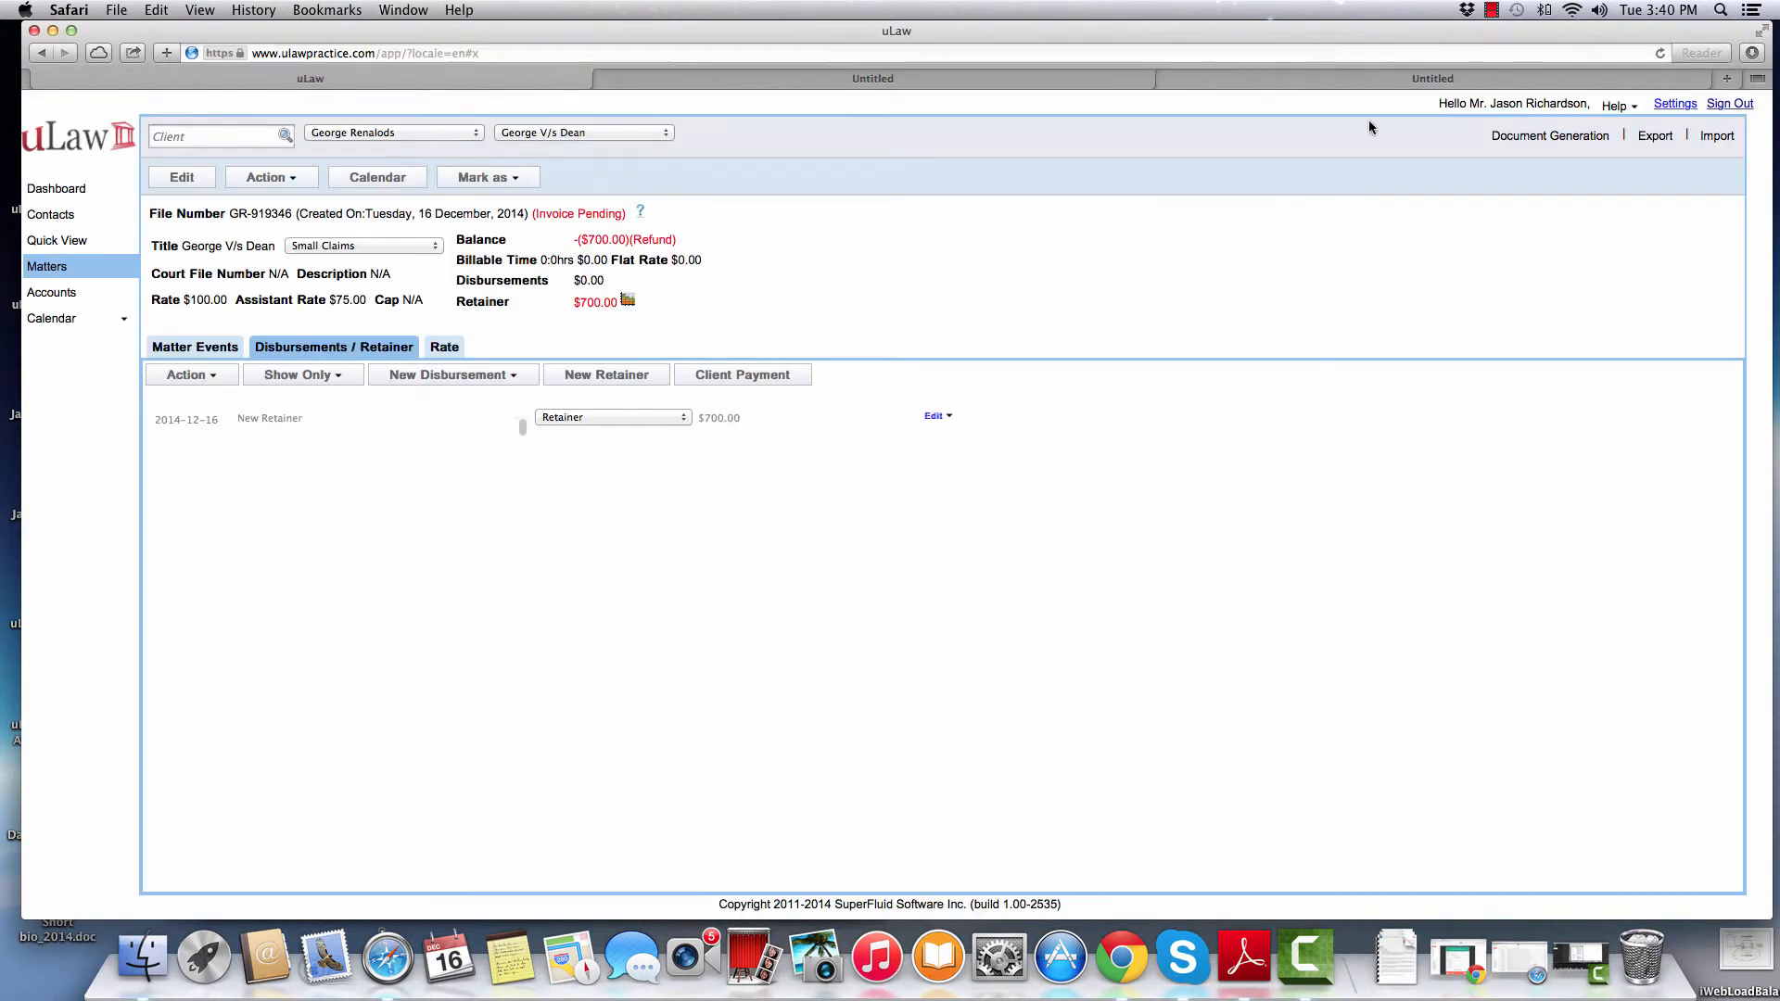
# Step: Download the 2014-12-16 disposition letter for George V/s Dean, then return to the matter
pyautogui.click(1548, 135)
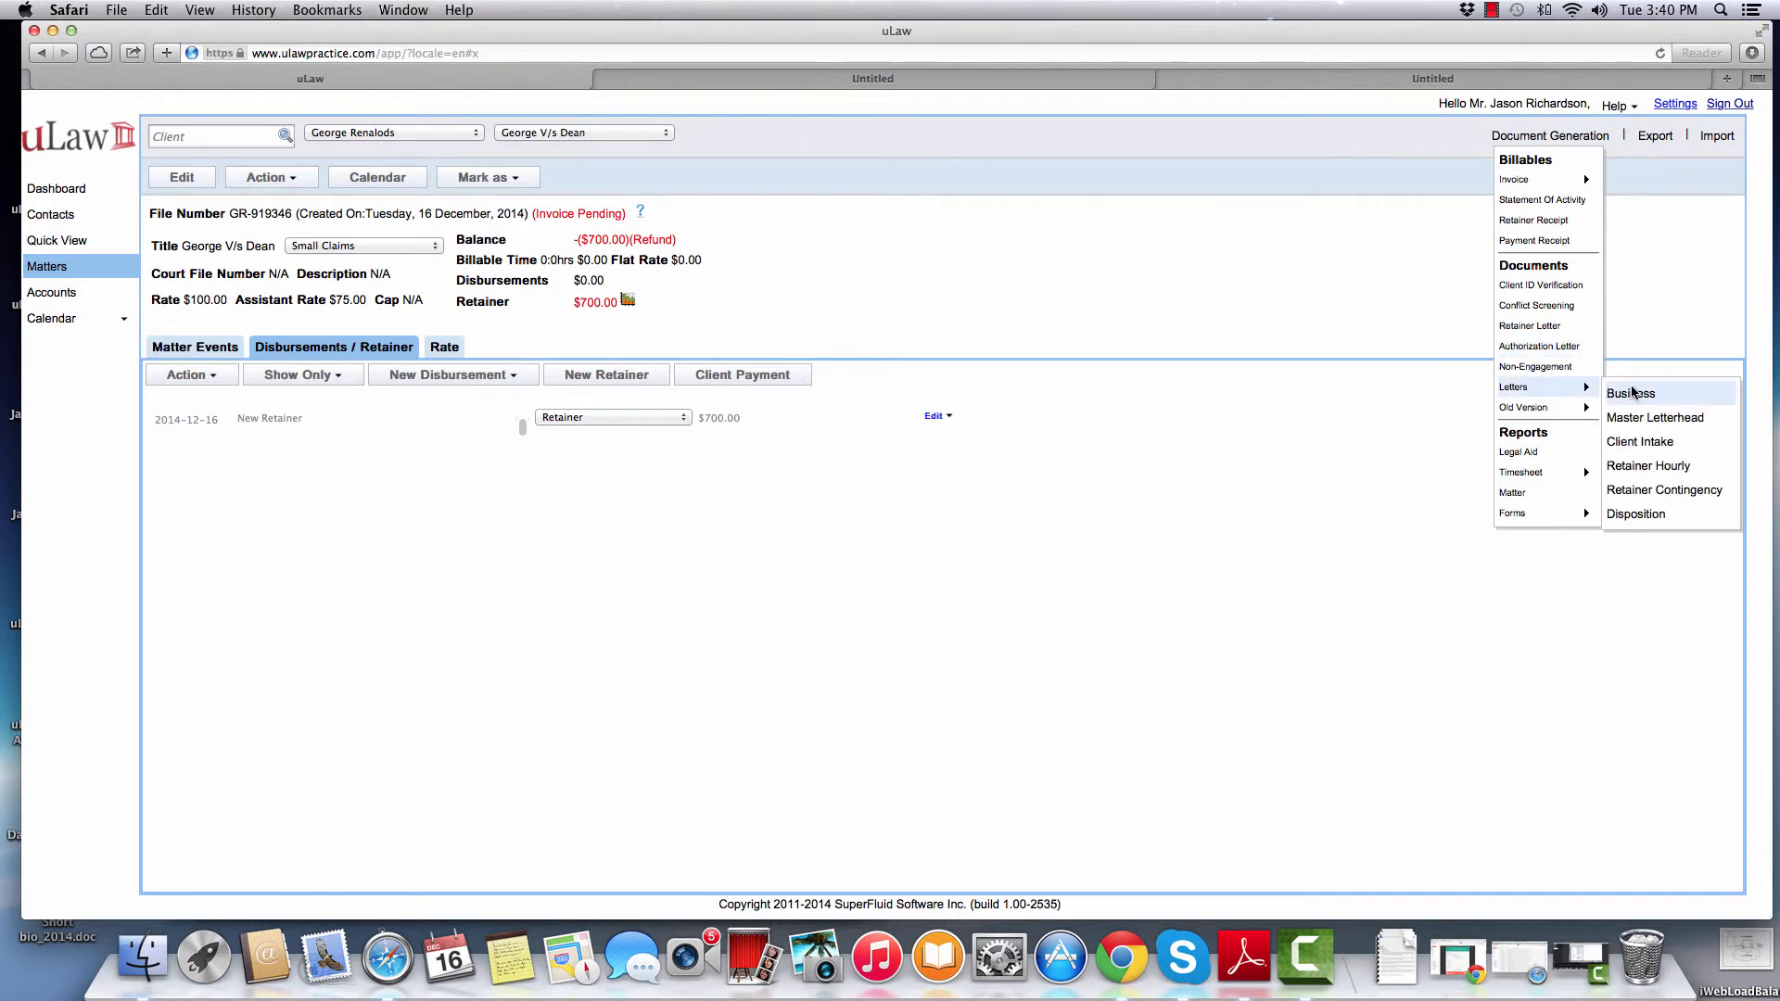
pyautogui.moveTo(1655, 418)
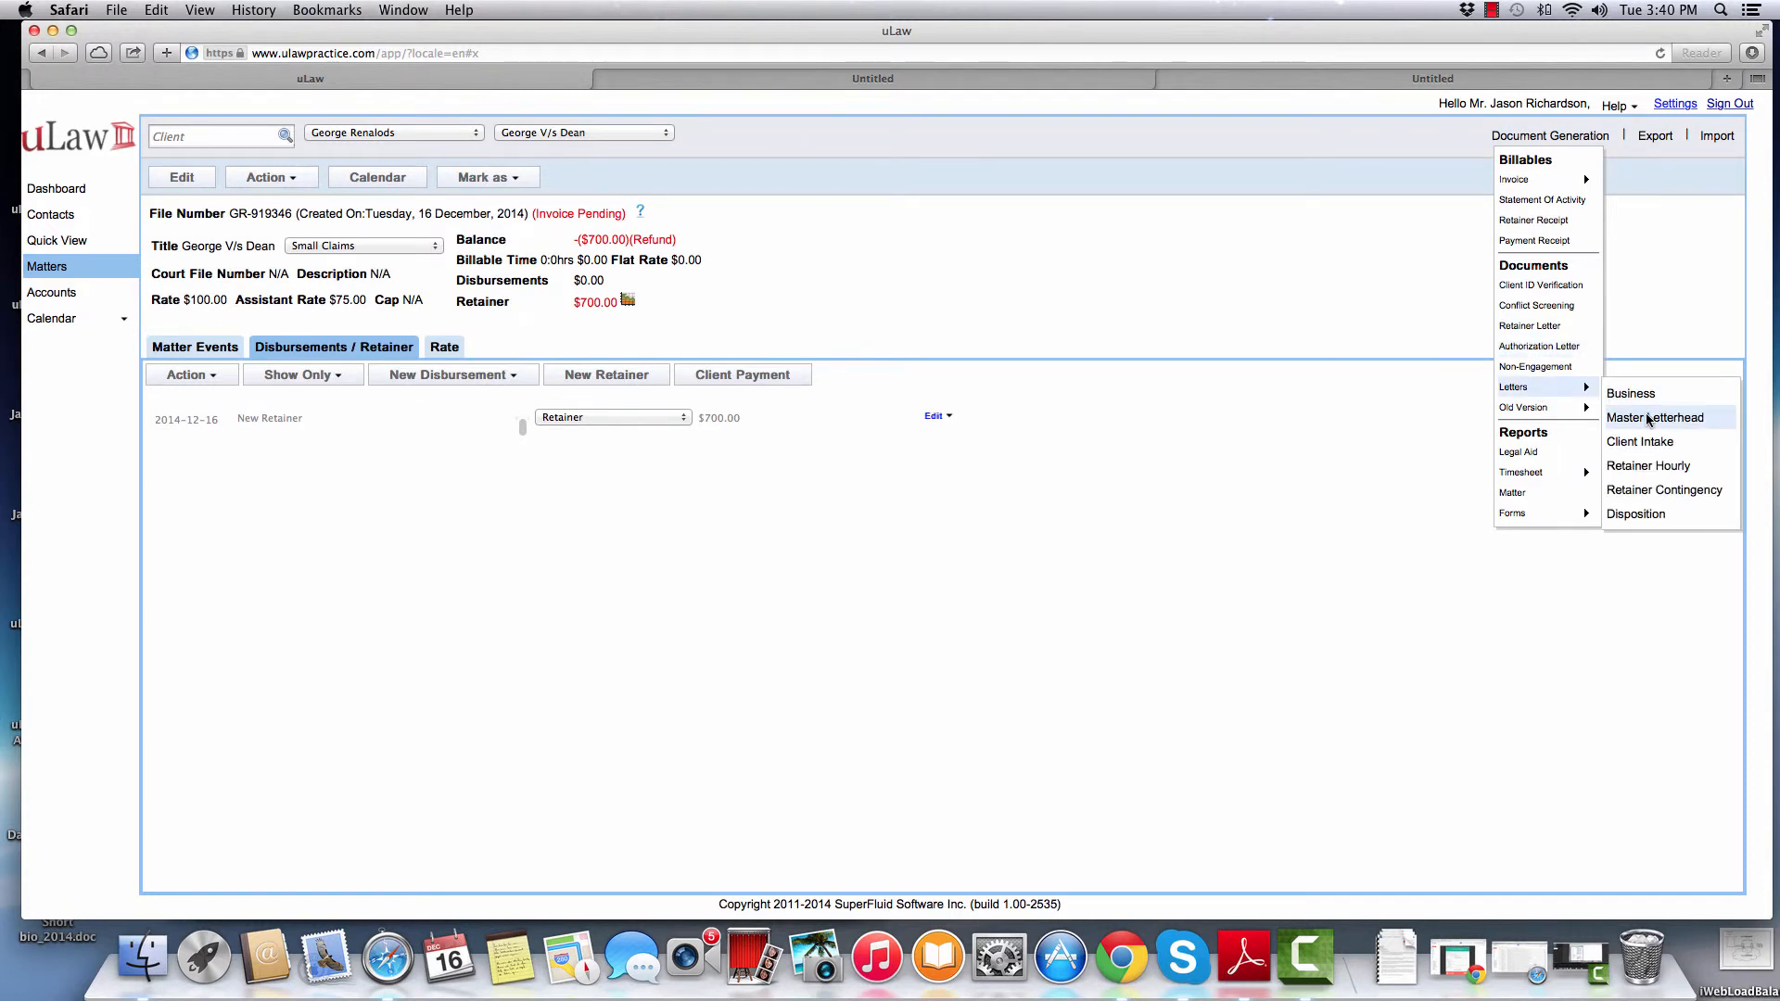
pyautogui.moveTo(1648, 465)
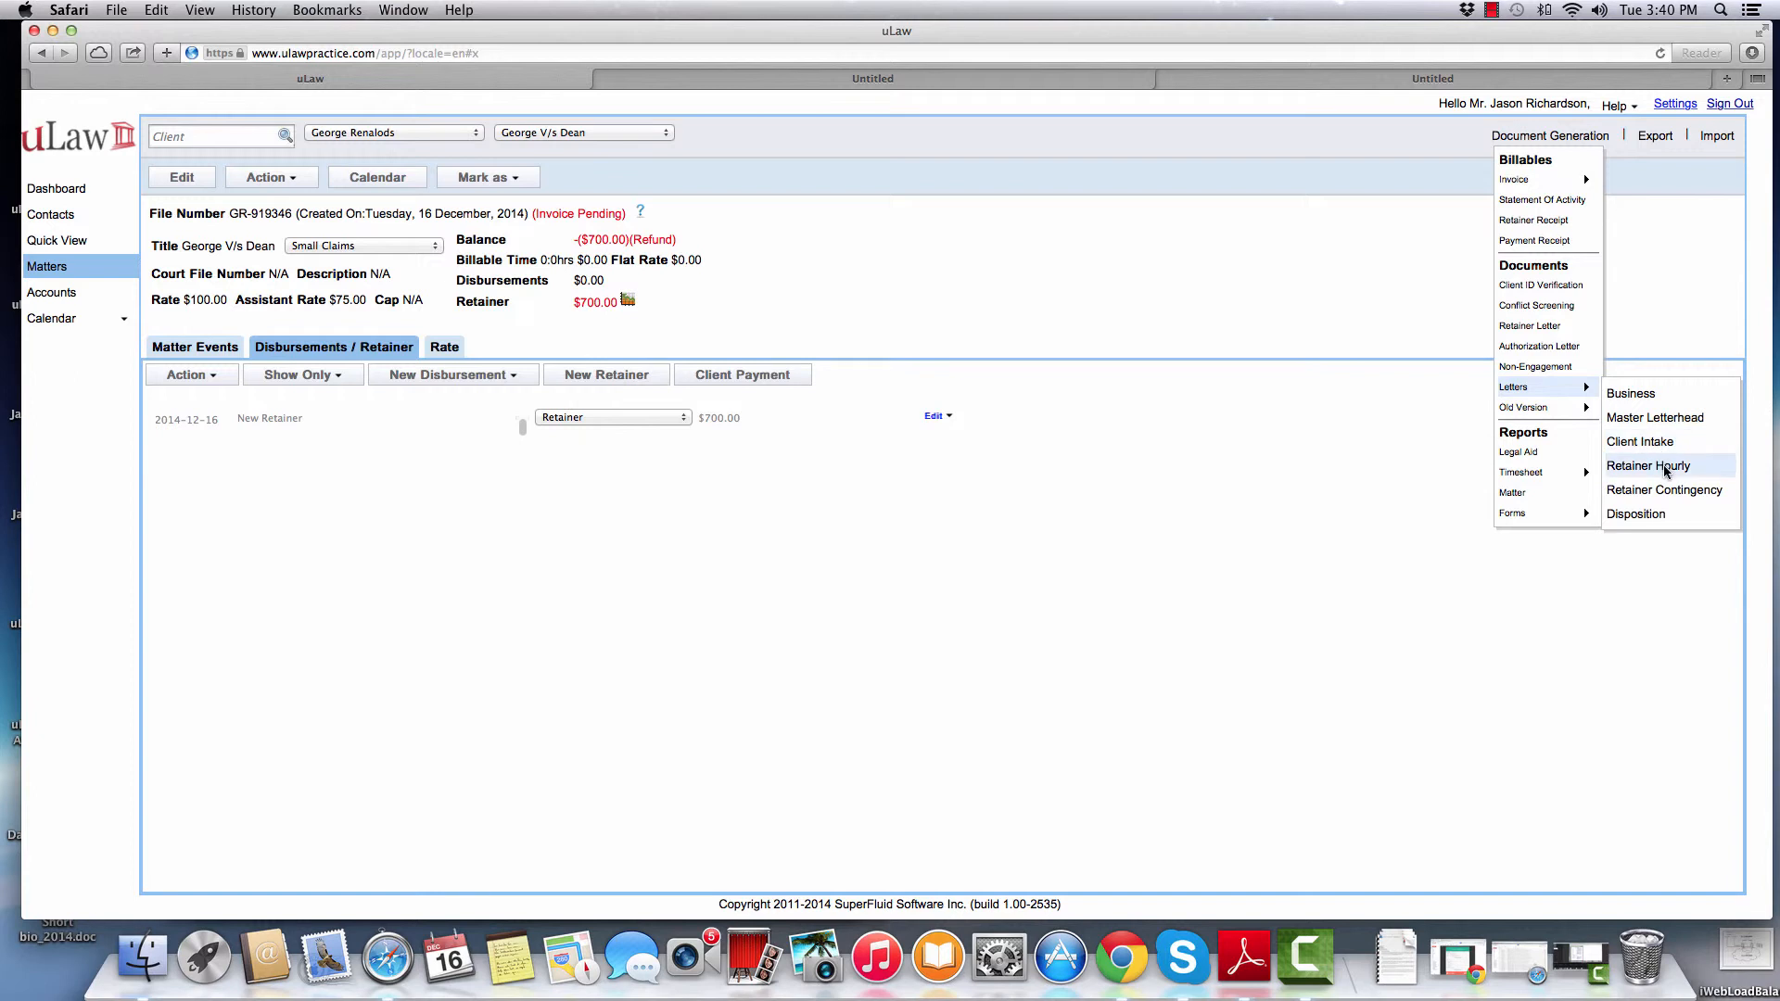
pyautogui.moveTo(1664, 490)
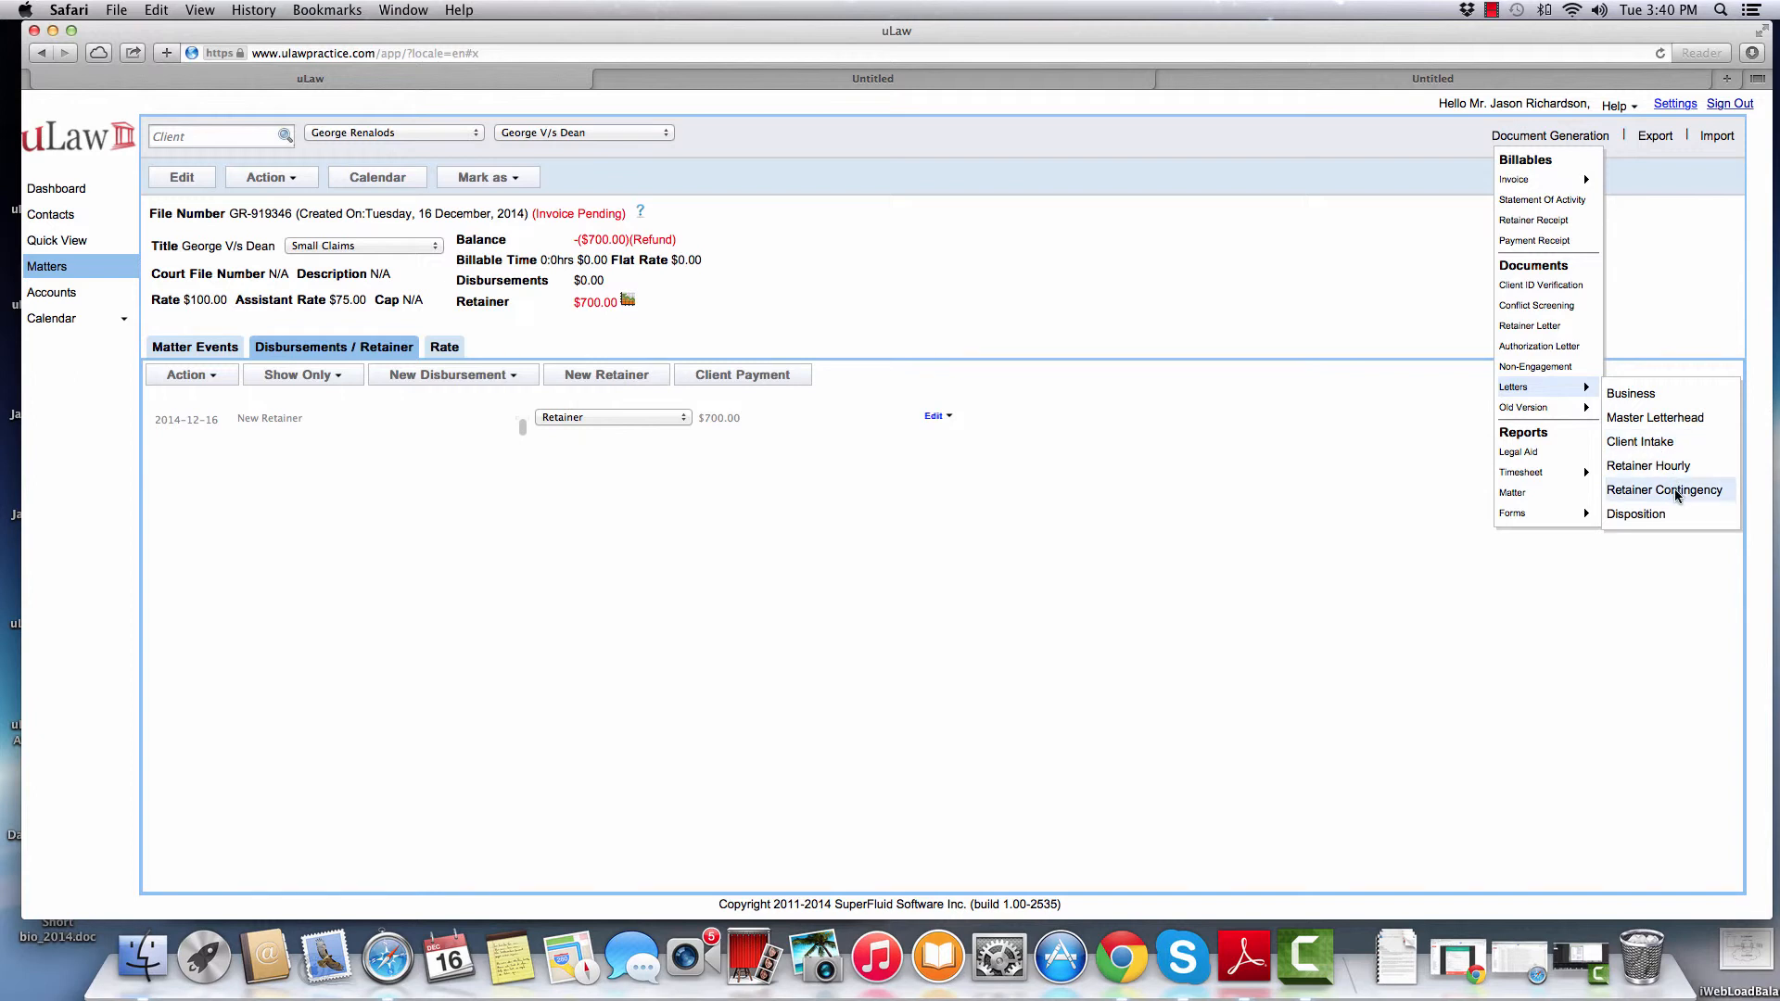
pyautogui.moveTo(1663, 513)
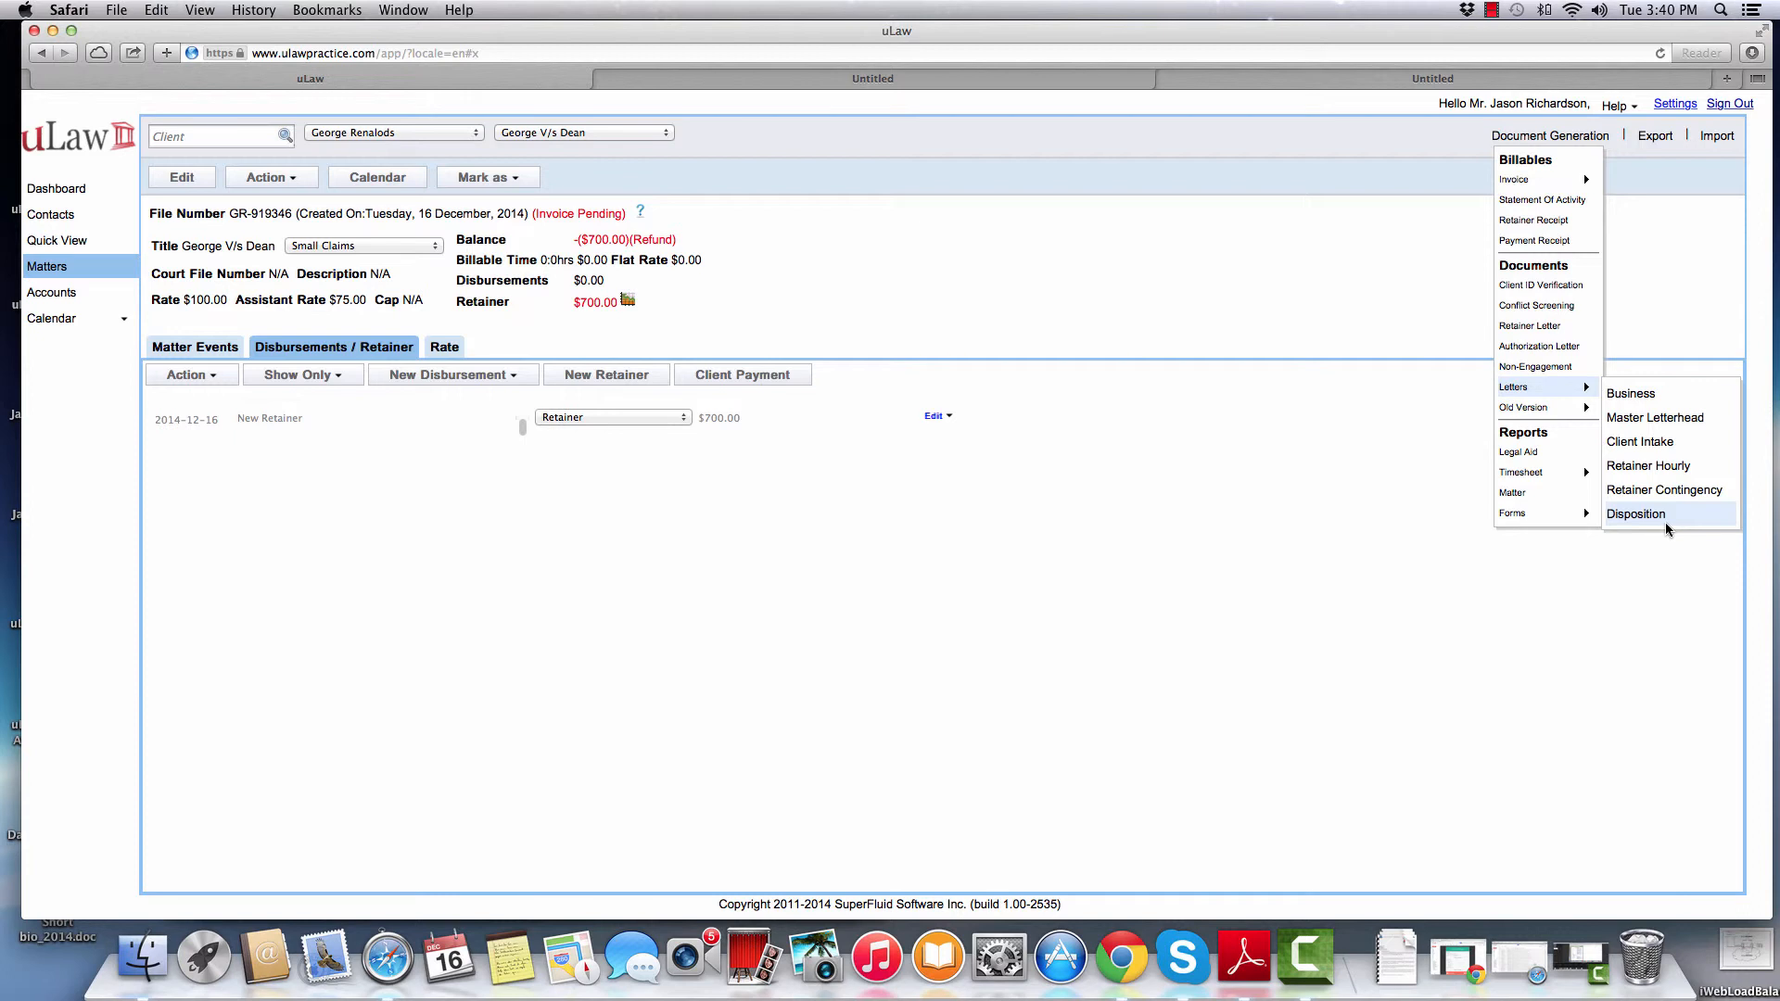
pyautogui.moveTo(1535, 365)
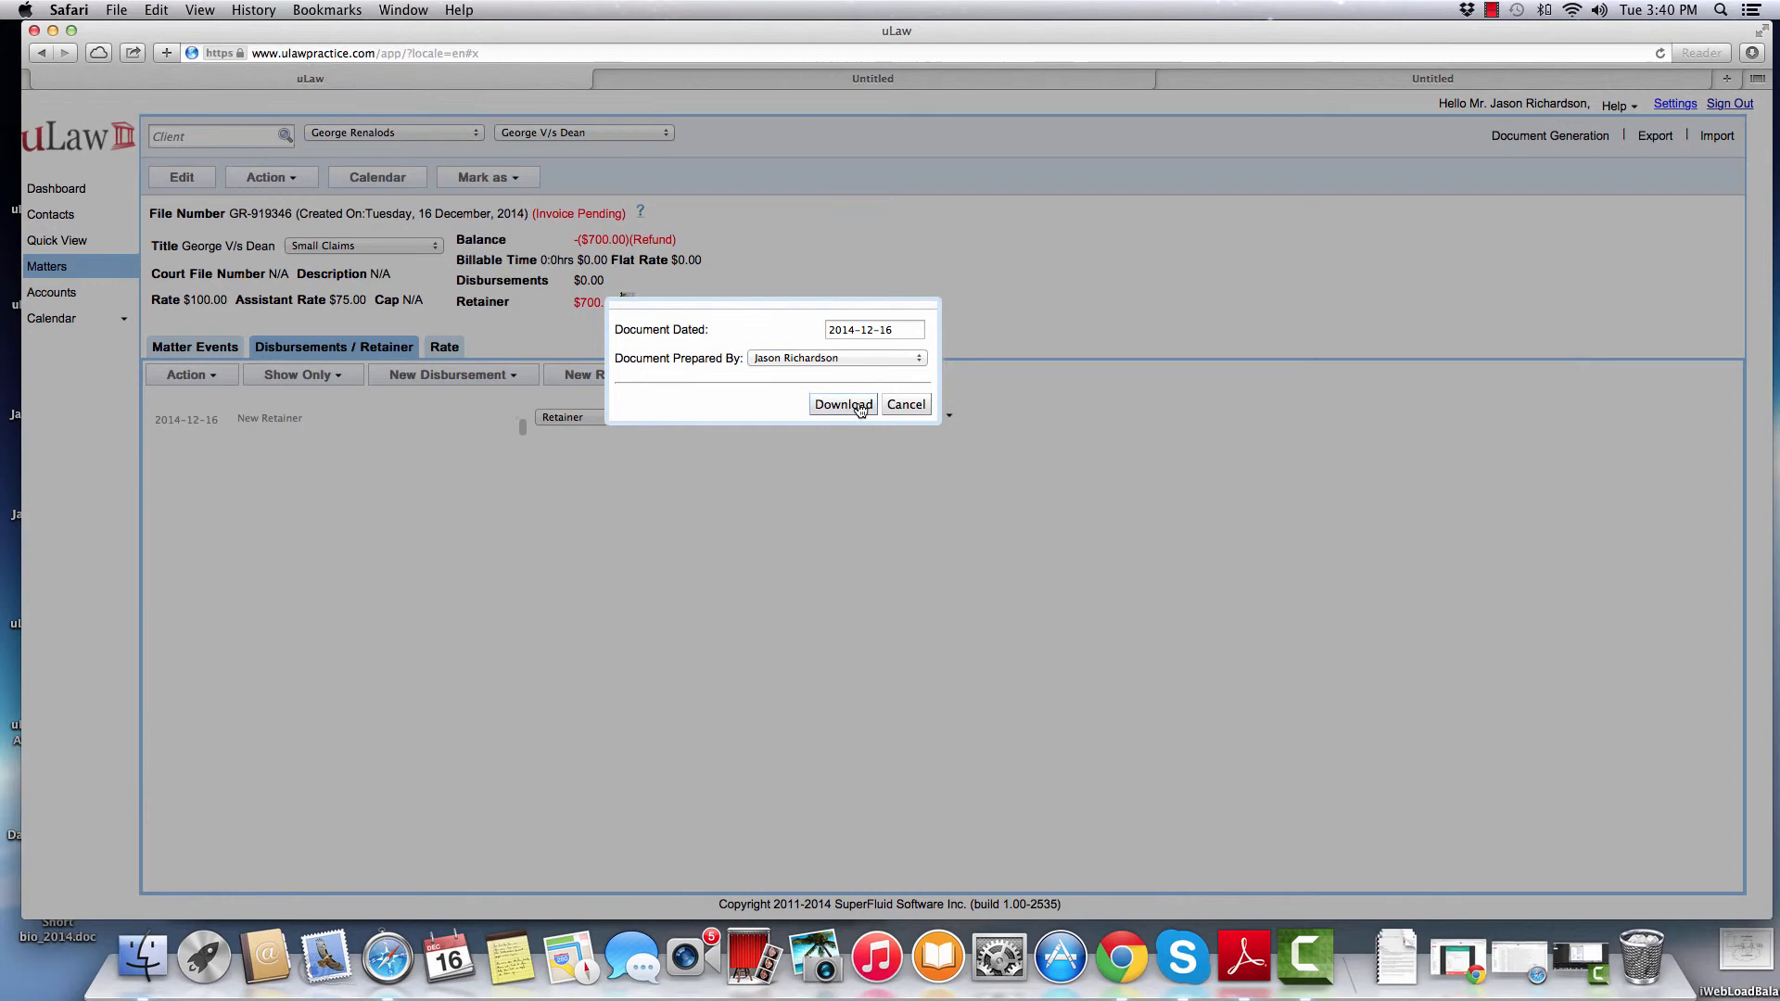
pyautogui.click(842, 404)
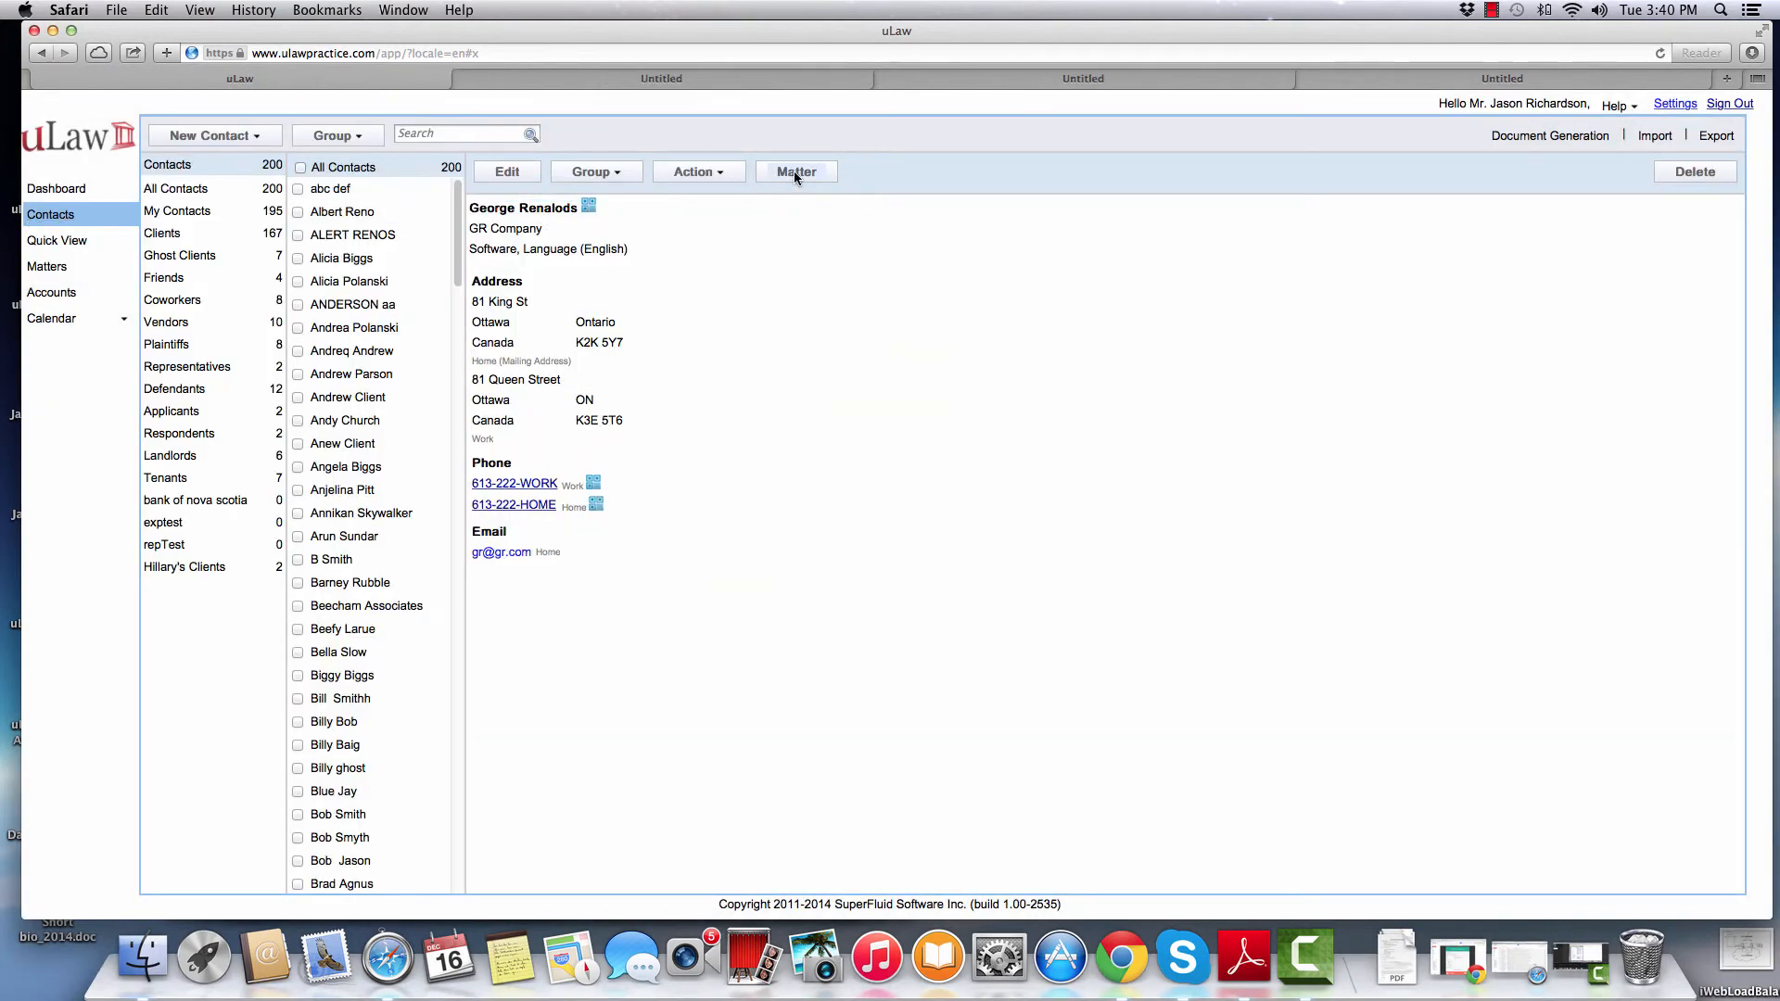
pyautogui.click(794, 171)
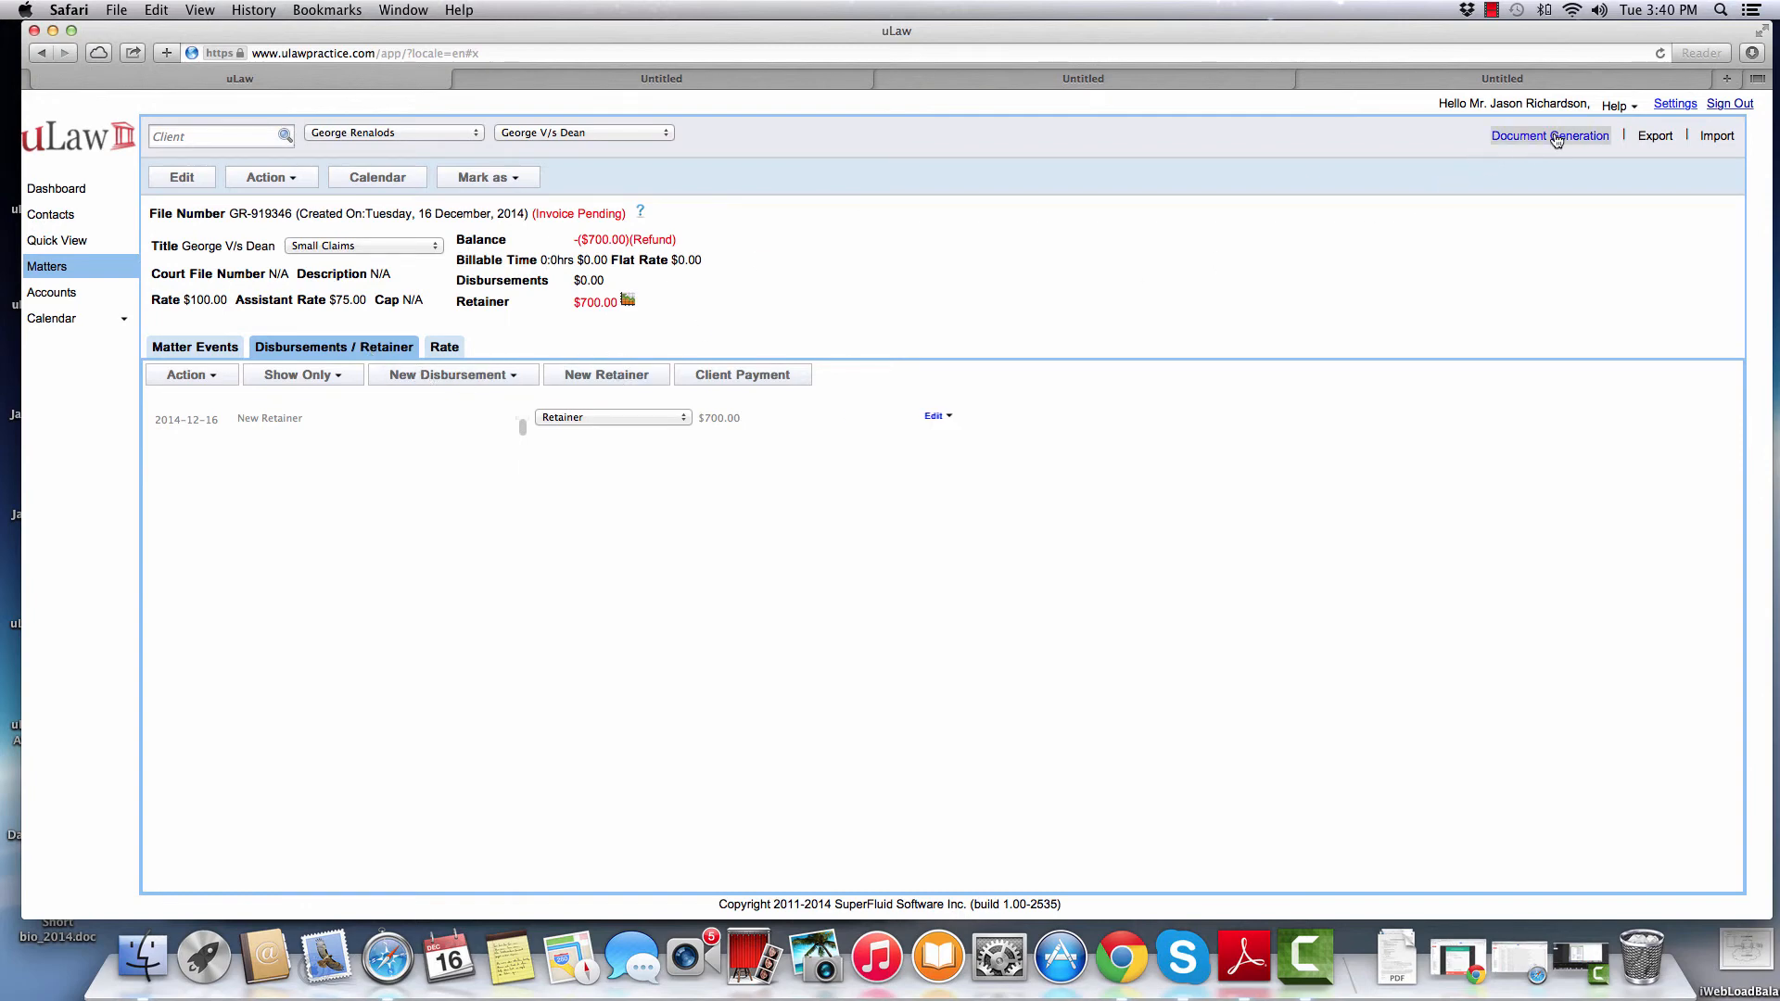
# Step: Open Document Generation to list invoice, document, letter and report options for George V/s Dean
pyautogui.click(1549, 136)
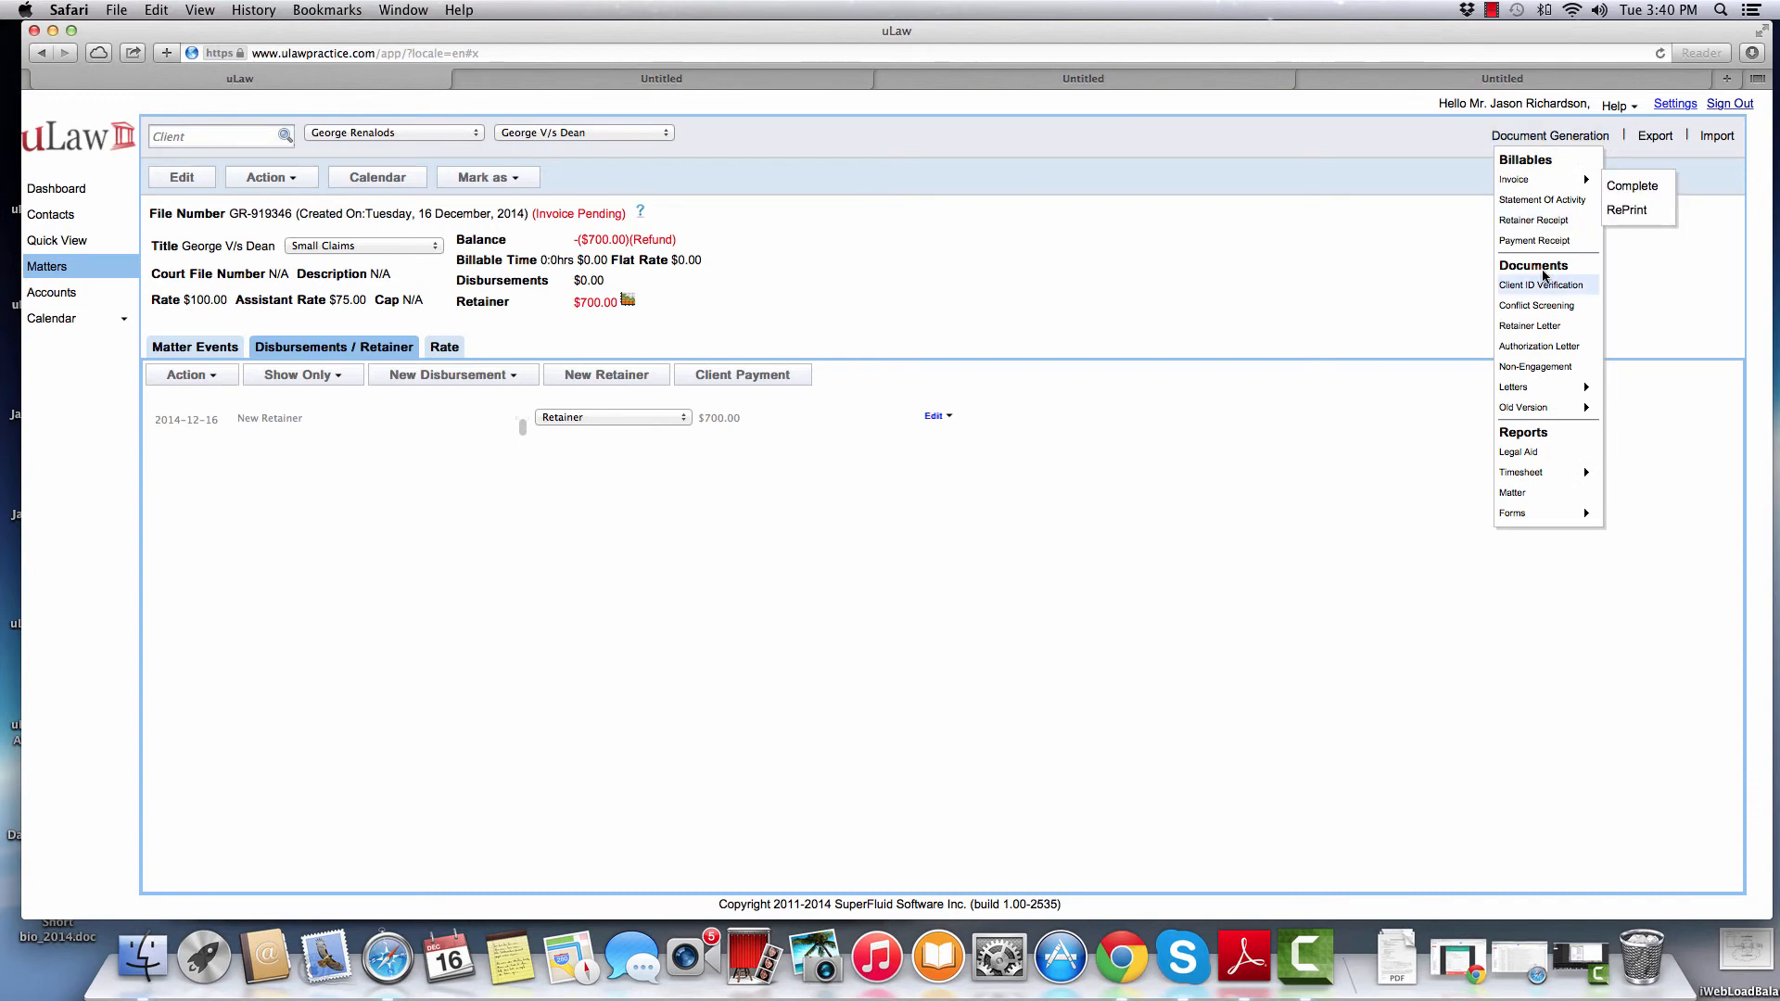
pyautogui.moveTo(1538, 304)
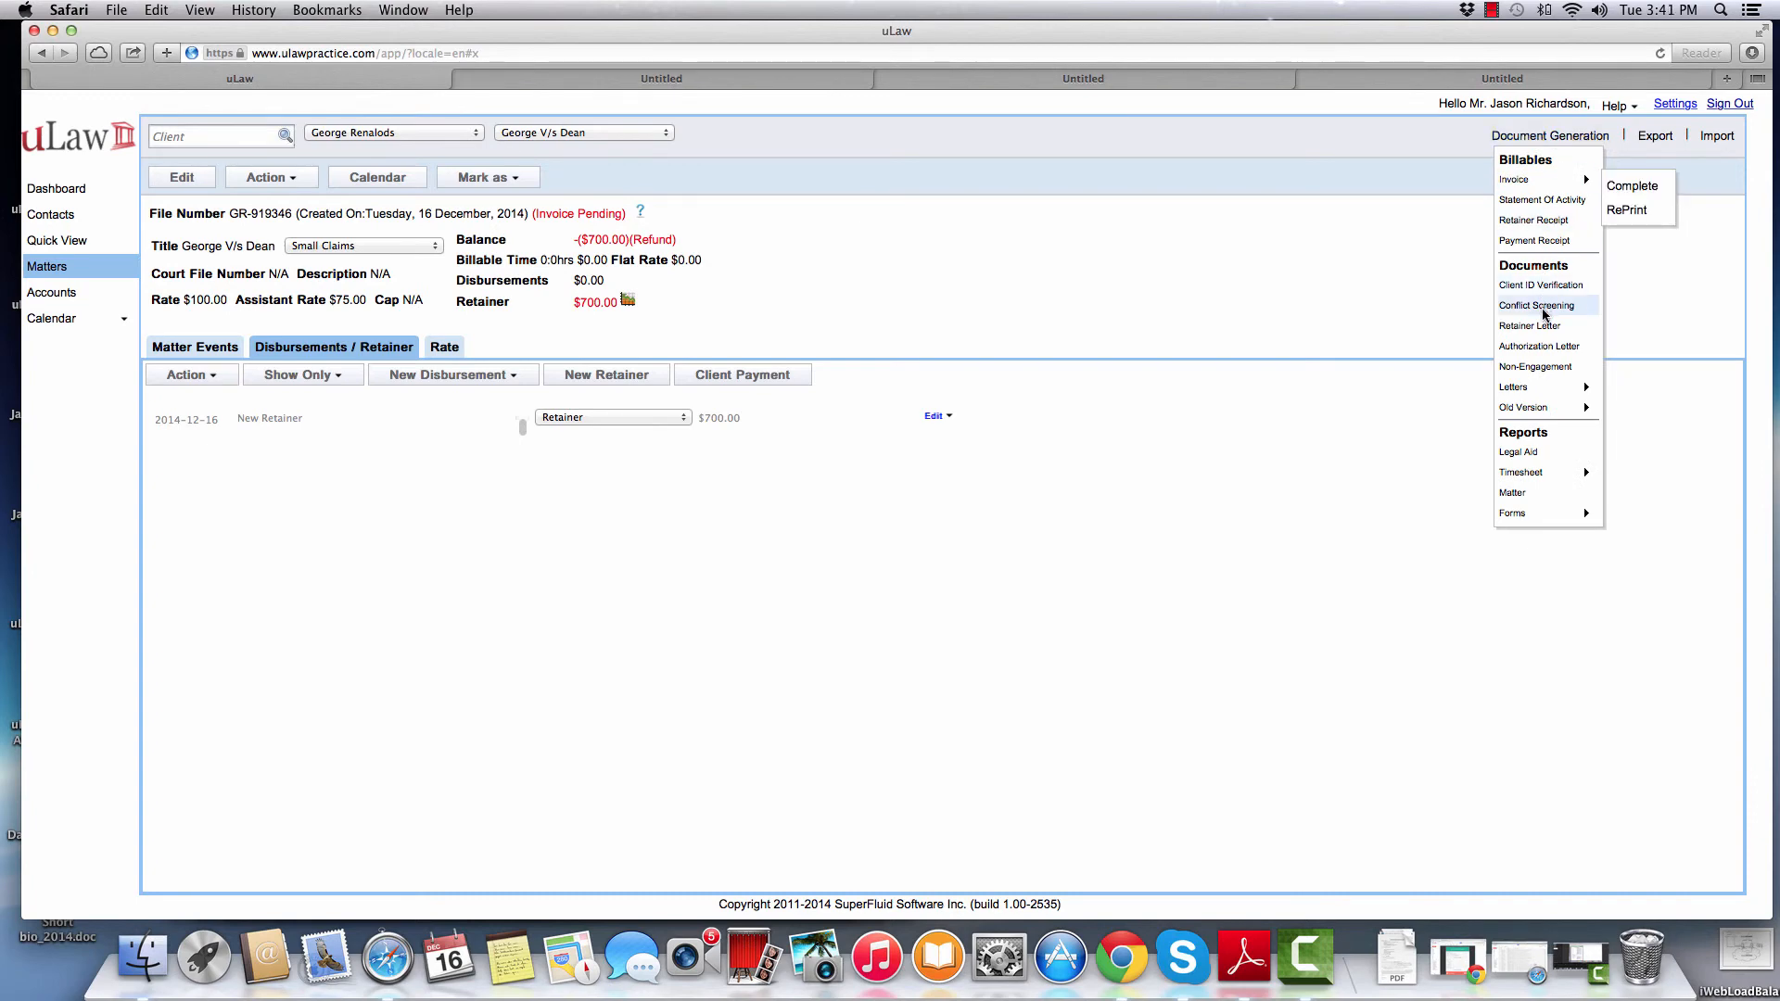
pyautogui.moveTo(1528, 326)
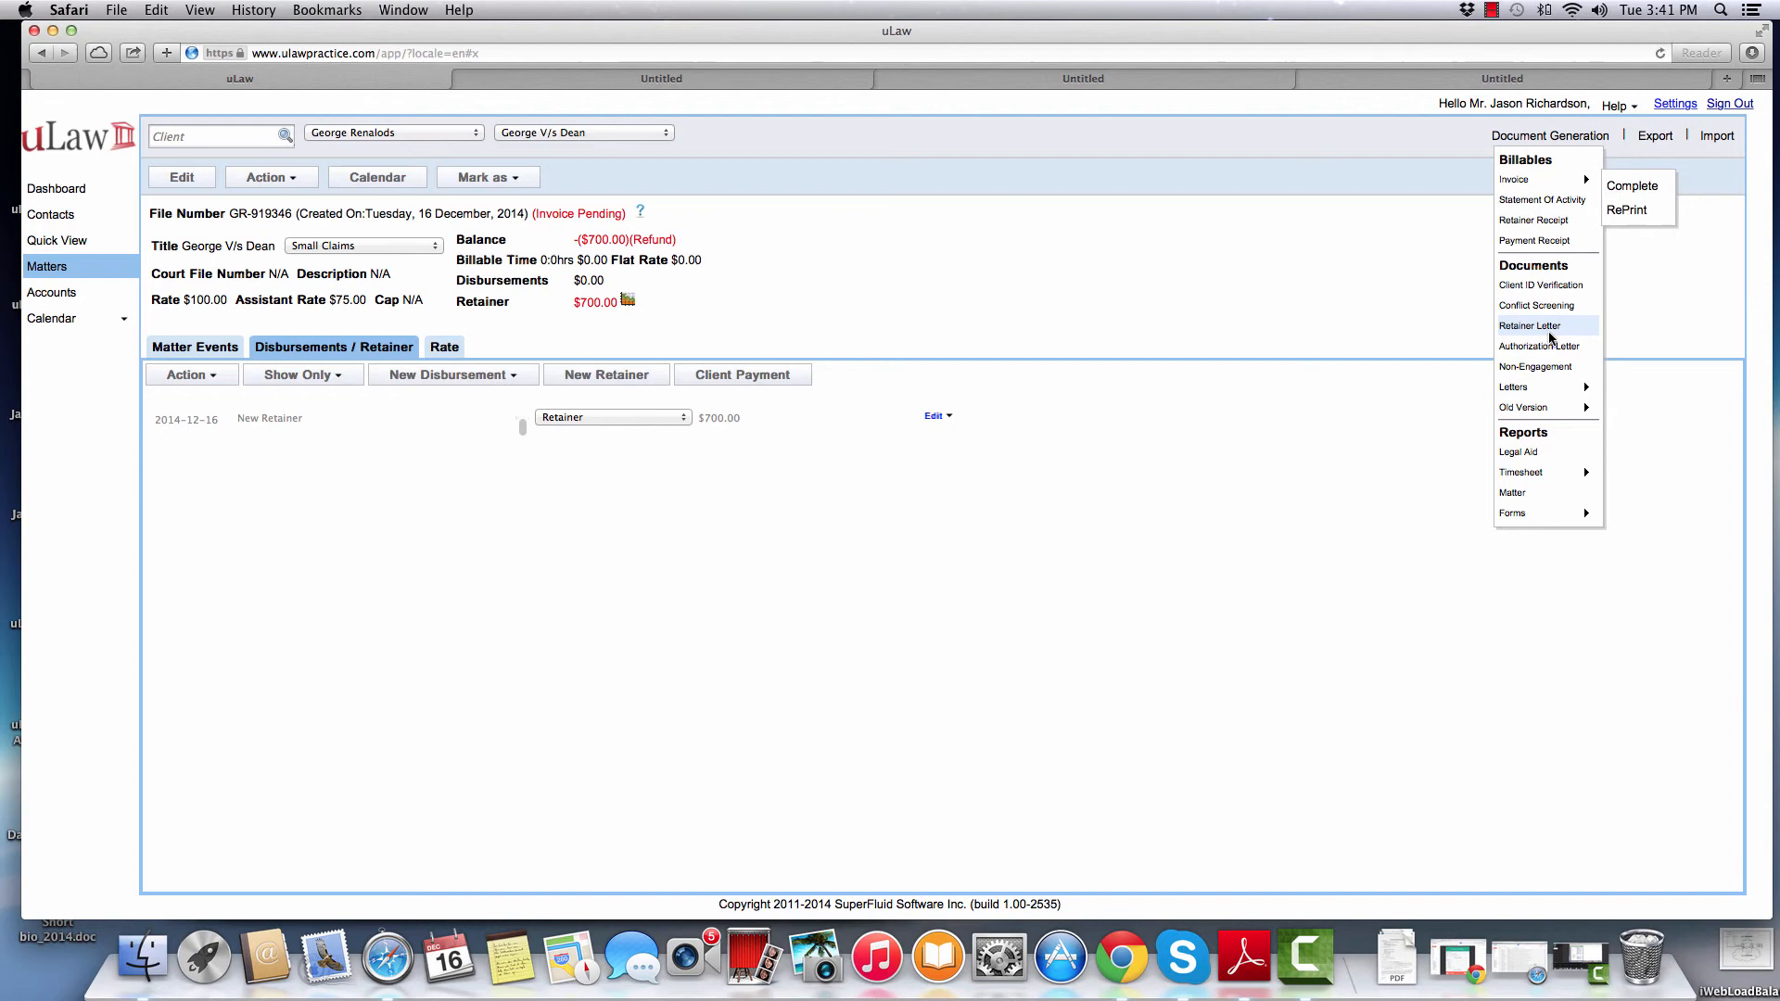
pyautogui.moveTo(1539, 345)
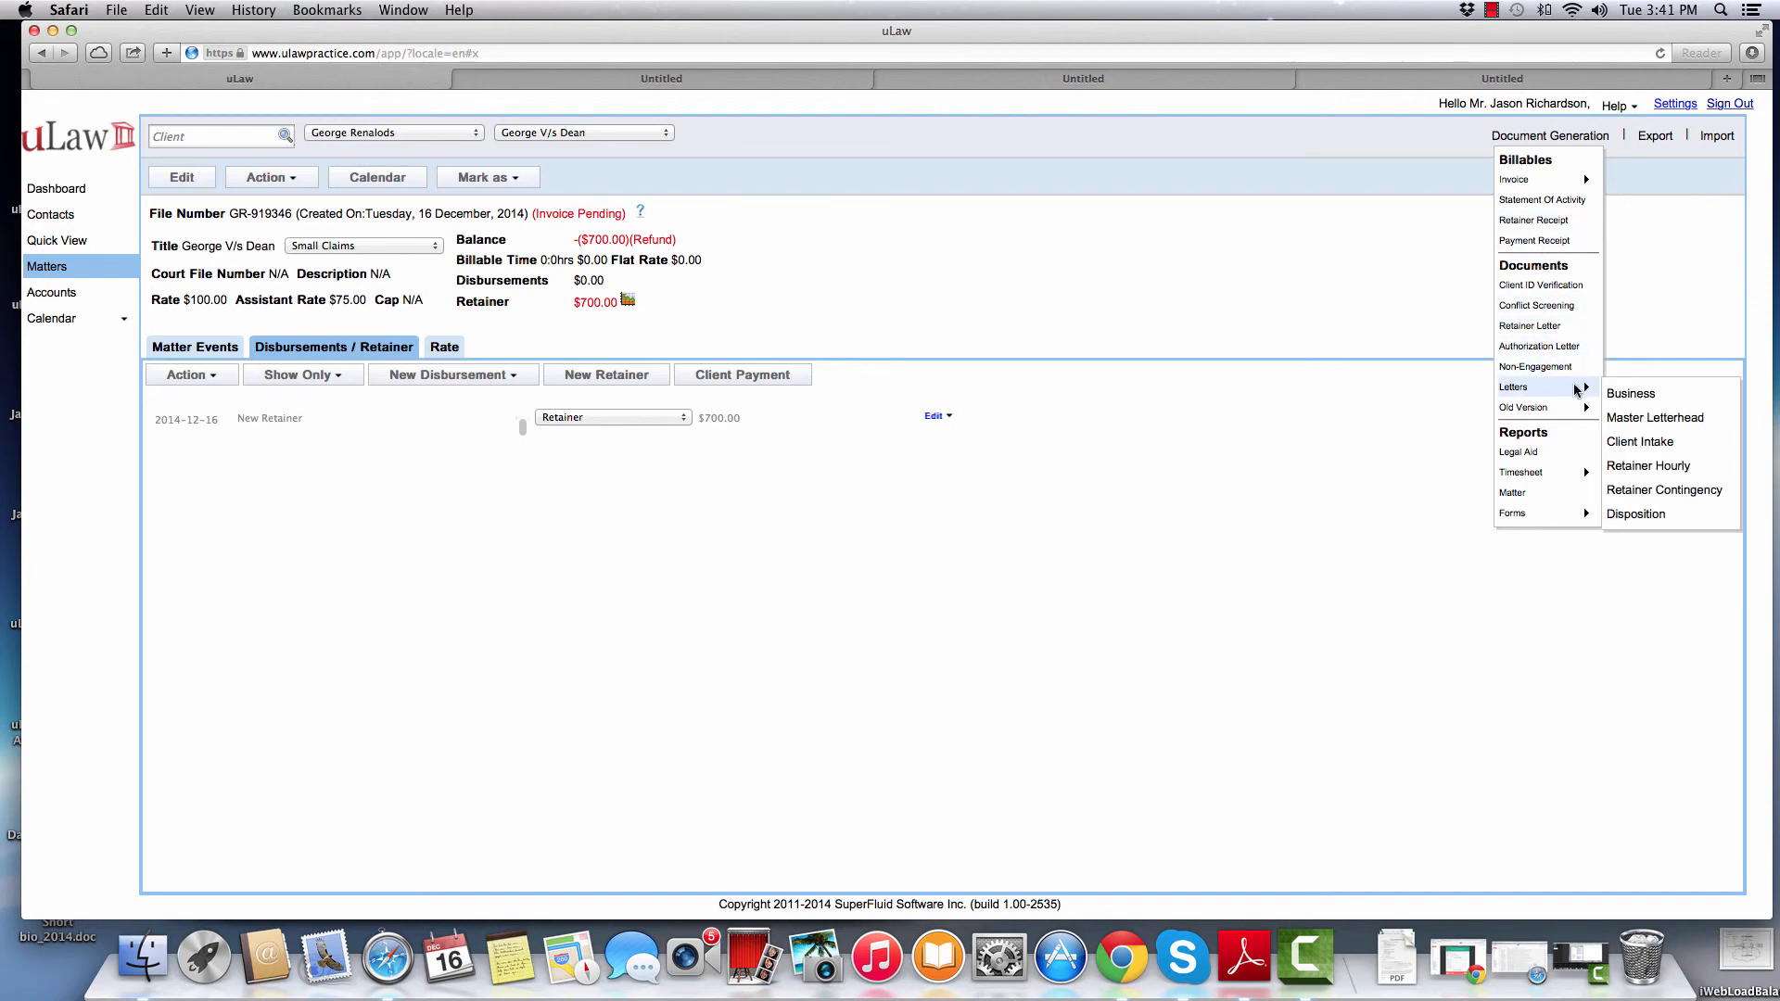
pyautogui.moveTo(1648, 465)
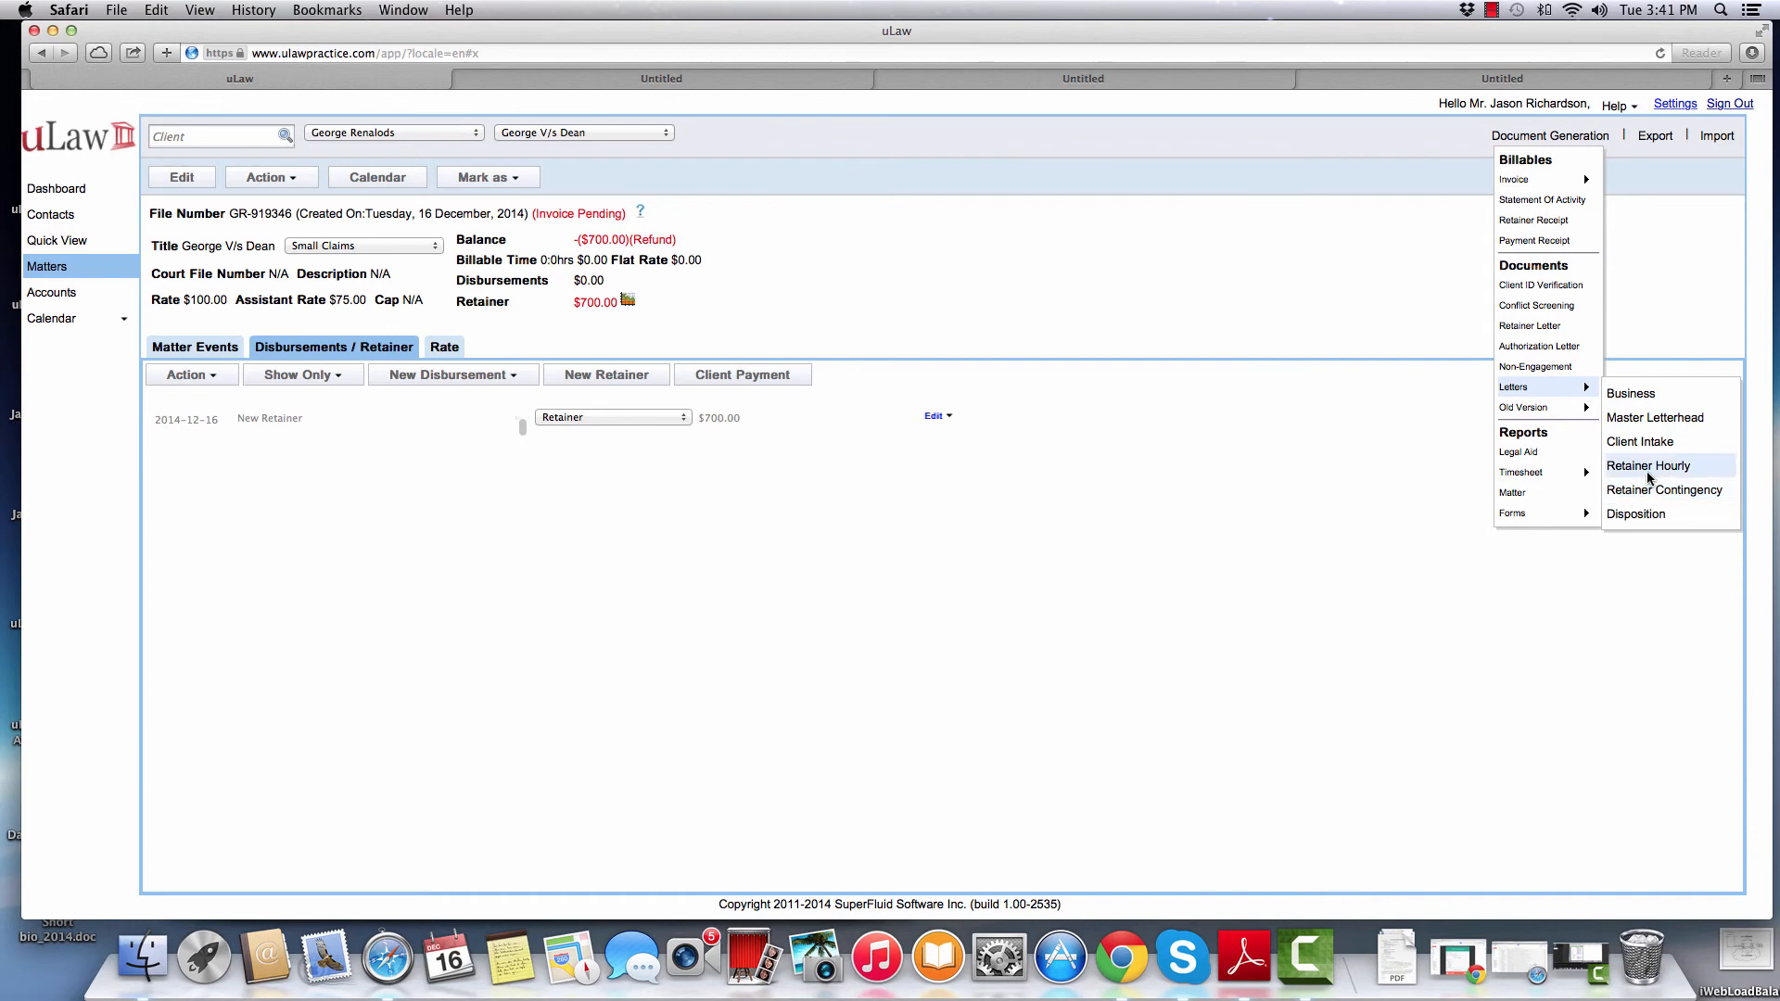
pyautogui.moveTo(1639, 441)
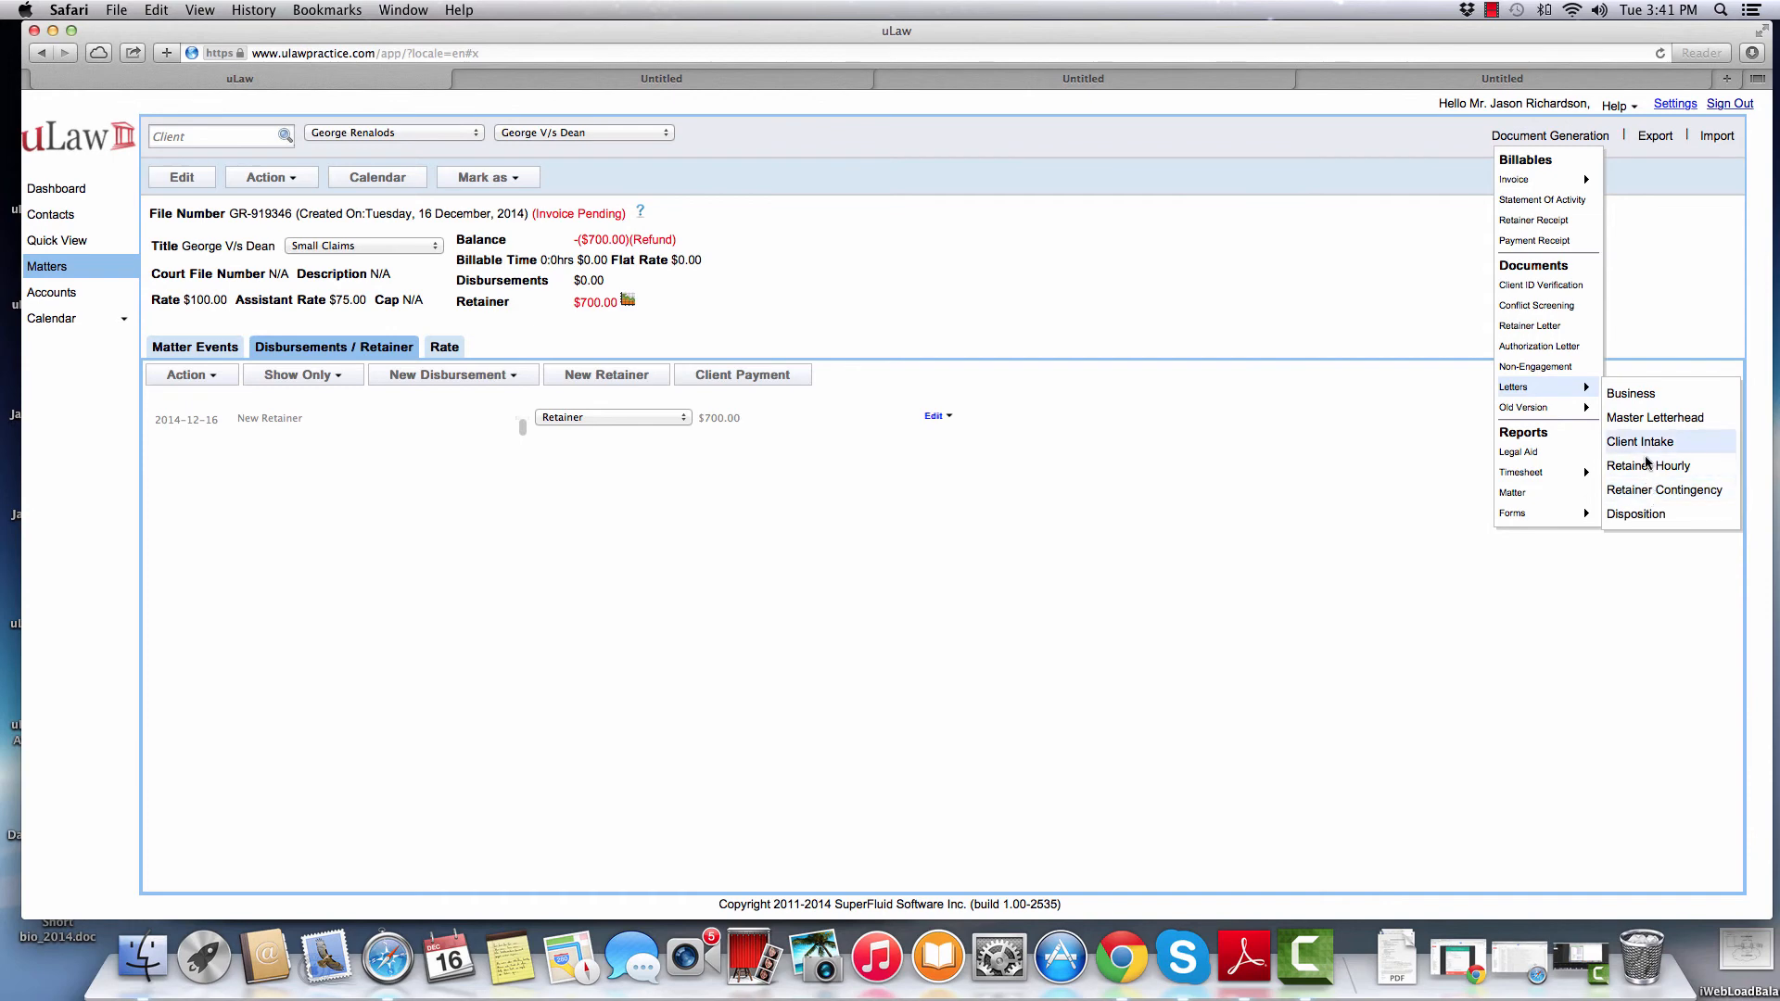
pyautogui.moveTo(1536, 365)
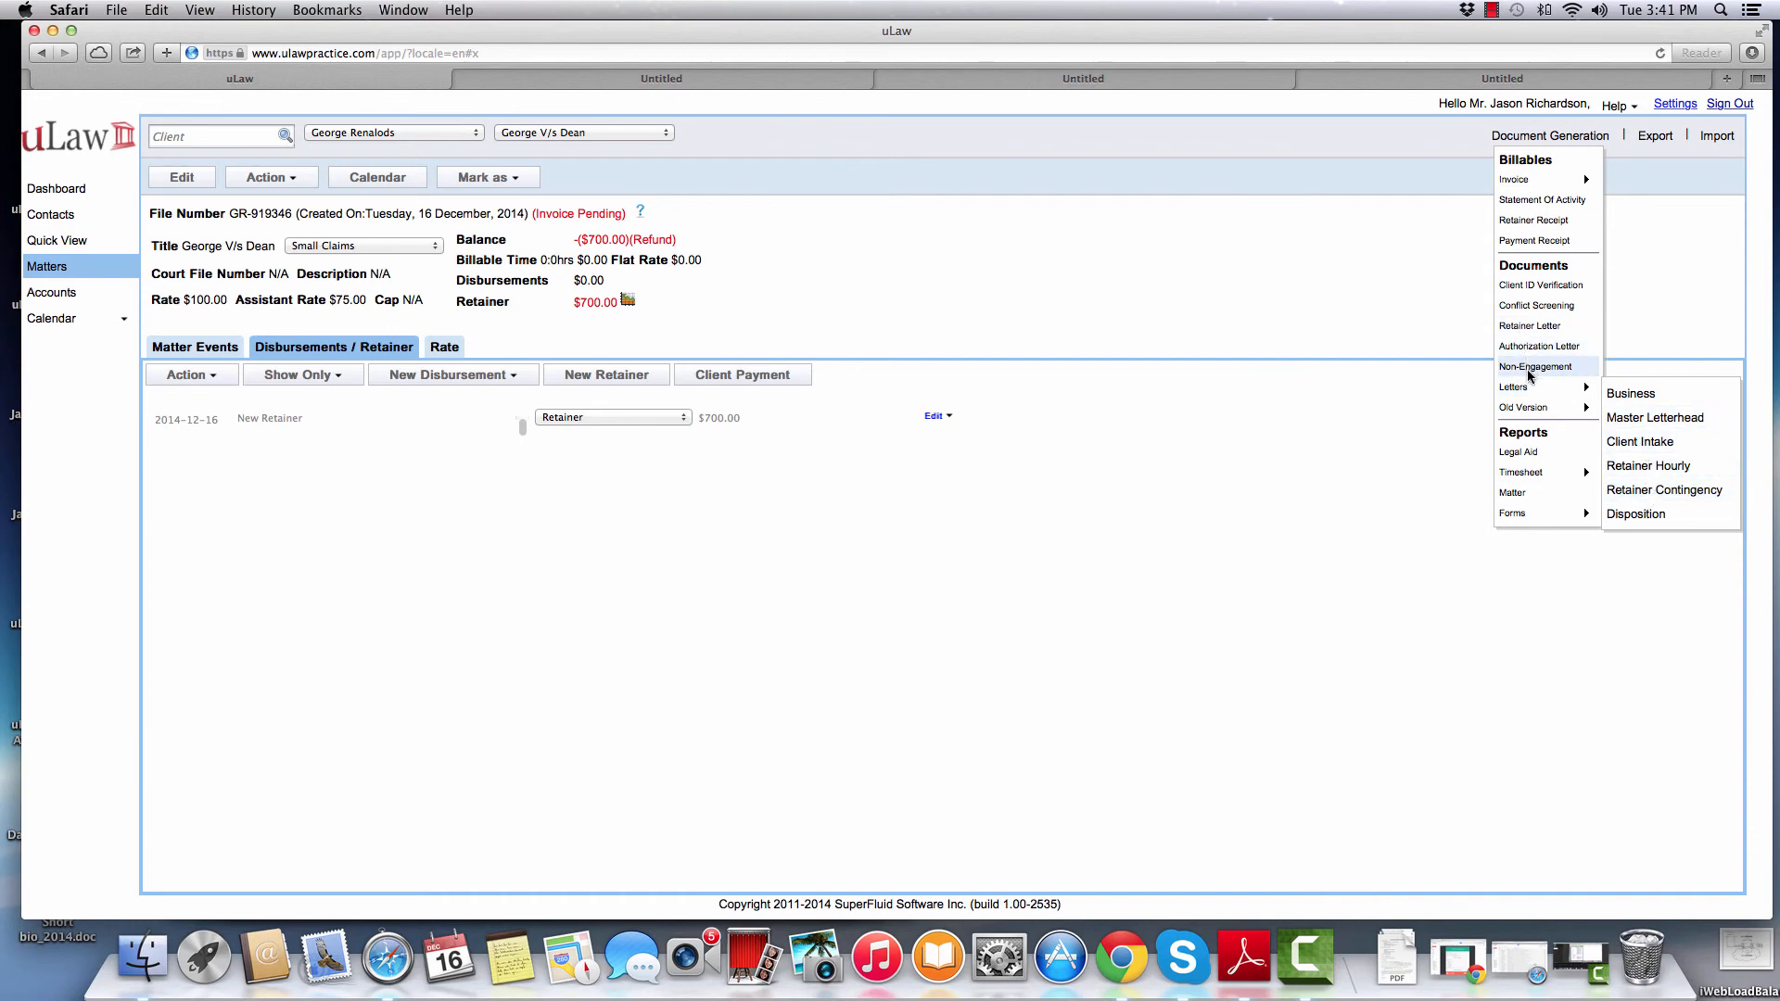